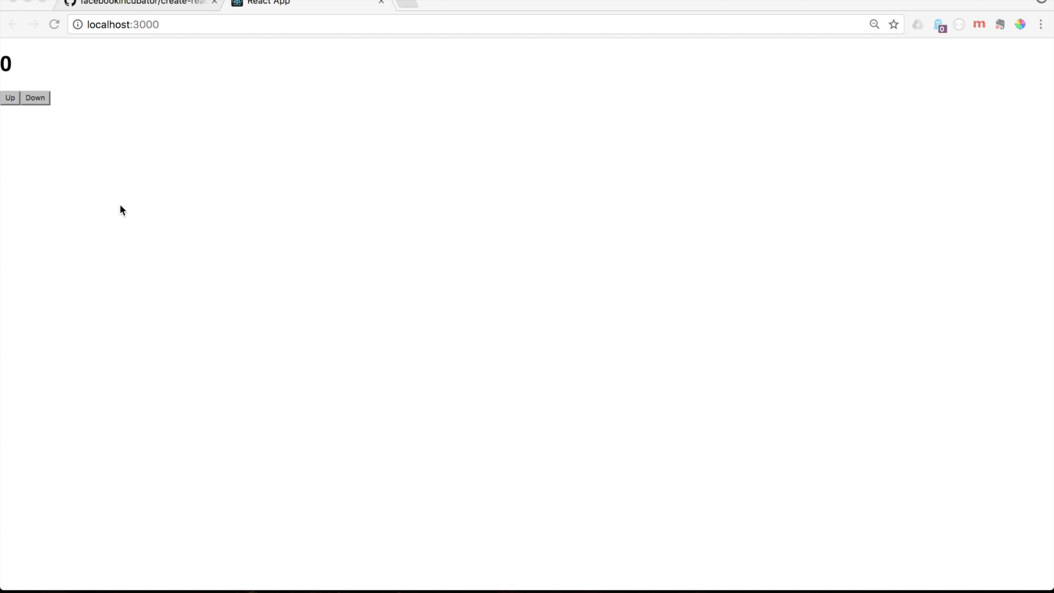
pyautogui.moveTo(48, 45)
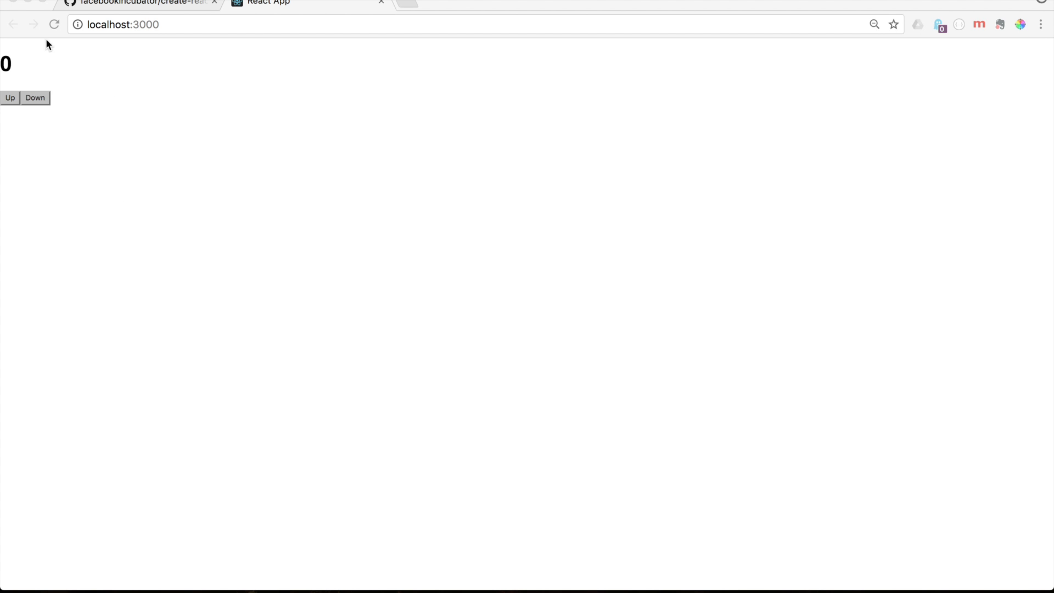
pyautogui.moveTo(53, 118)
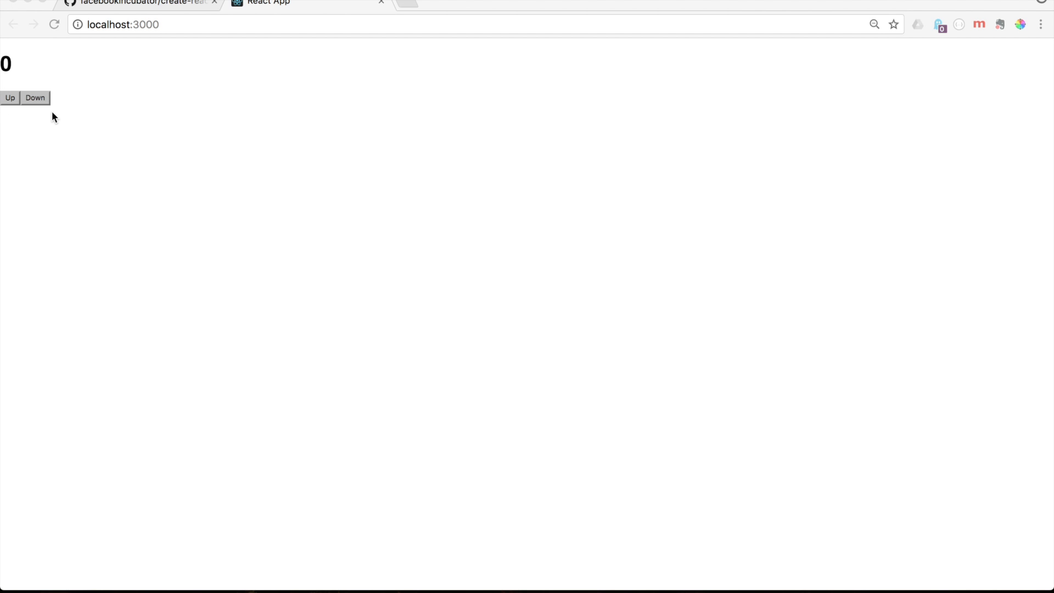
pyautogui.moveTo(2, 103)
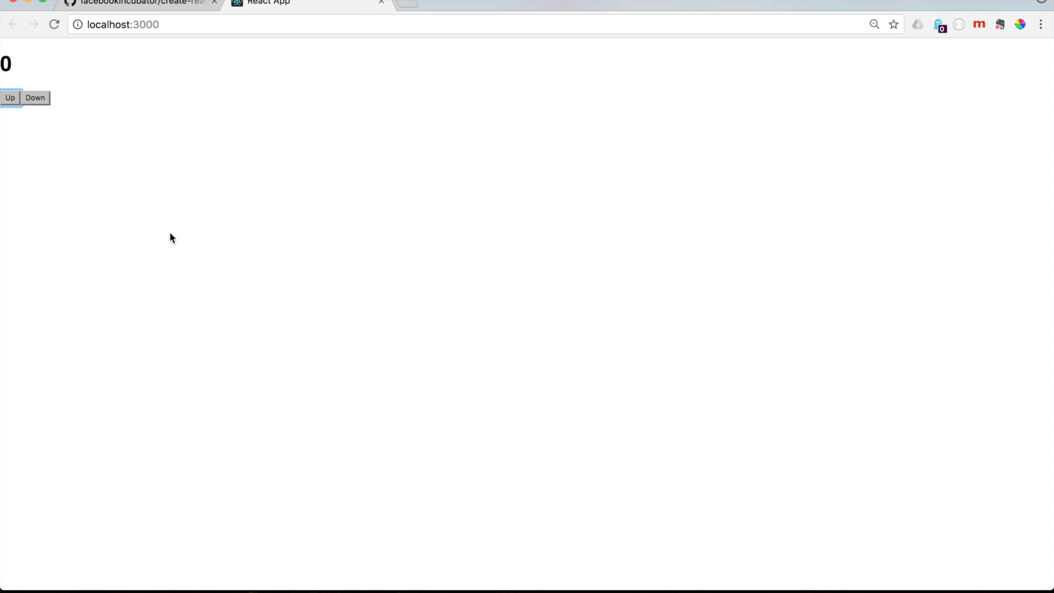
pyautogui.moveTo(170, 232)
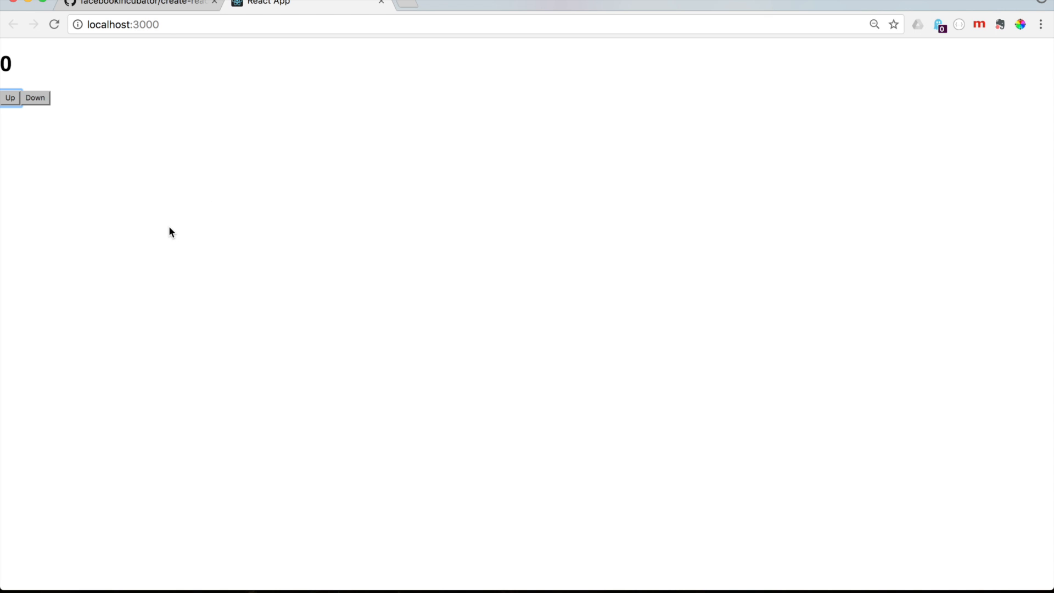
pyautogui.moveTo(9, 97)
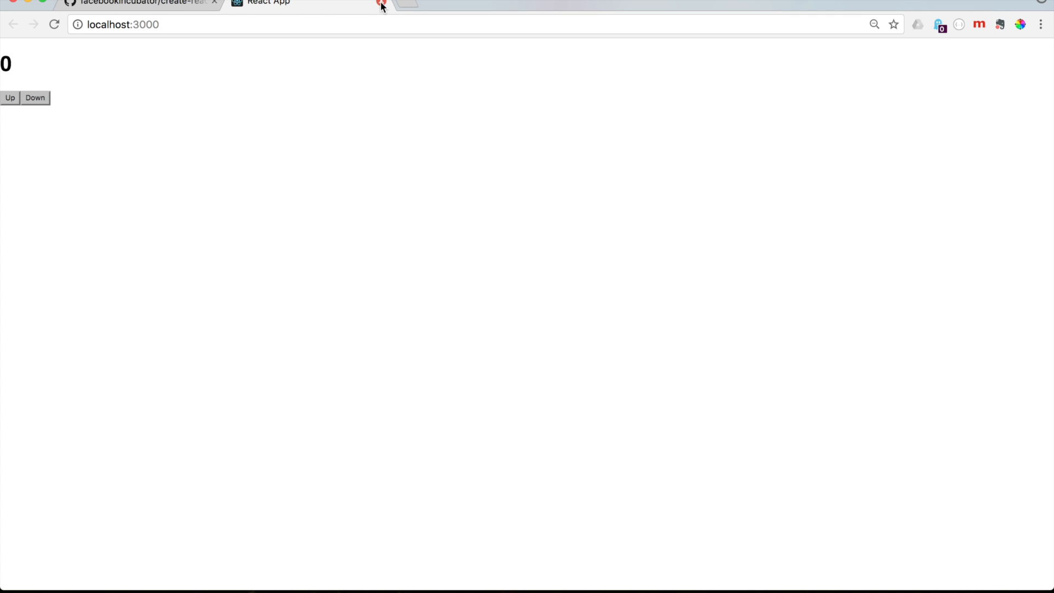
# Close the localhost:3000 counter tab and scroll the create-react-app README toward Getting Started
pyautogui.click(126, 1)
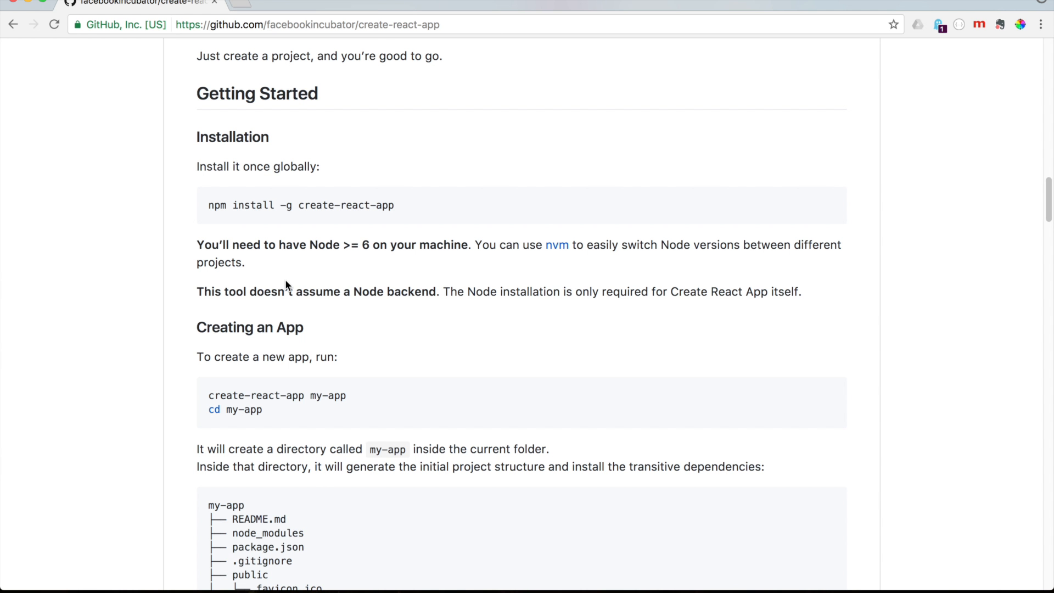
pyautogui.scroll(3)
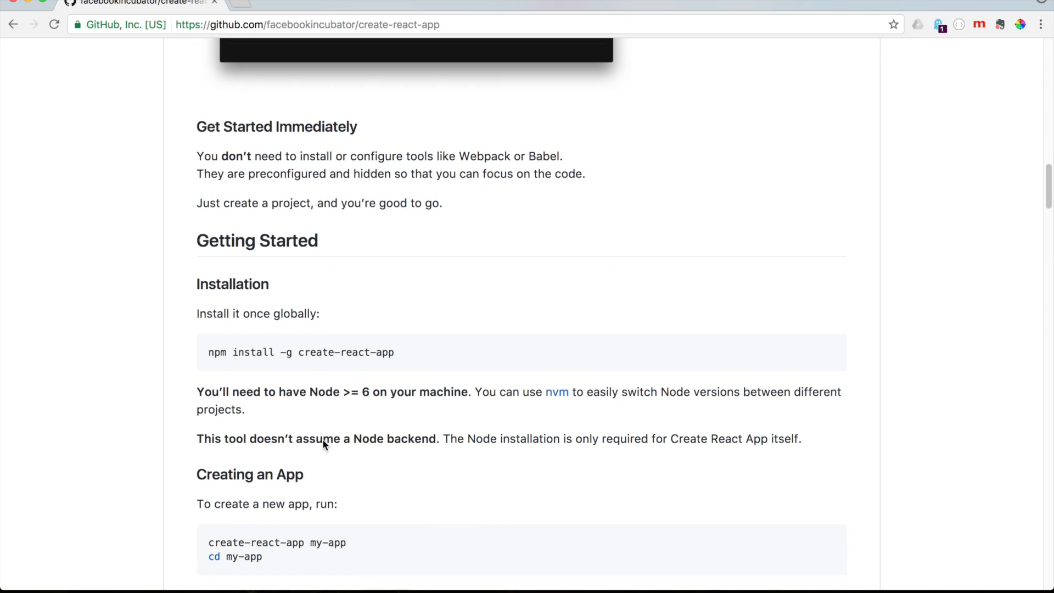
pyautogui.moveTo(398, 431)
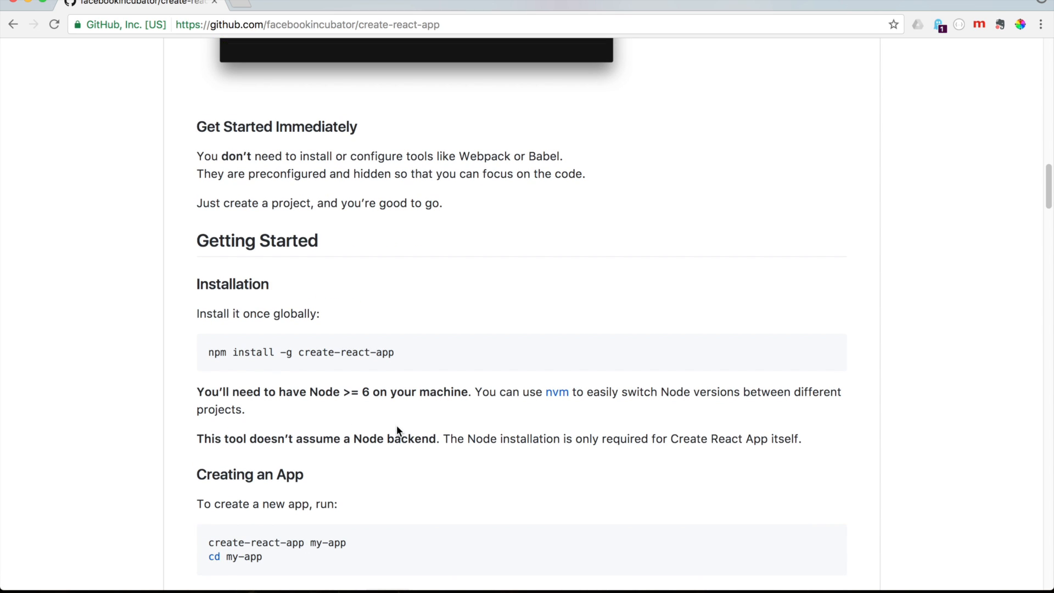
pyautogui.moveTo(404, 389)
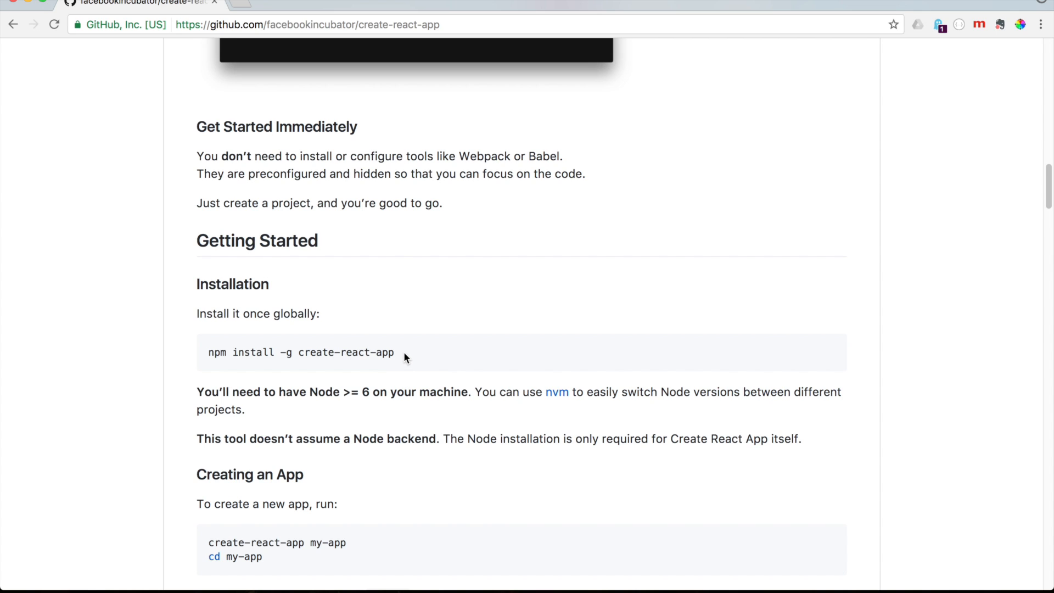
pyautogui.moveTo(399, 357)
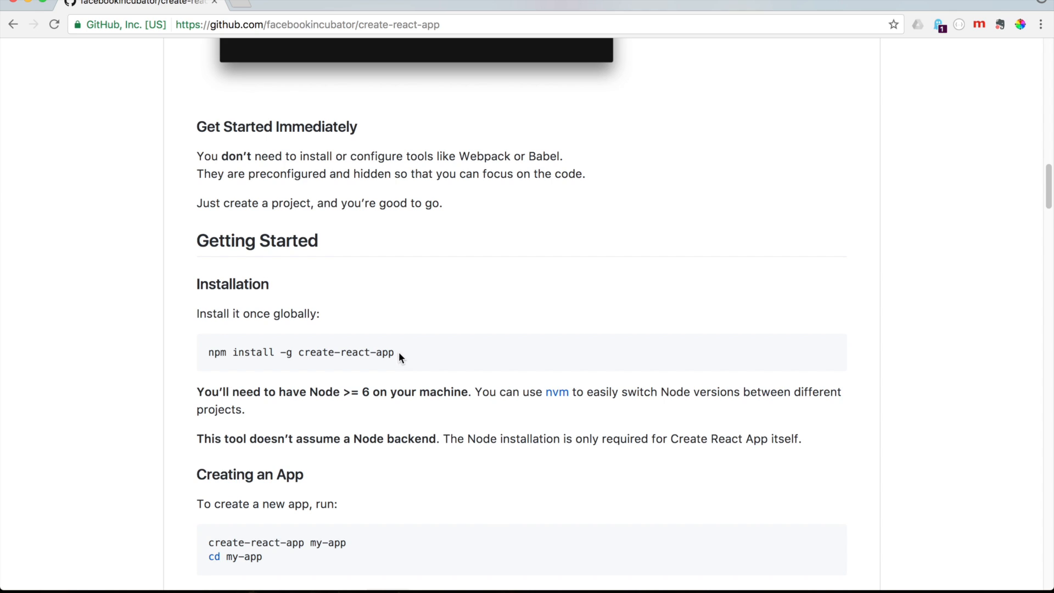
pyautogui.moveTo(442, 364)
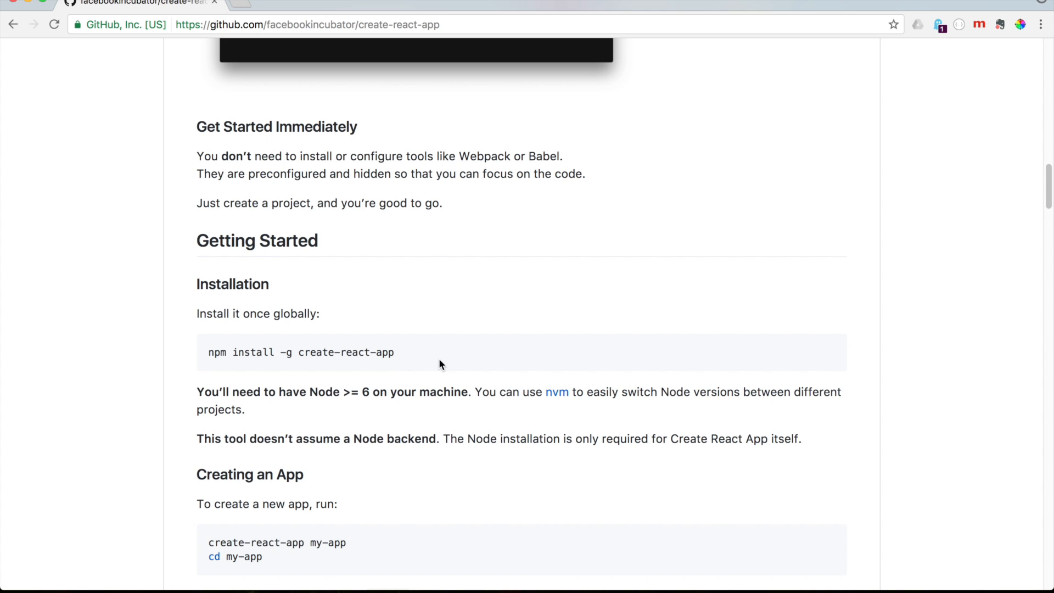
# Stop the dev server with Ctrl+C and cd from home into the github folder
pyautogui.click(565, 589)
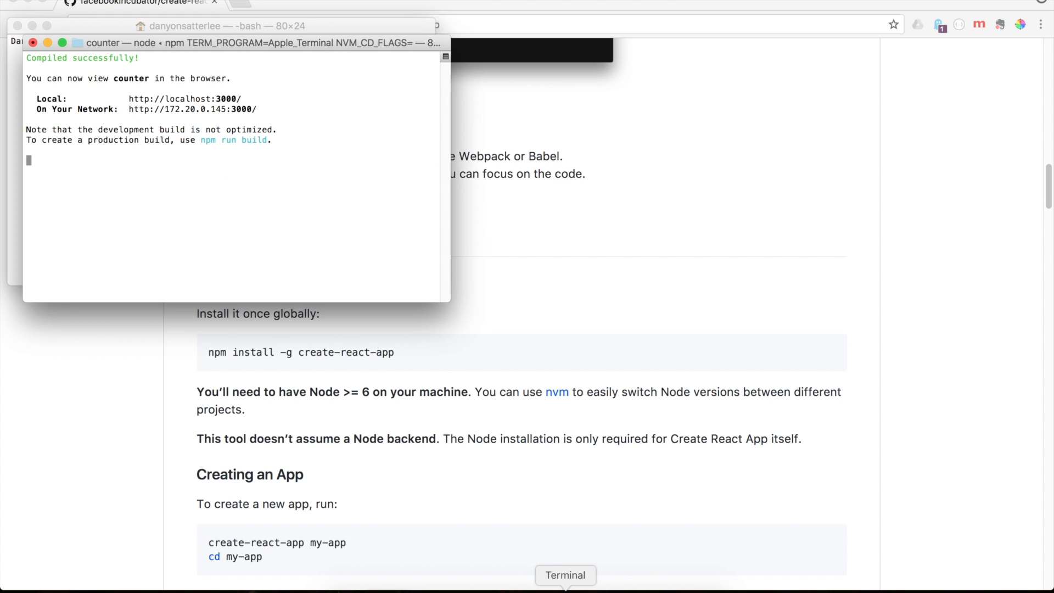
pyautogui.moveTo(357, 296)
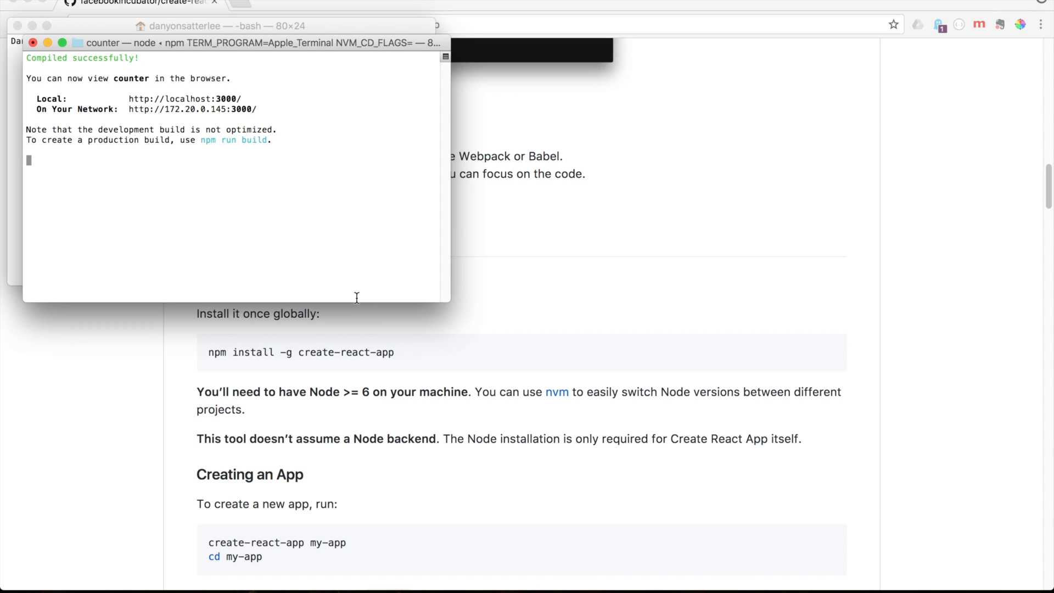
pyautogui.press('ctrl+c')
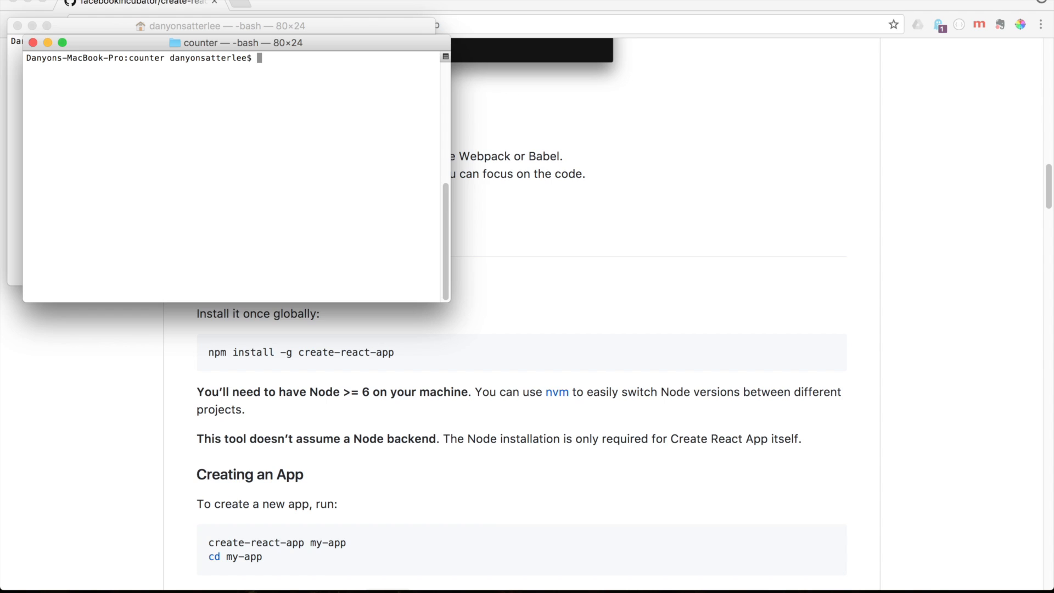
pyautogui.write('cd ~')
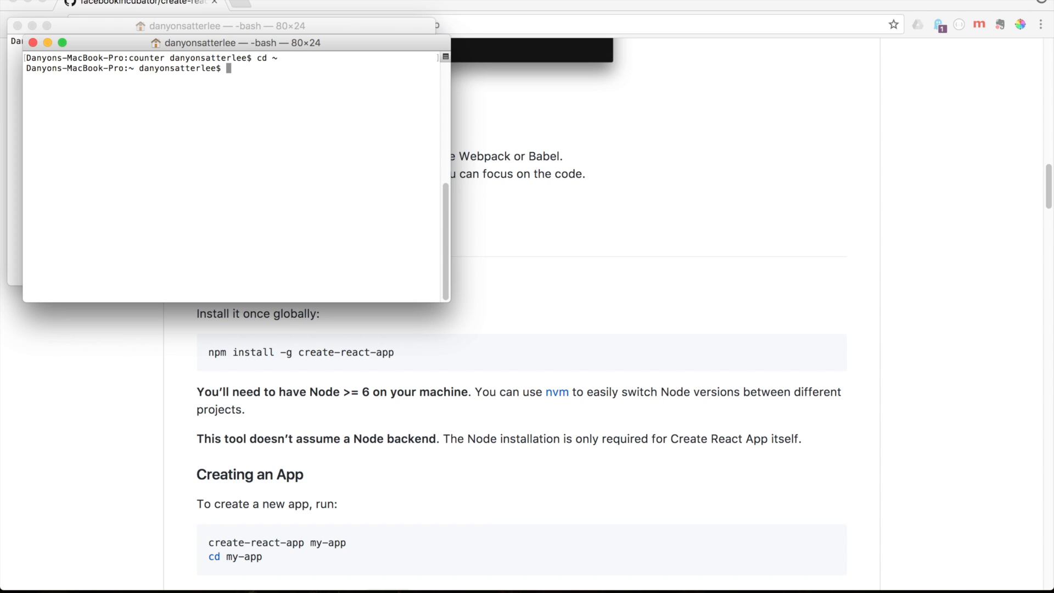
pyautogui.write('cd github/')
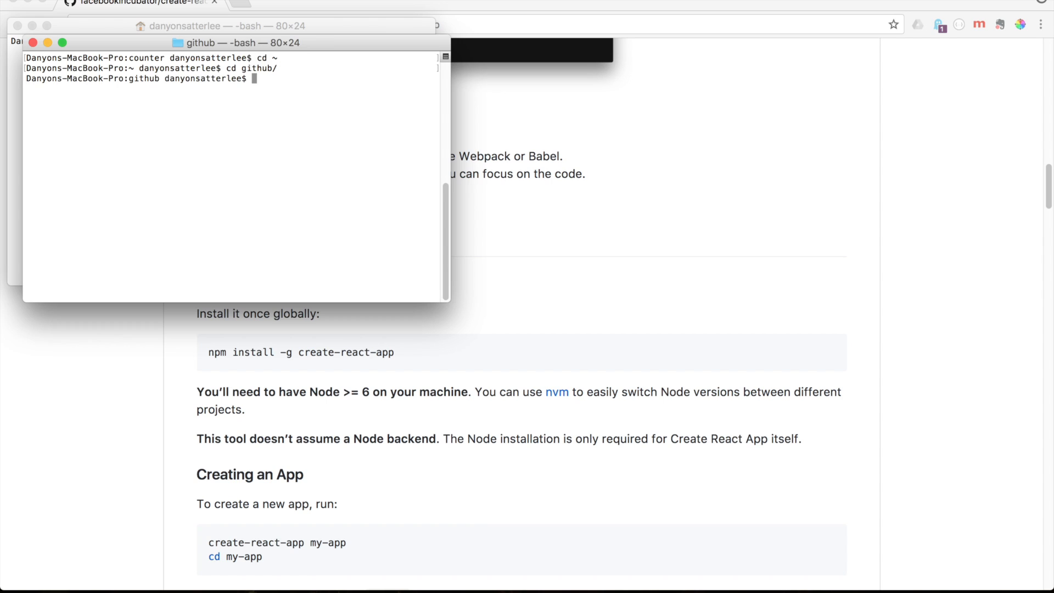
pyautogui.moveTo(342, 341)
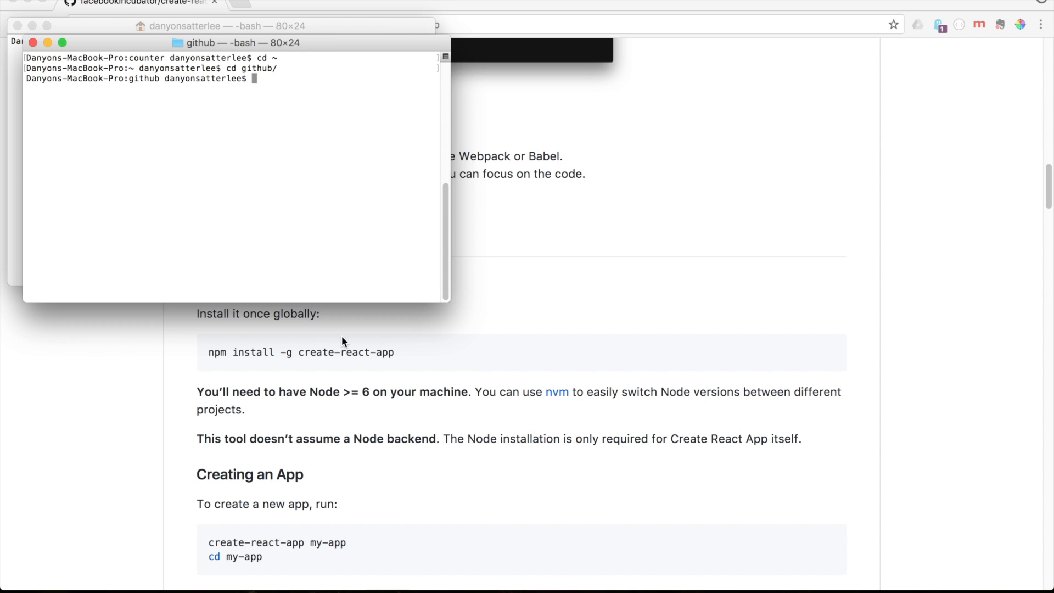
pyautogui.moveTo(391, 373)
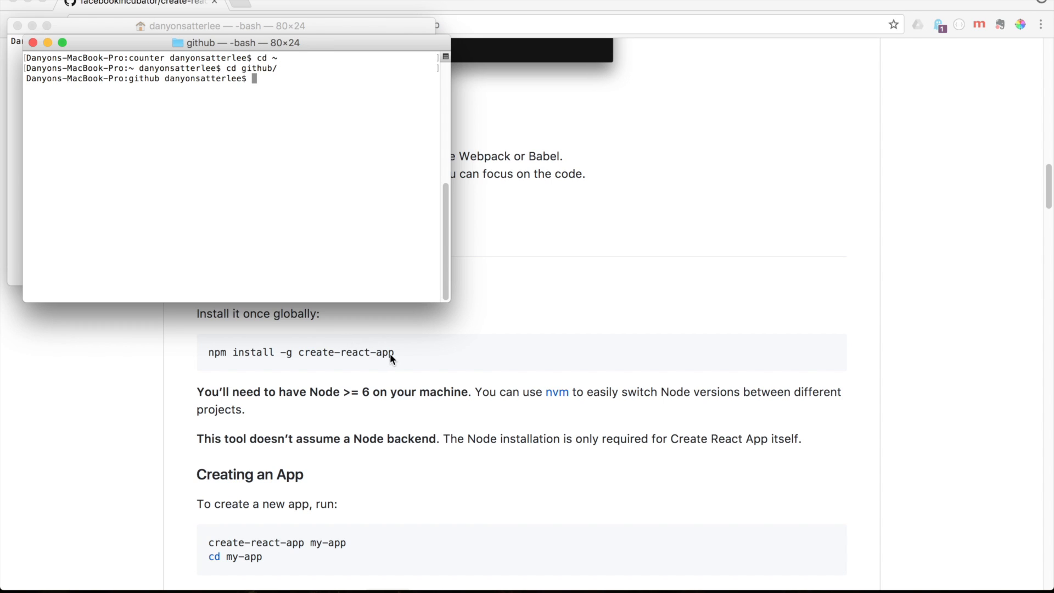
pyautogui.moveTo(400, 356)
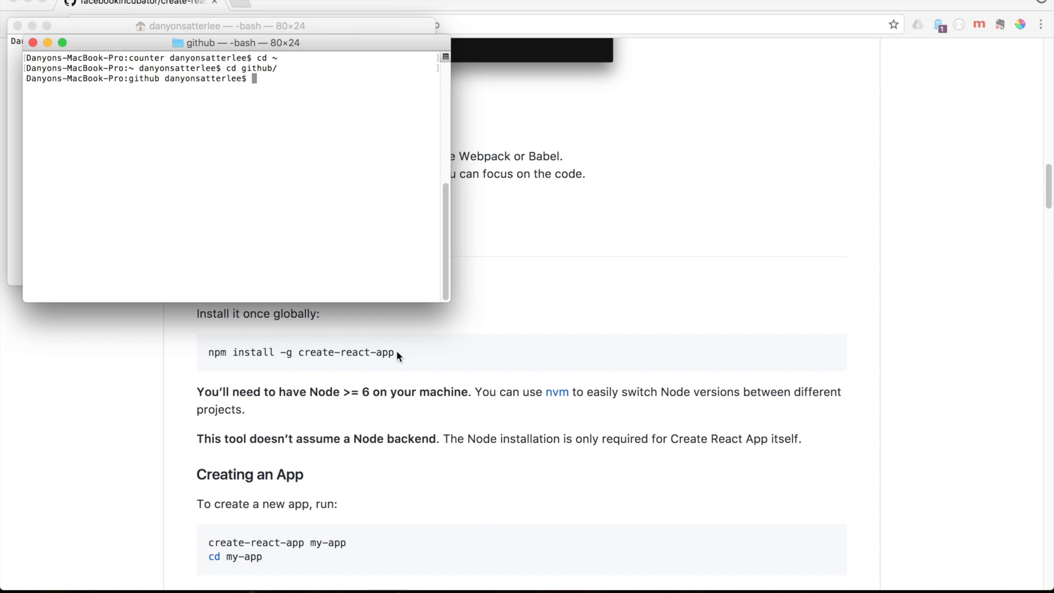
pyautogui.moveTo(286, 358)
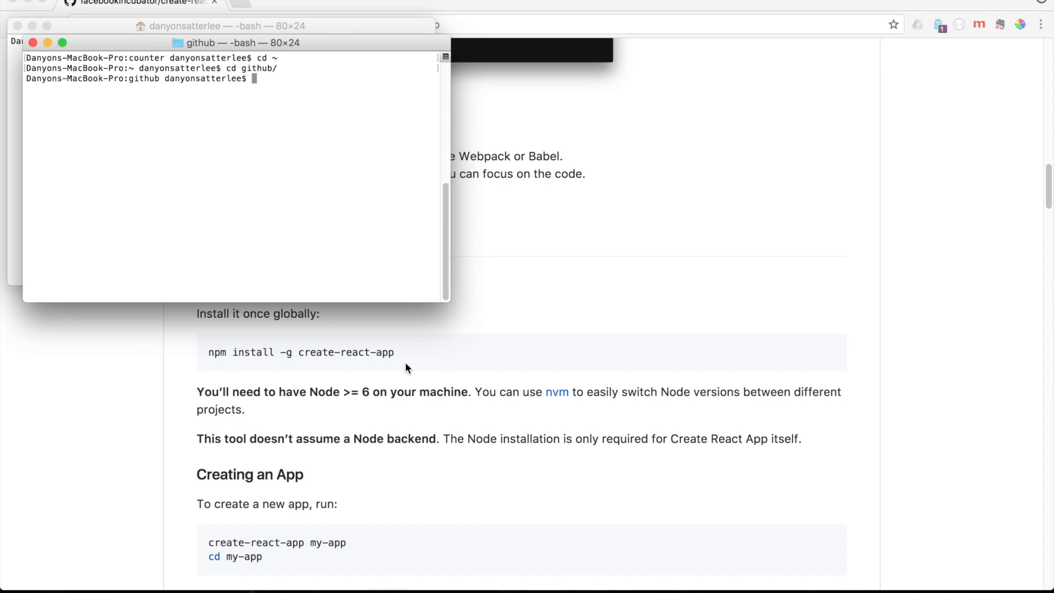
pyautogui.moveTo(295, 372)
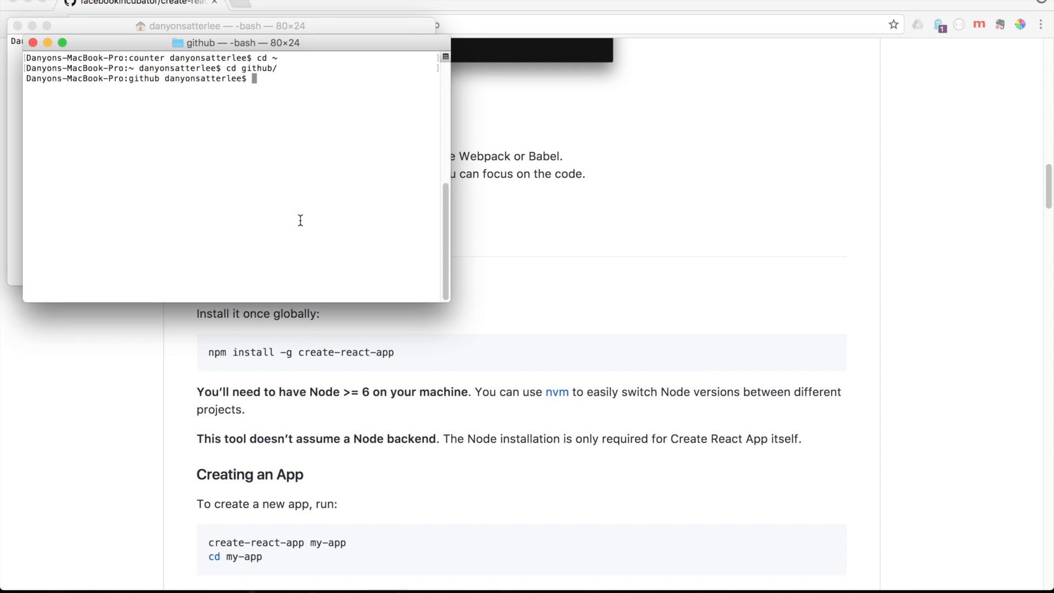
pyautogui.moveTo(300, 224)
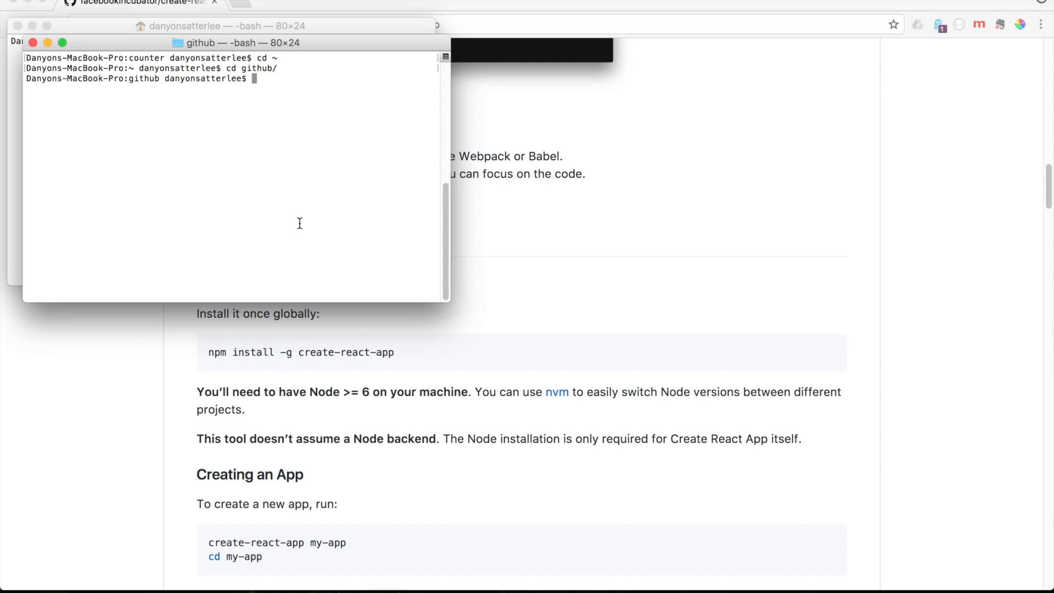
pyautogui.moveTo(234, 560)
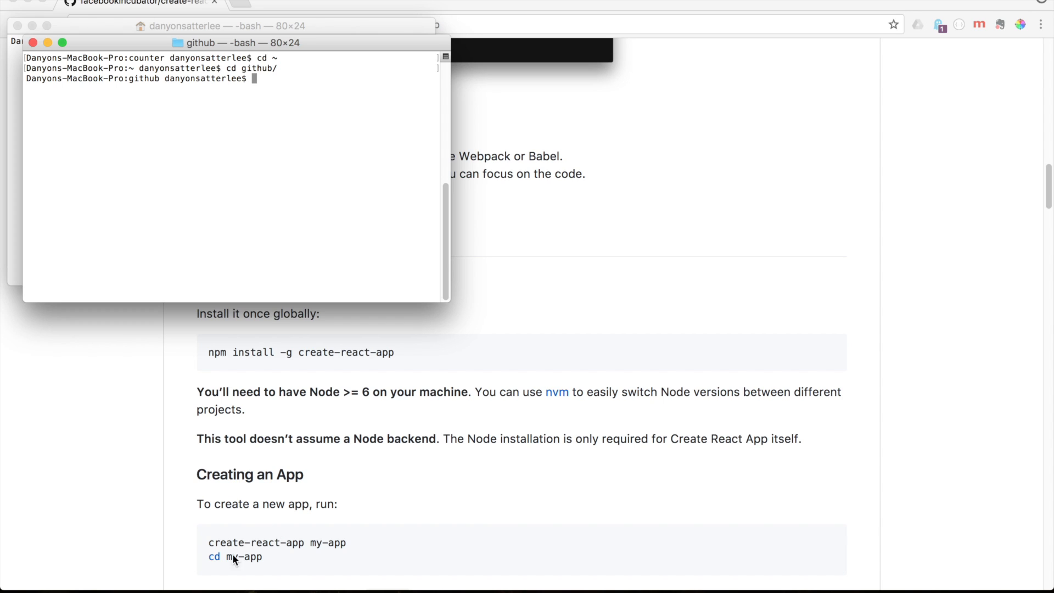
pyautogui.moveTo(285, 210)
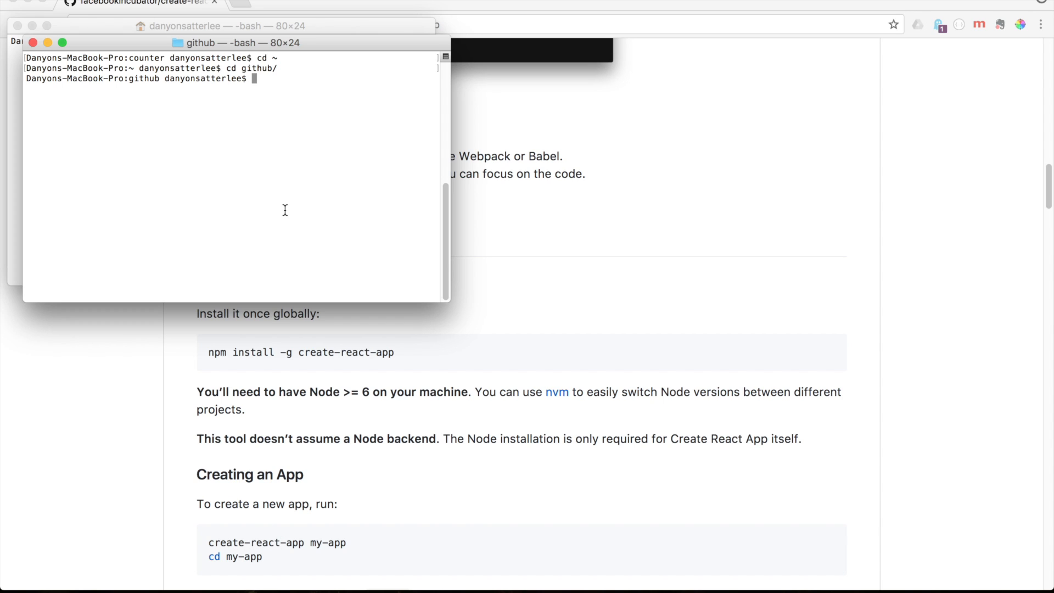
# Run create-react-app youtube-counter to generate the new project and install its packages
pyautogui.write('create-react-app')
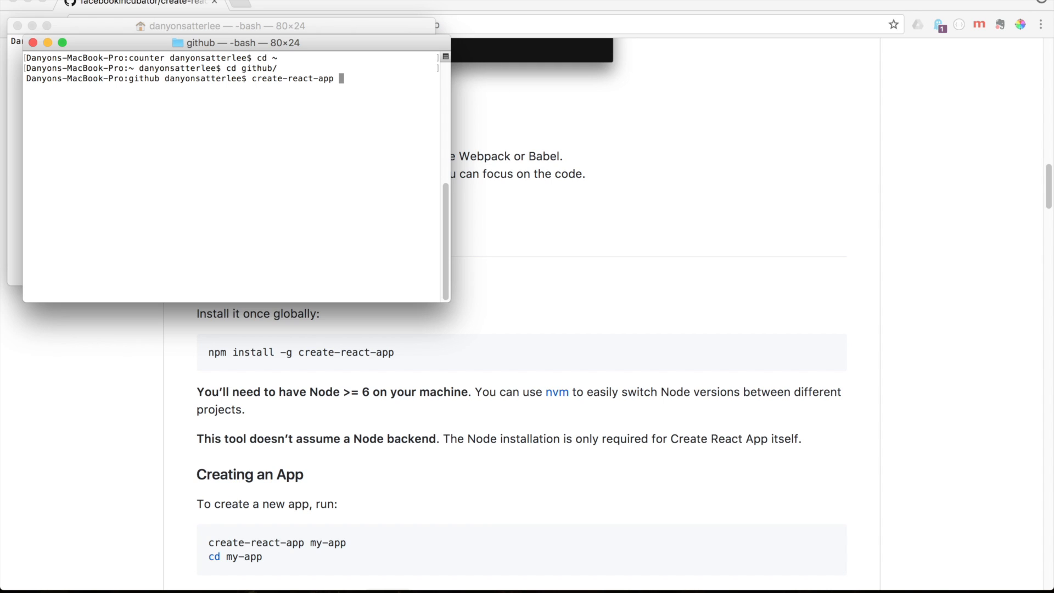
pyautogui.write('youtu')
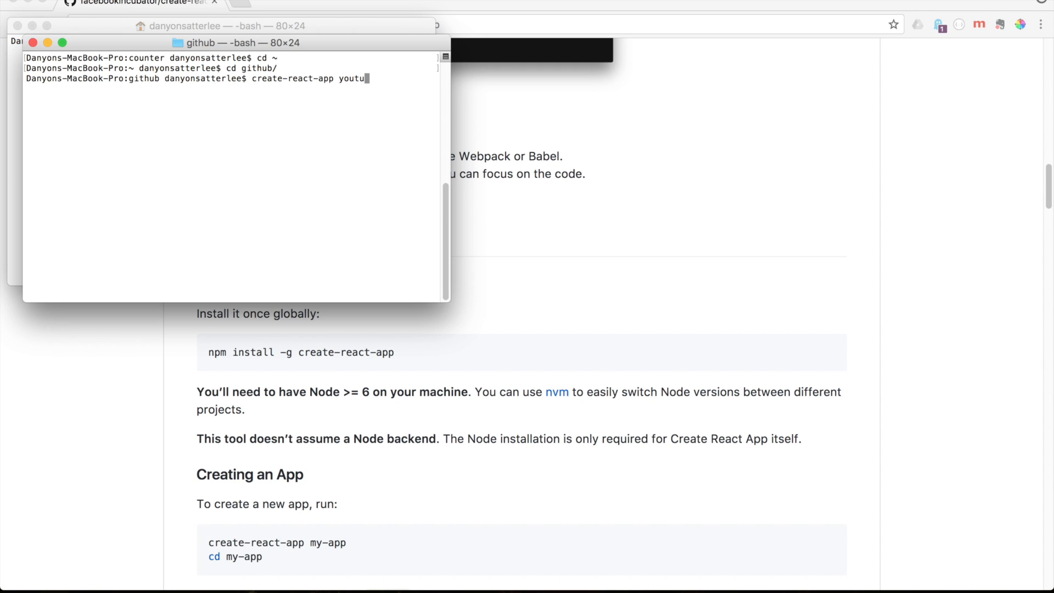
pyautogui.write('be-counter')
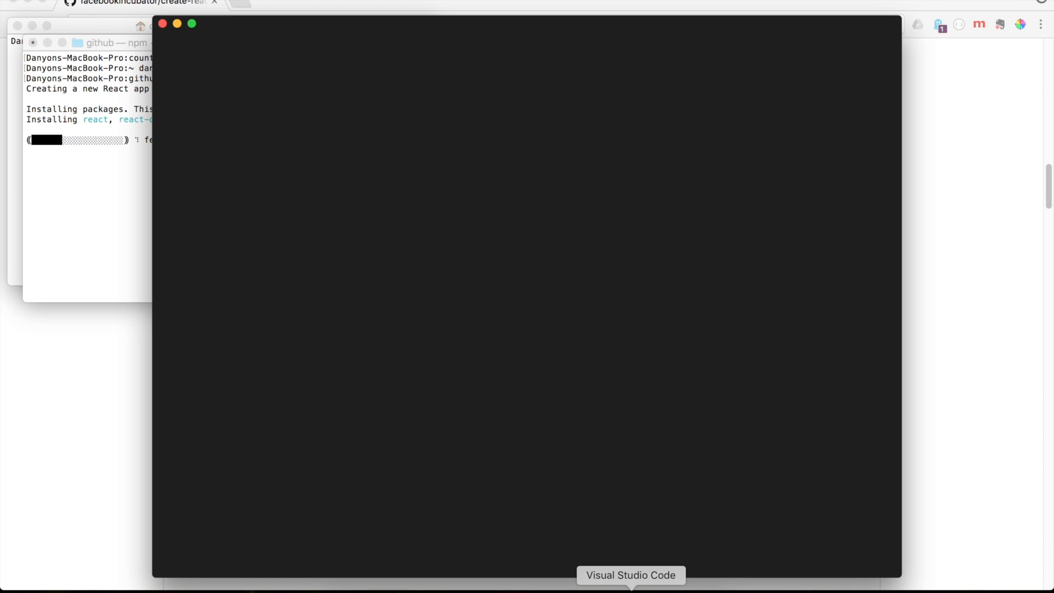
# Switch to VS Code and open the youtube-counter folder as the workspace
pyautogui.click(631, 575)
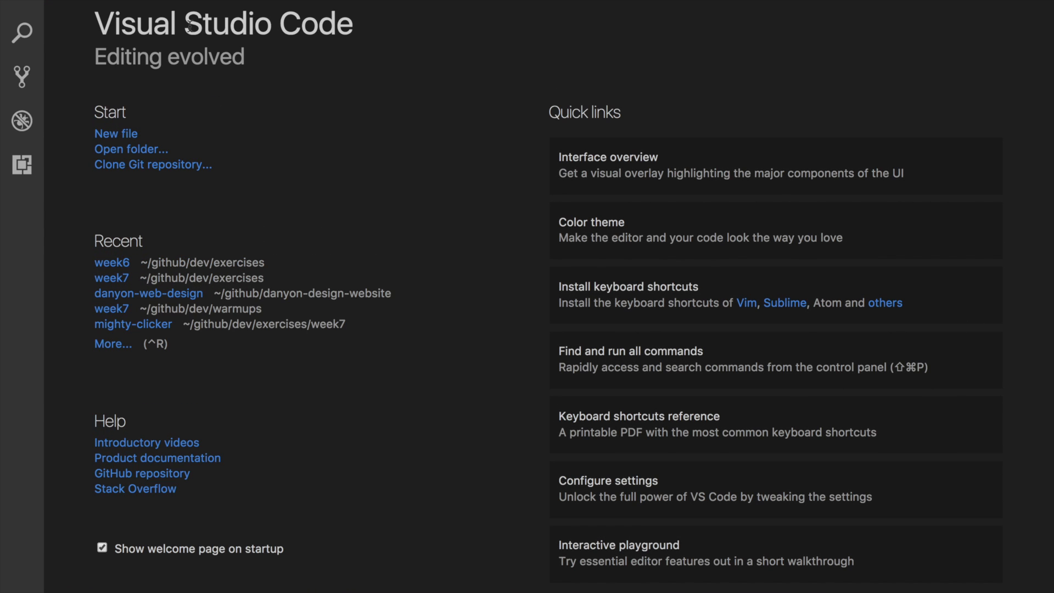
pyautogui.moveTo(422, 180)
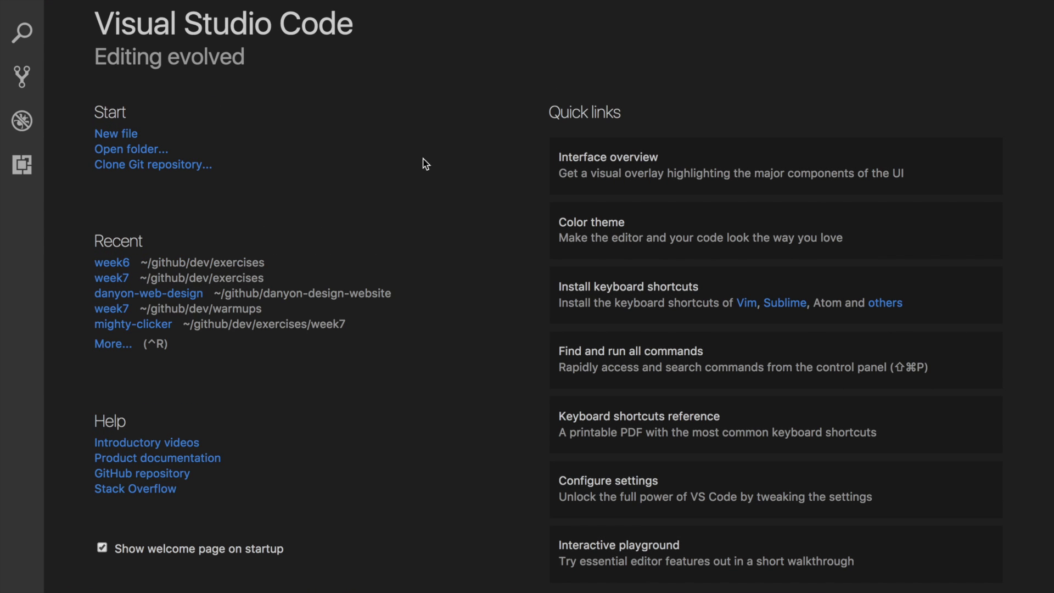
pyautogui.moveTo(126, 149)
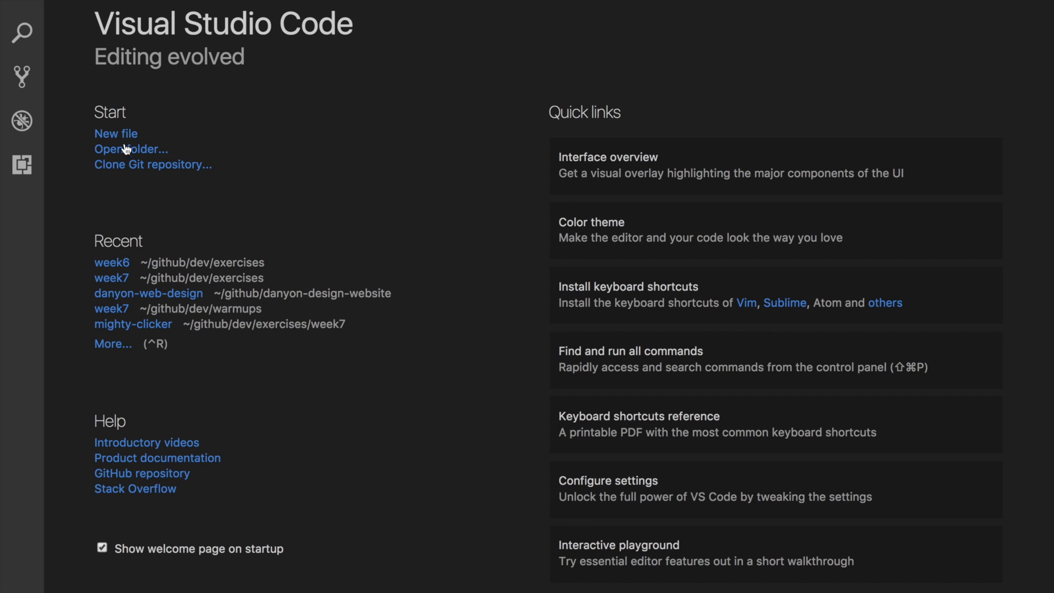
pyautogui.click(126, 150)
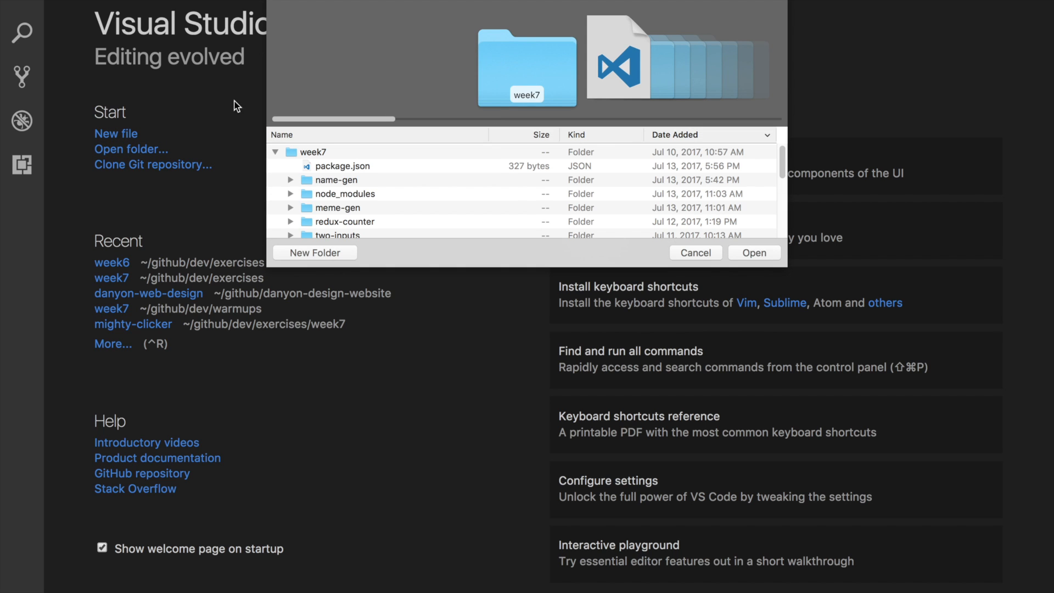
pyautogui.moveTo(406, 204)
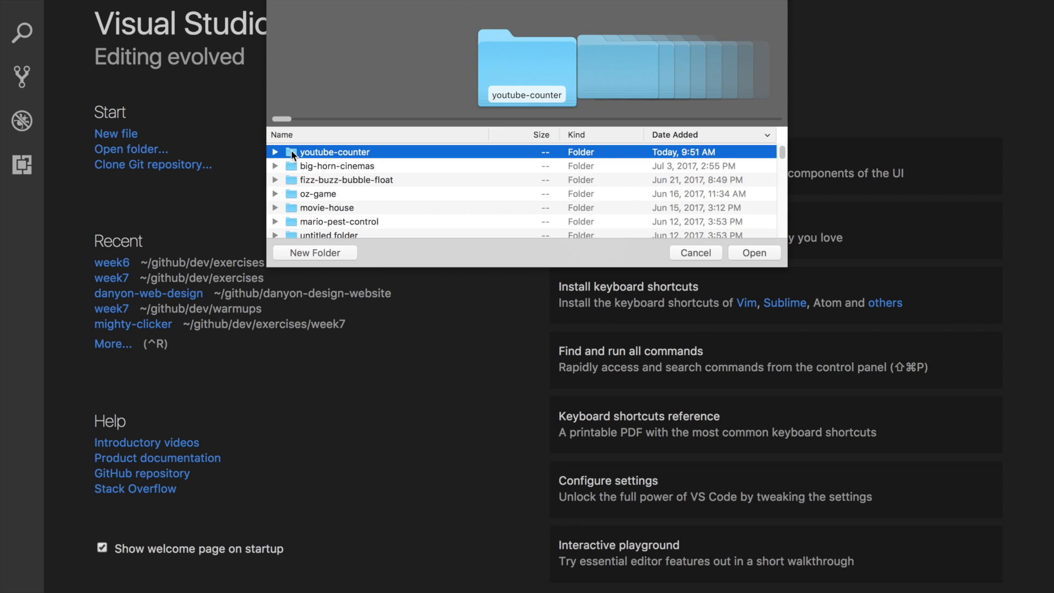
pyautogui.click(697, 253)
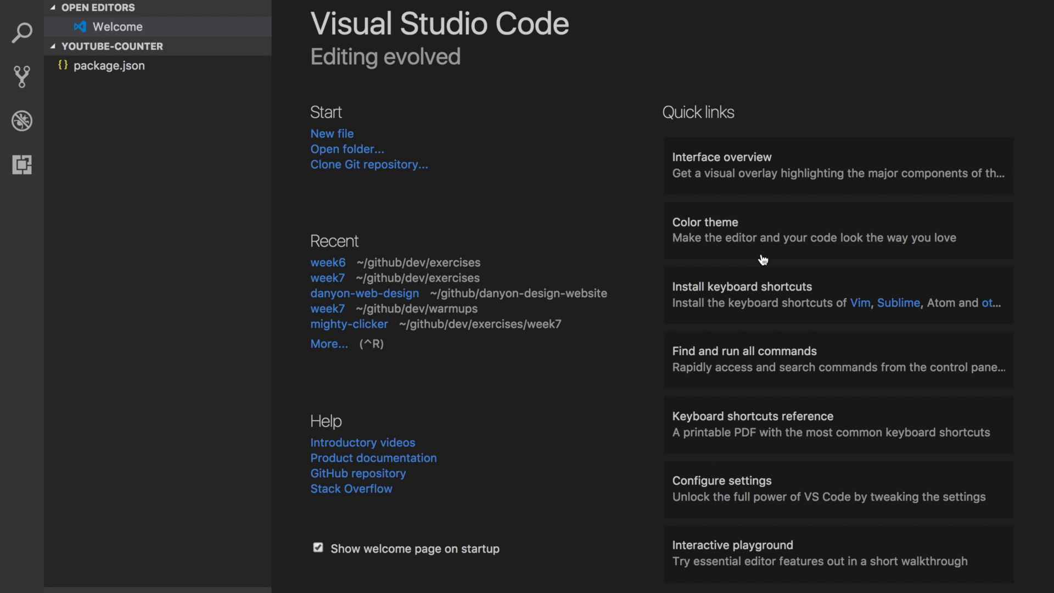
pyautogui.moveTo(53, 12)
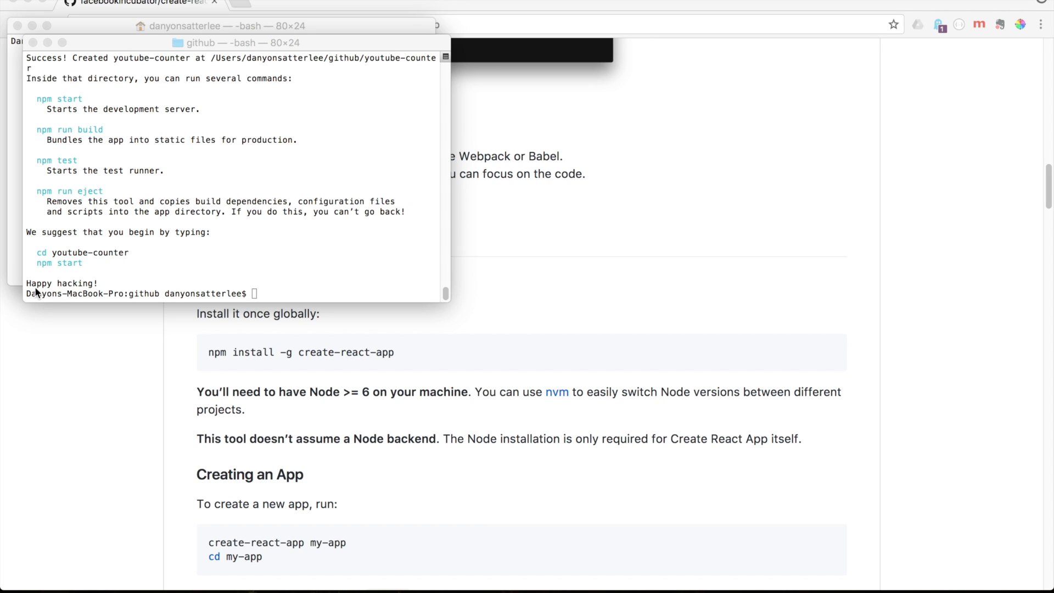
pyautogui.moveTo(651, 222)
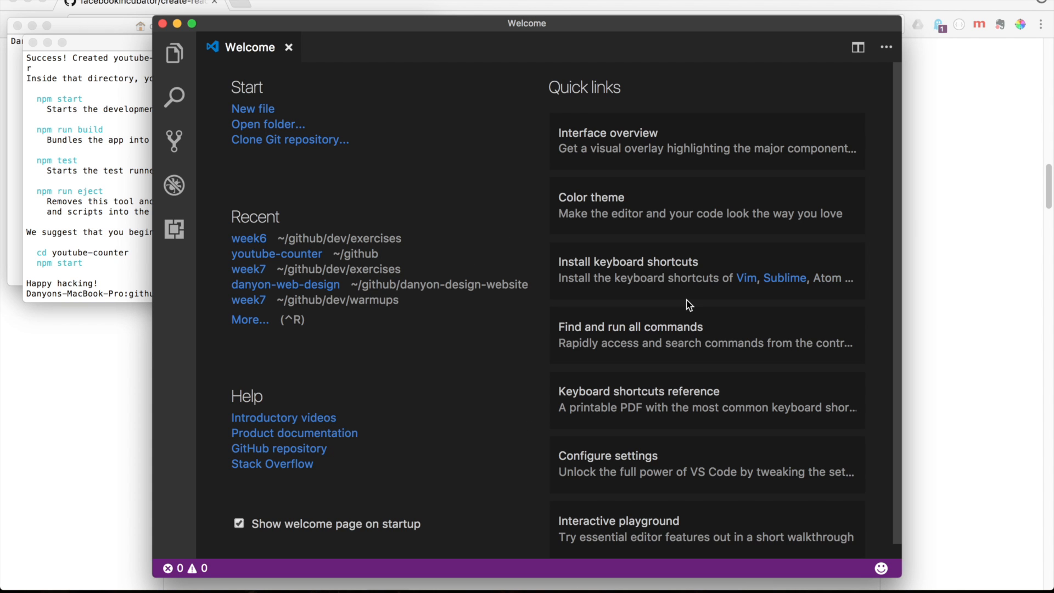
pyautogui.moveTo(274, 128)
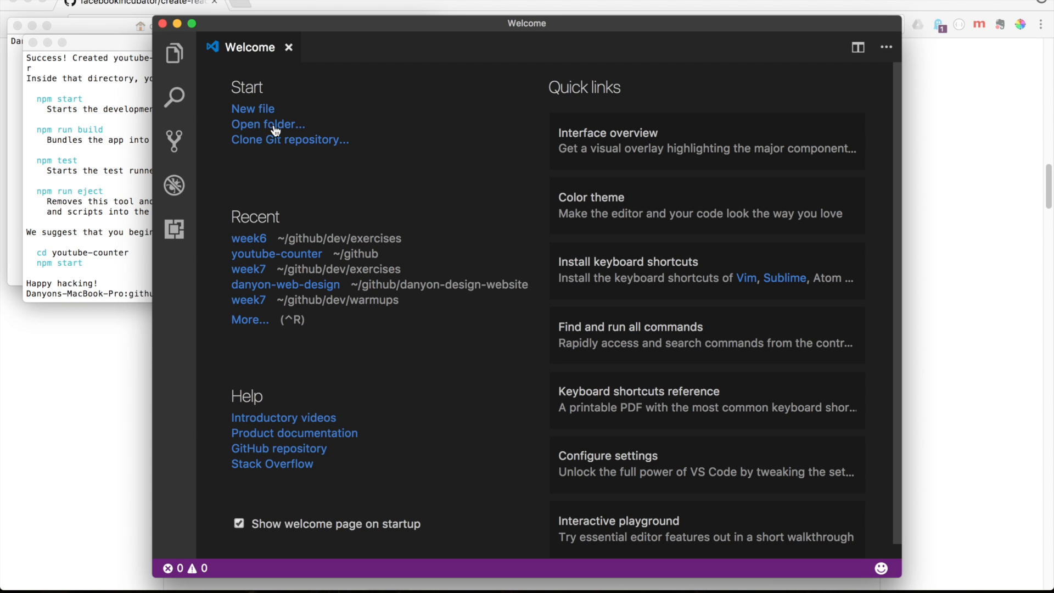
# Reopen the youtube-counter folder and expand src to list App.js, index.js and the other starter files
pyautogui.click(257, 124)
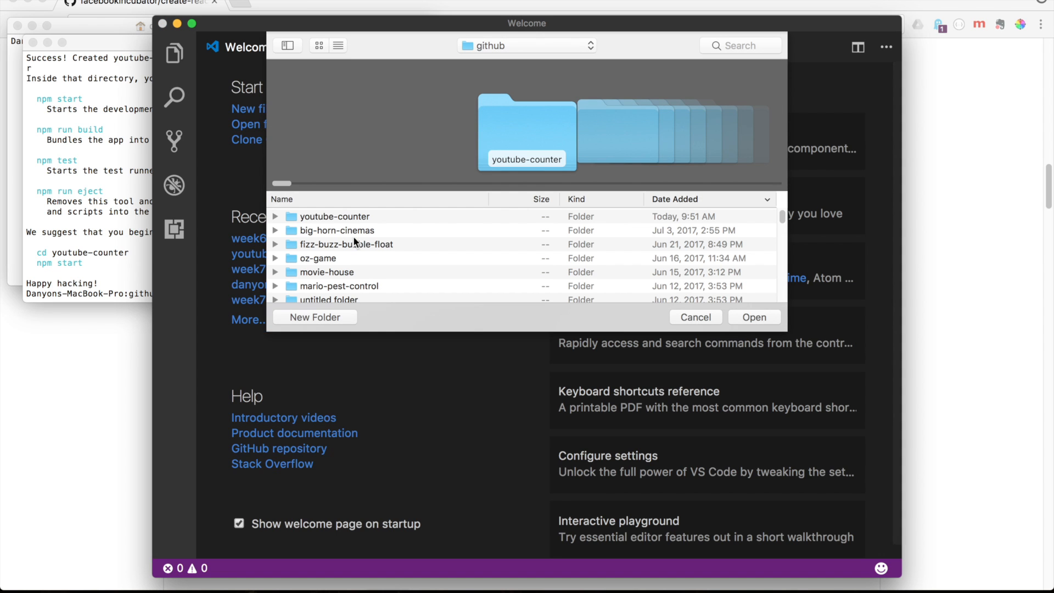
pyautogui.click(334, 216)
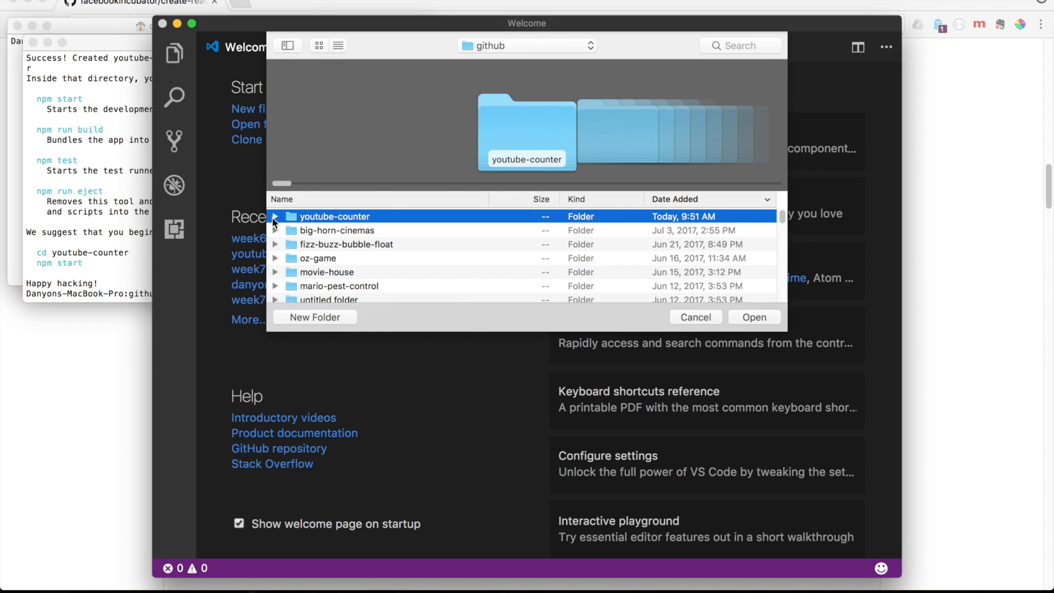
pyautogui.click(275, 216)
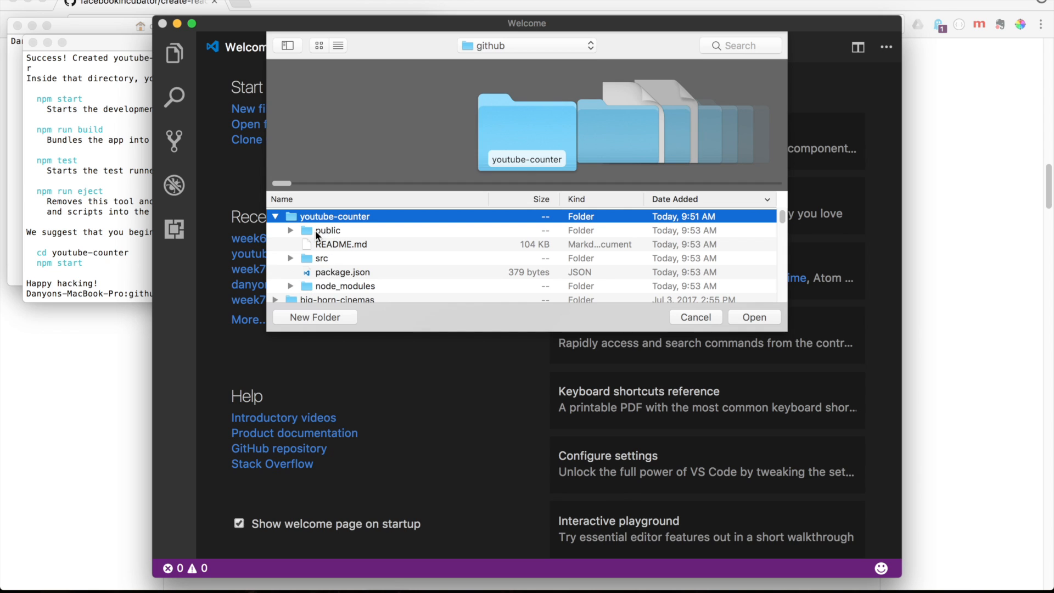
pyautogui.moveTo(329, 241)
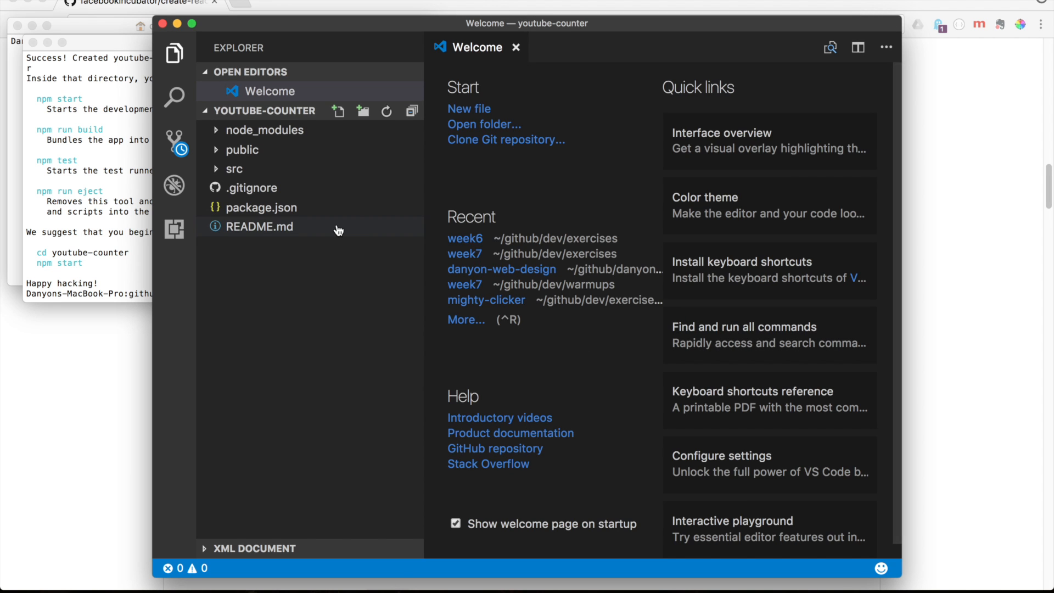
pyautogui.click(235, 169)
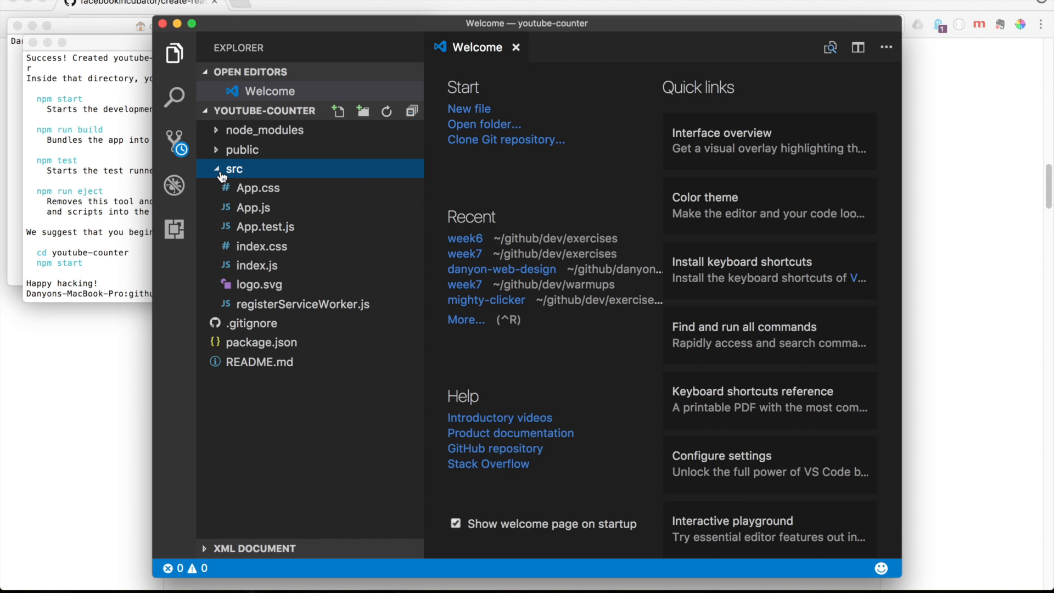
pyautogui.moveTo(273, 305)
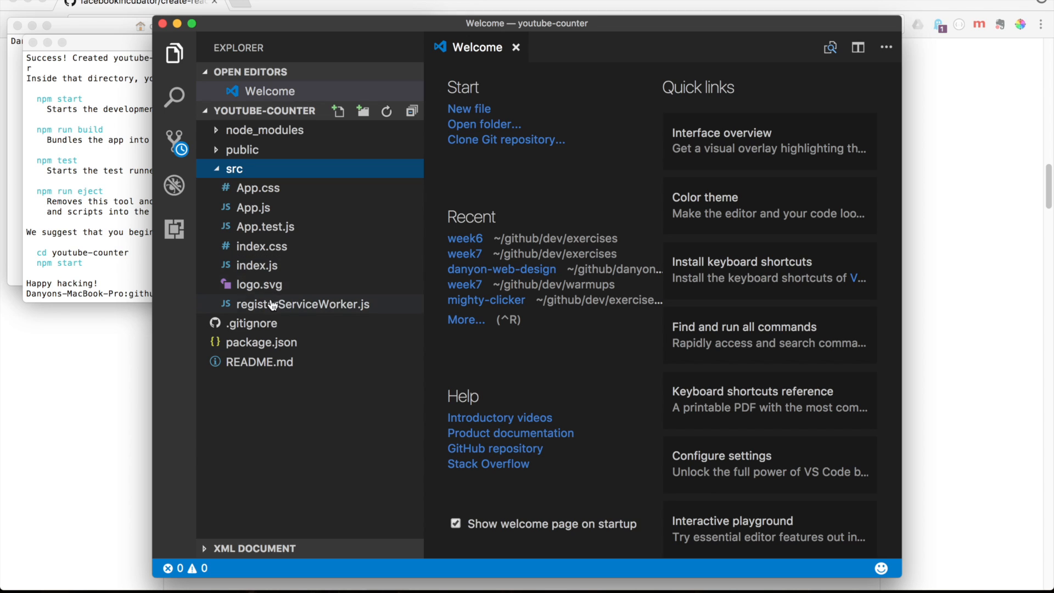
pyautogui.moveTo(329, 265)
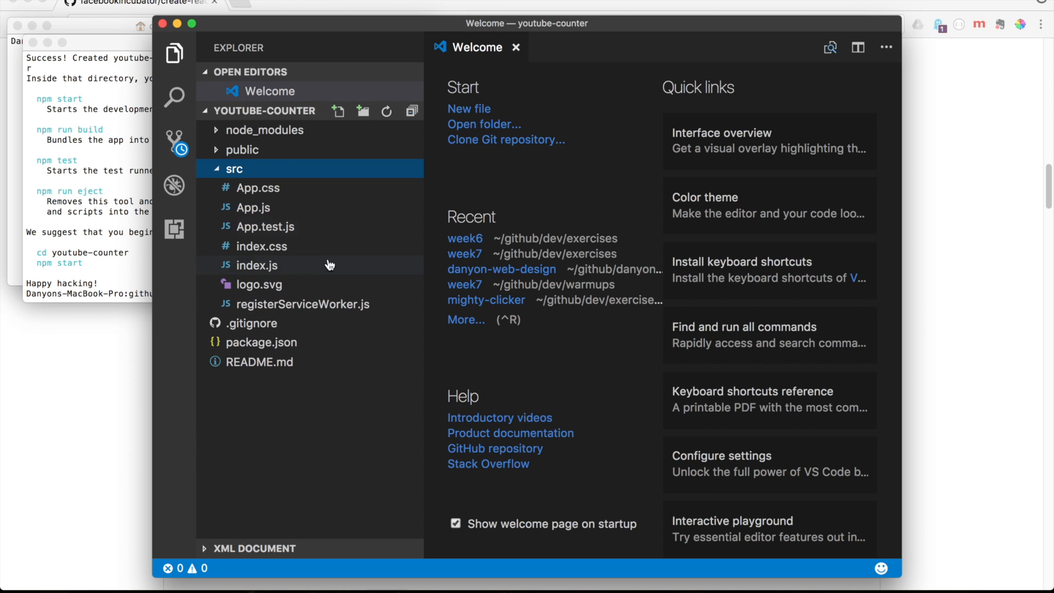
pyautogui.moveTo(286, 237)
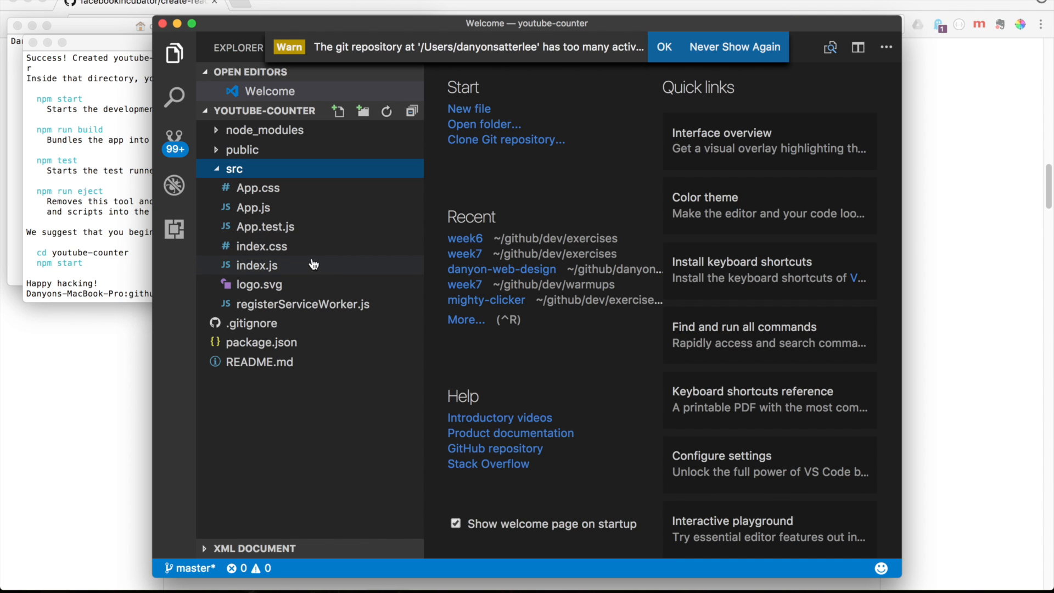
pyautogui.moveTo(344, 592)
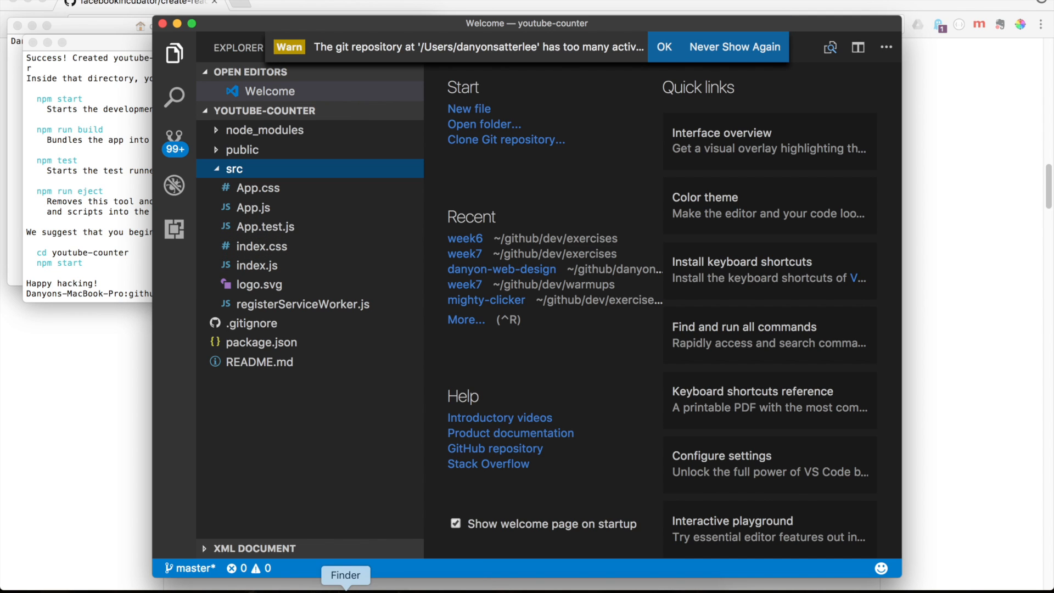
# In Finder, browse to github/youtube-counter/src and select all the starter files for deletion
pyautogui.click(345, 575)
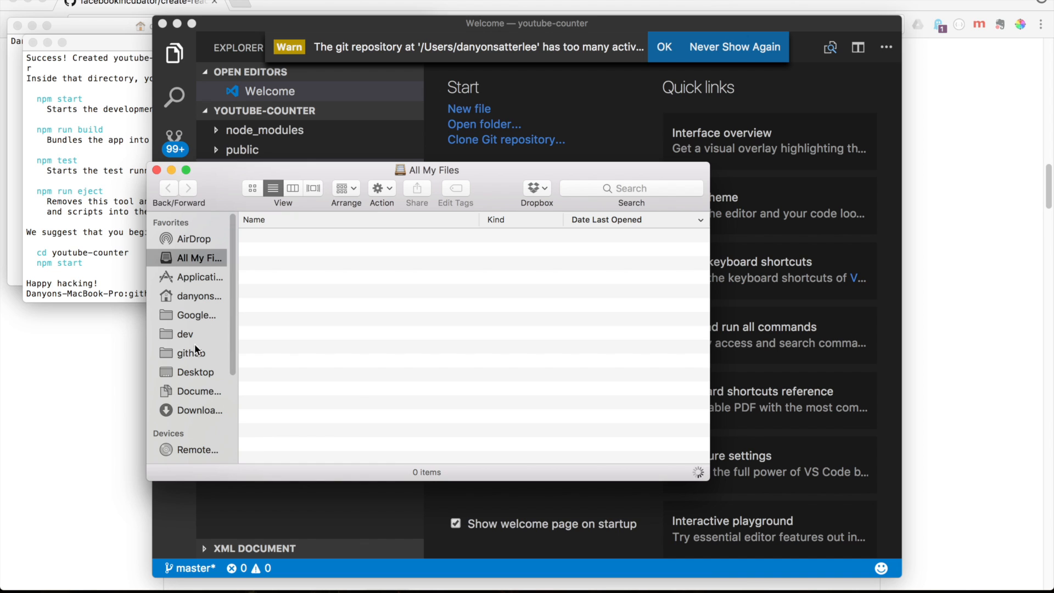
pyautogui.moveTo(188, 336)
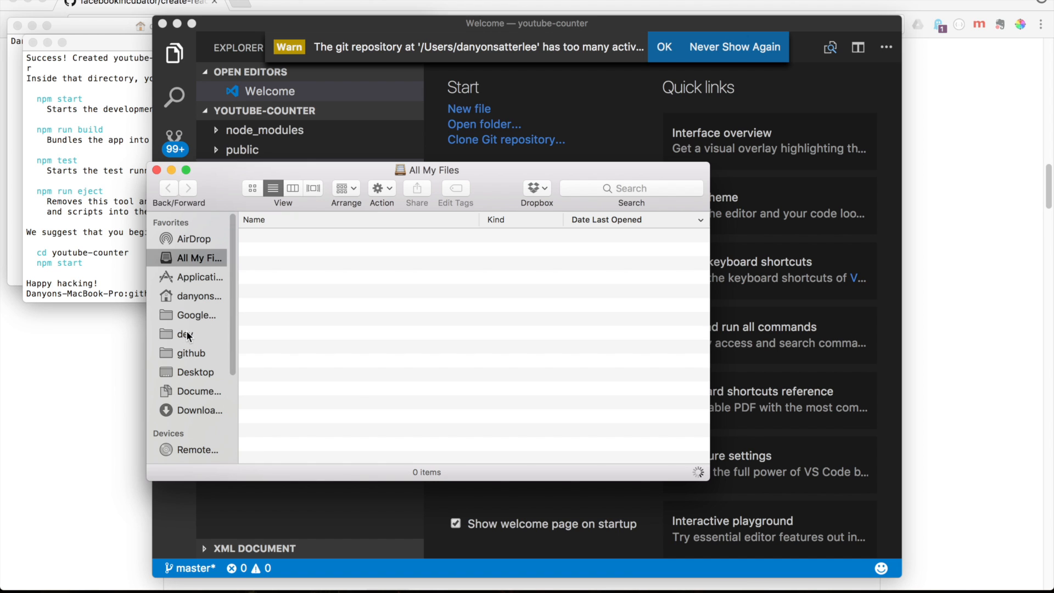
pyautogui.click(189, 354)
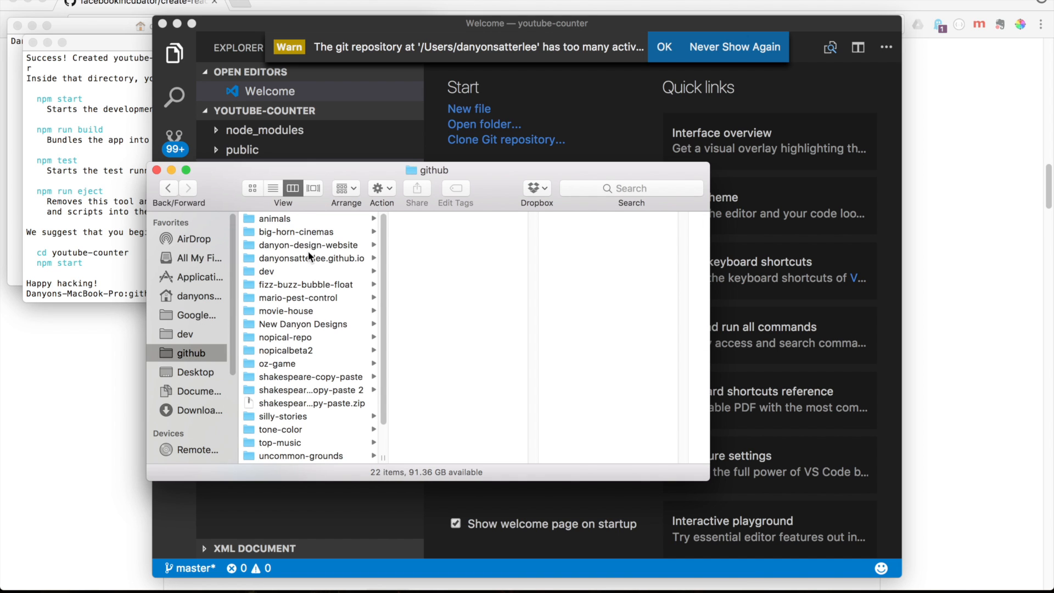
pyautogui.scroll(-3)
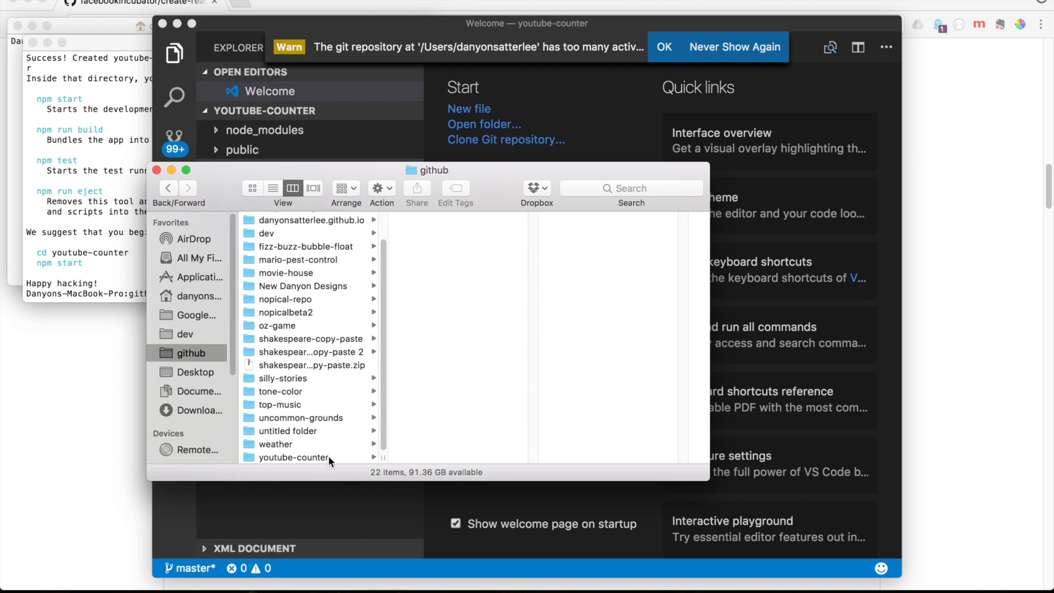
pyautogui.click(292, 456)
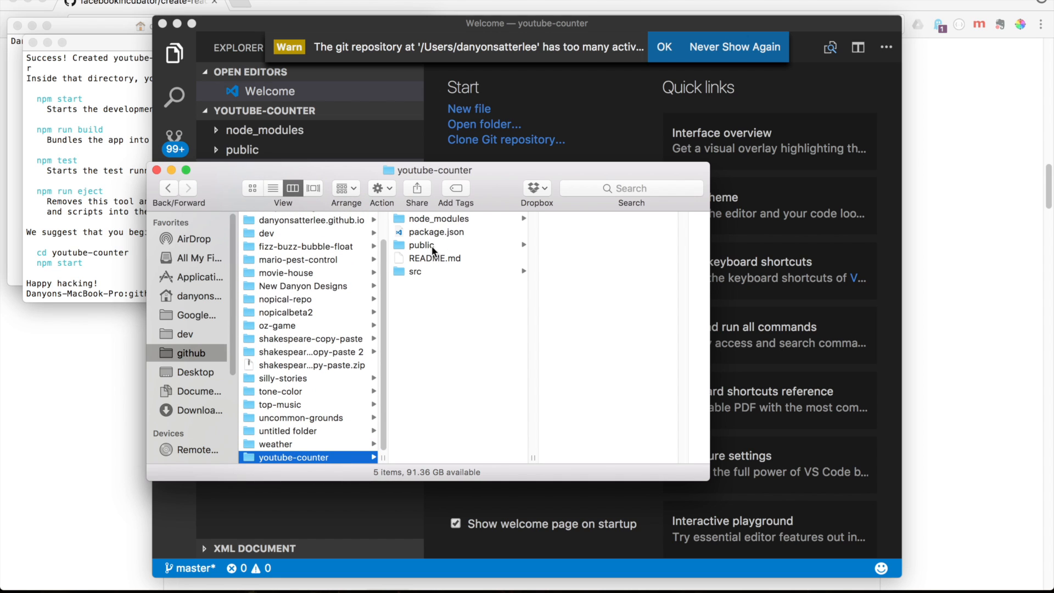
pyautogui.click(415, 271)
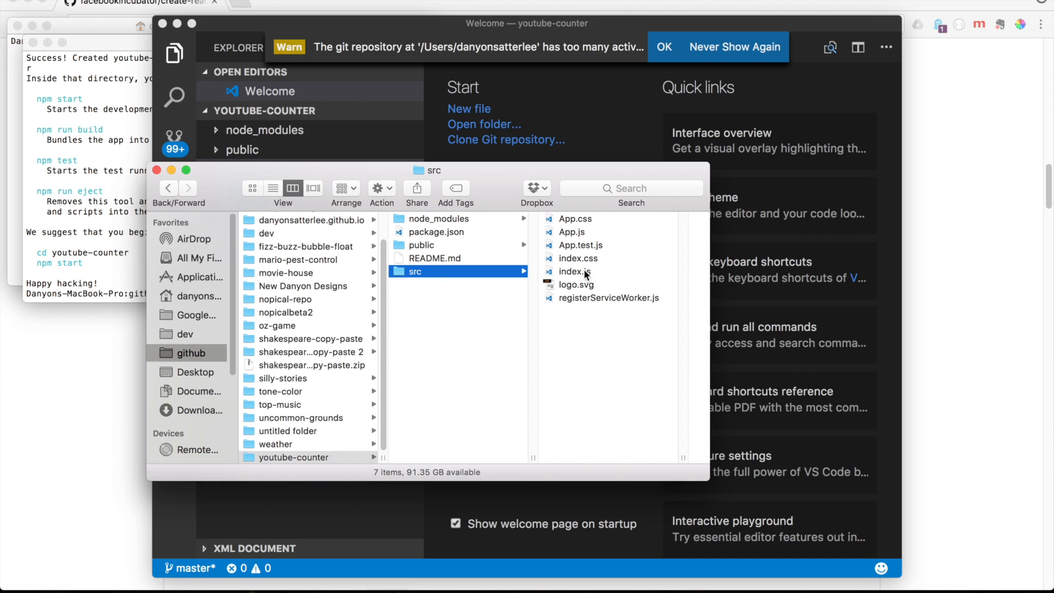
pyautogui.press('cmd+a')
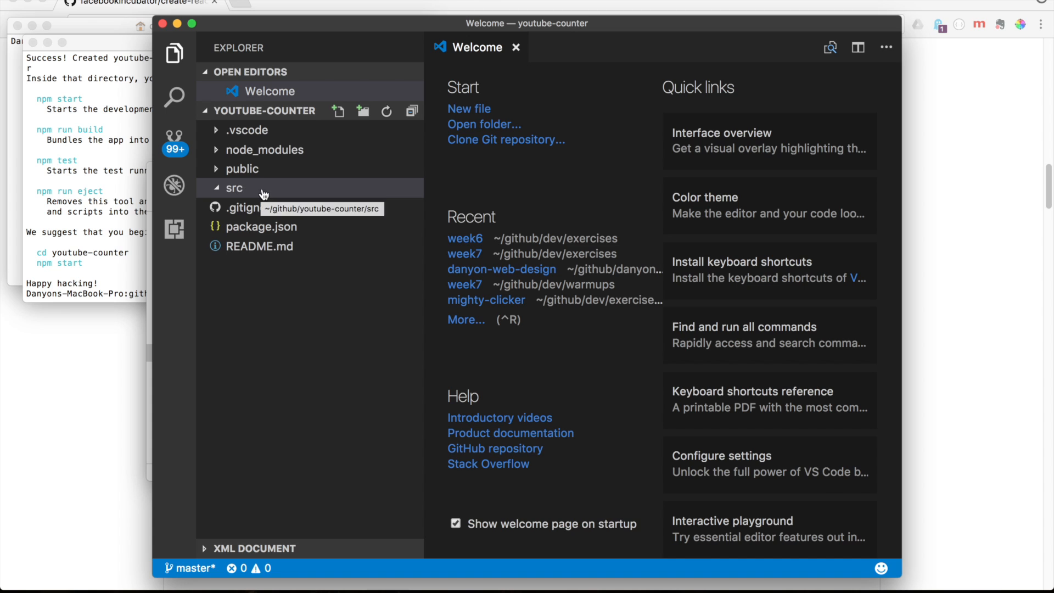
# Create empty index.js and index.css files inside src, leaving index.js open for editing
pyautogui.rightClick(234, 188)
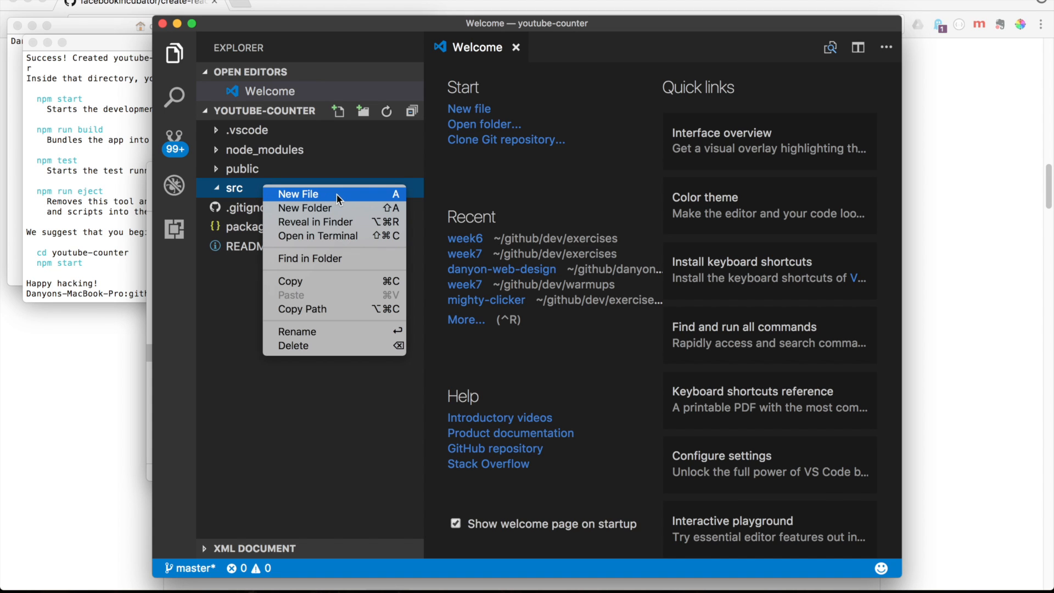
pyautogui.click(297, 193)
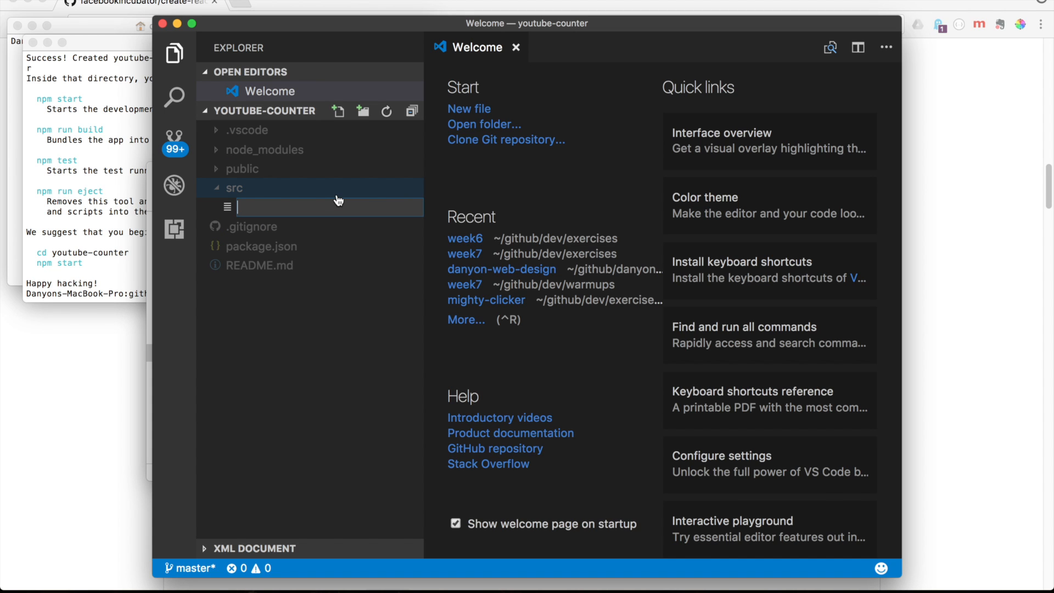
pyautogui.write('index.js')
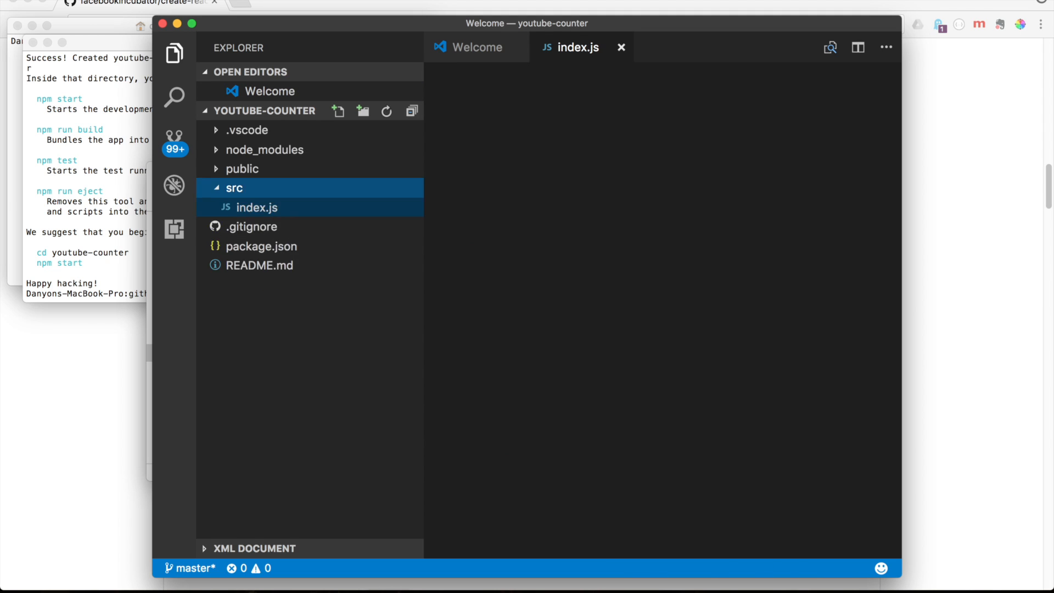
pyautogui.rightClick(257, 226)
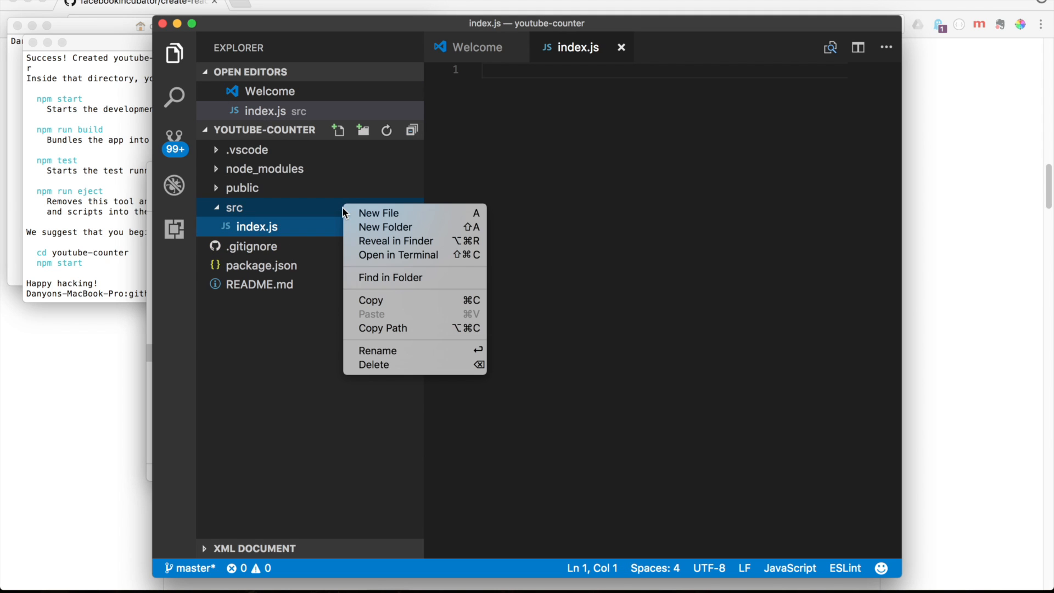
pyautogui.click(378, 213)
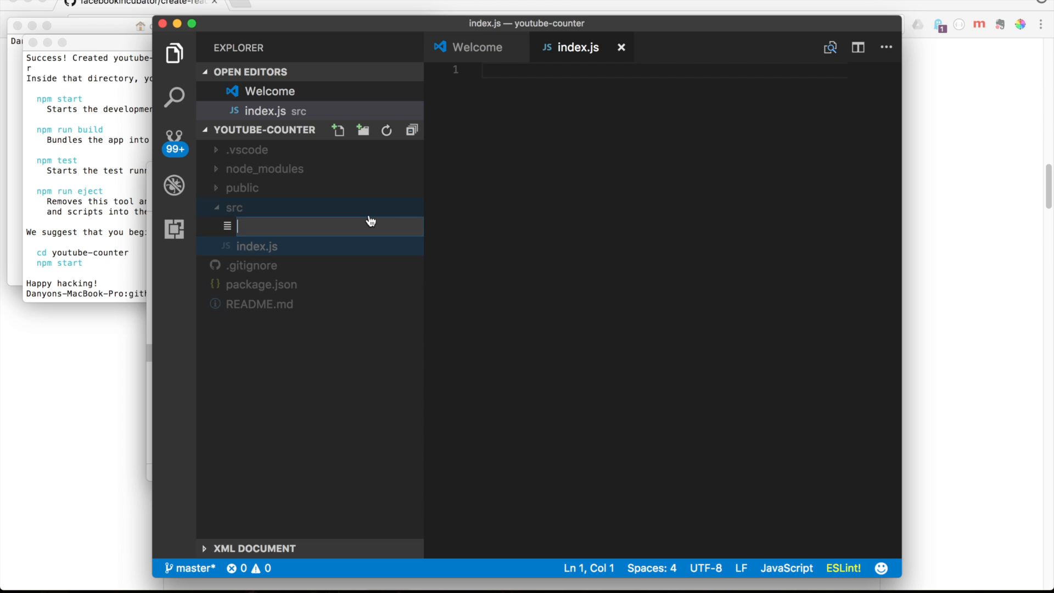
pyautogui.write('index.css')
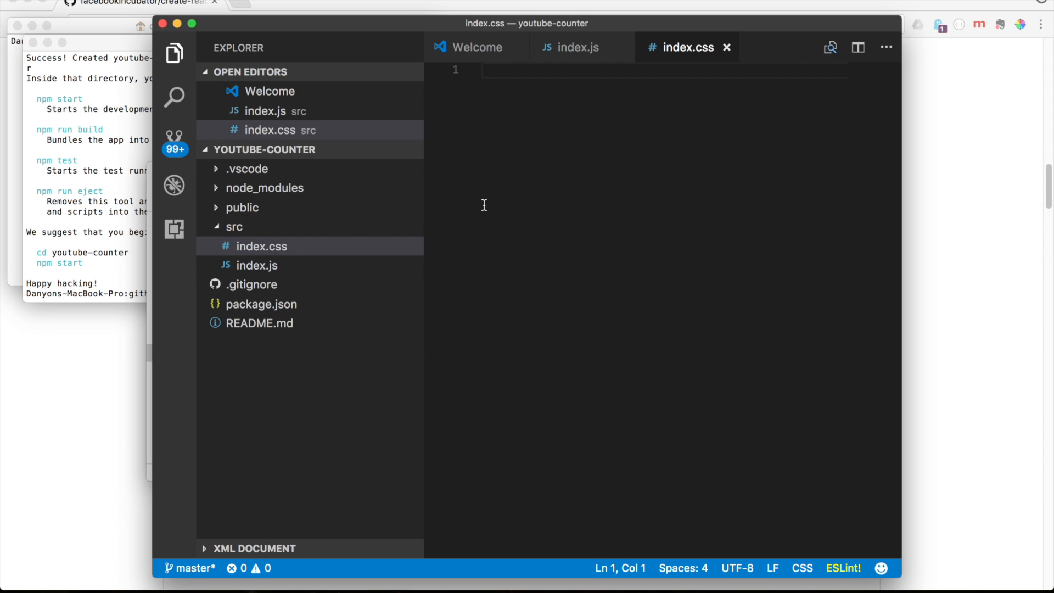
pyautogui.click(257, 265)
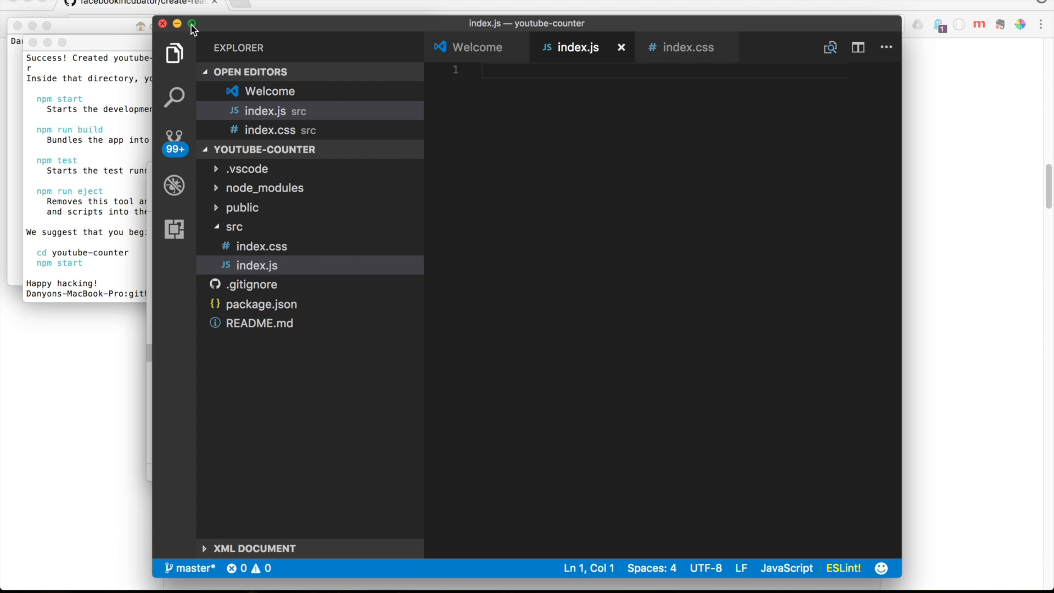
# Maximize the editor and write import React from 'react'; as line 1 of index.js
pyautogui.click(189, 24)
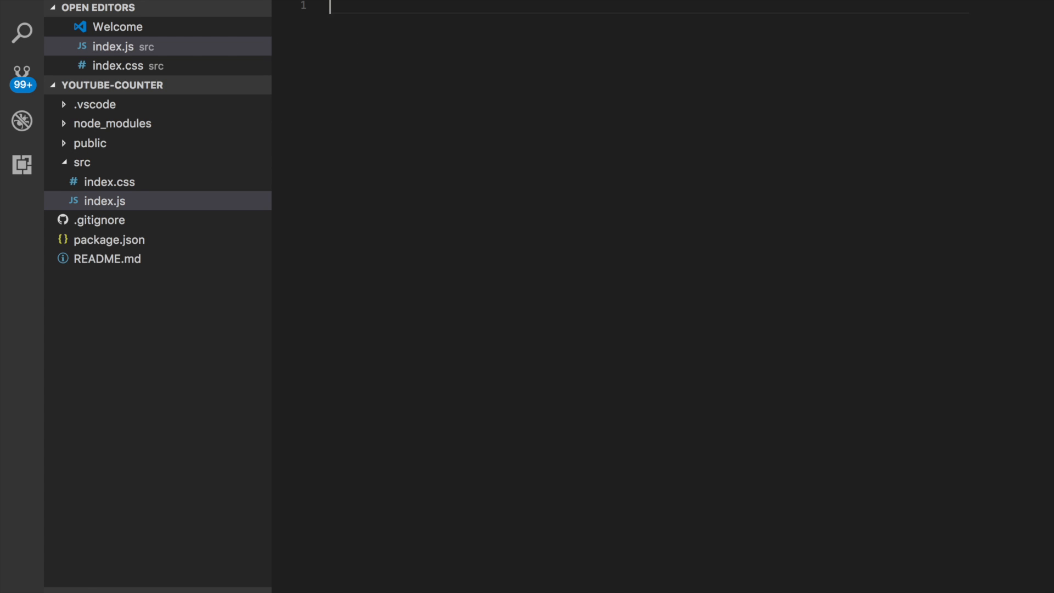
pyautogui.write('import React from')
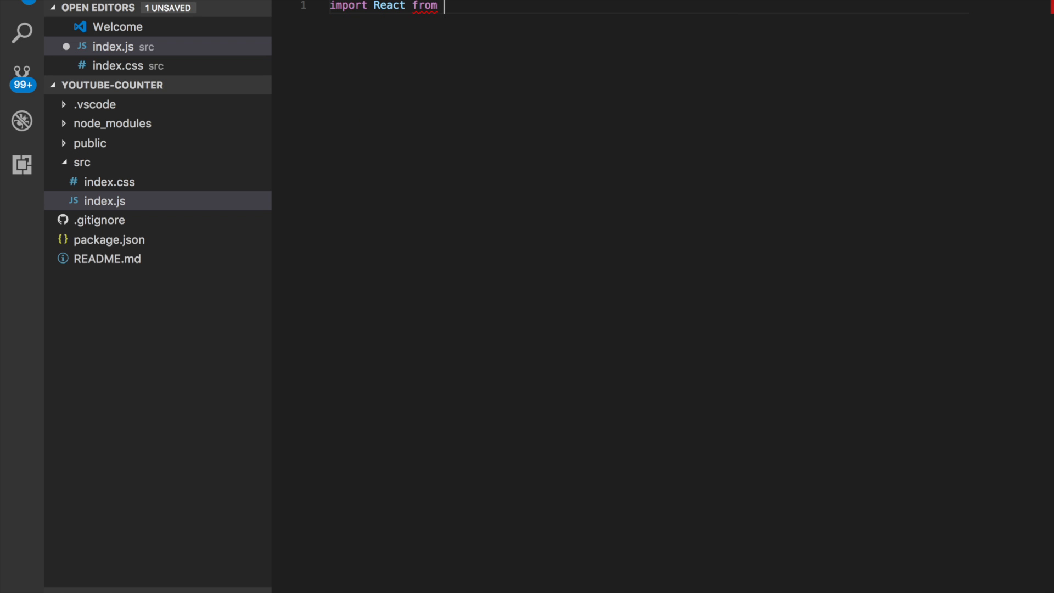
pyautogui.write("'react'")
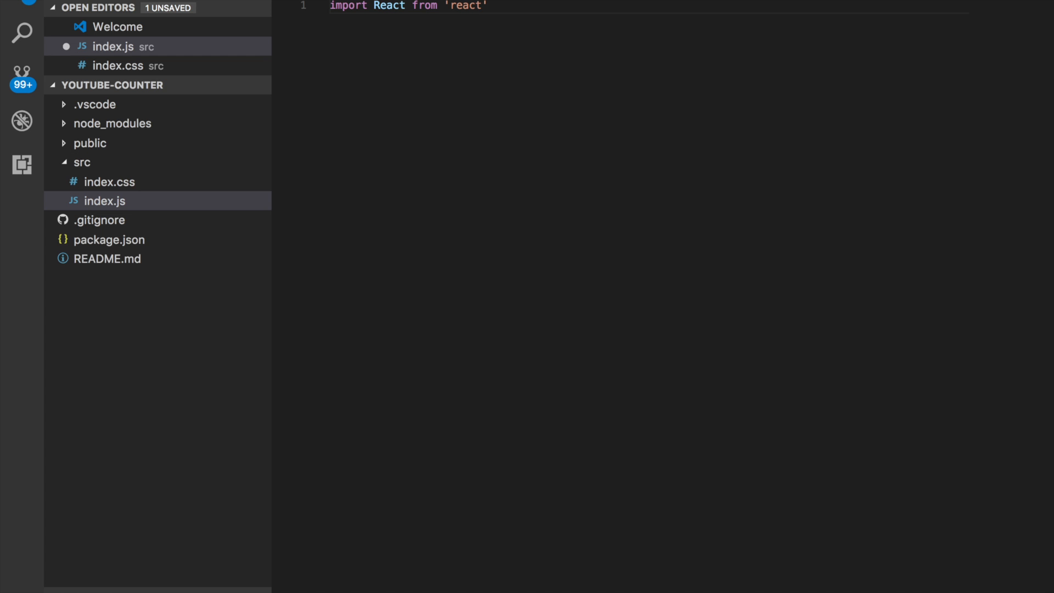
pyautogui.write(';')
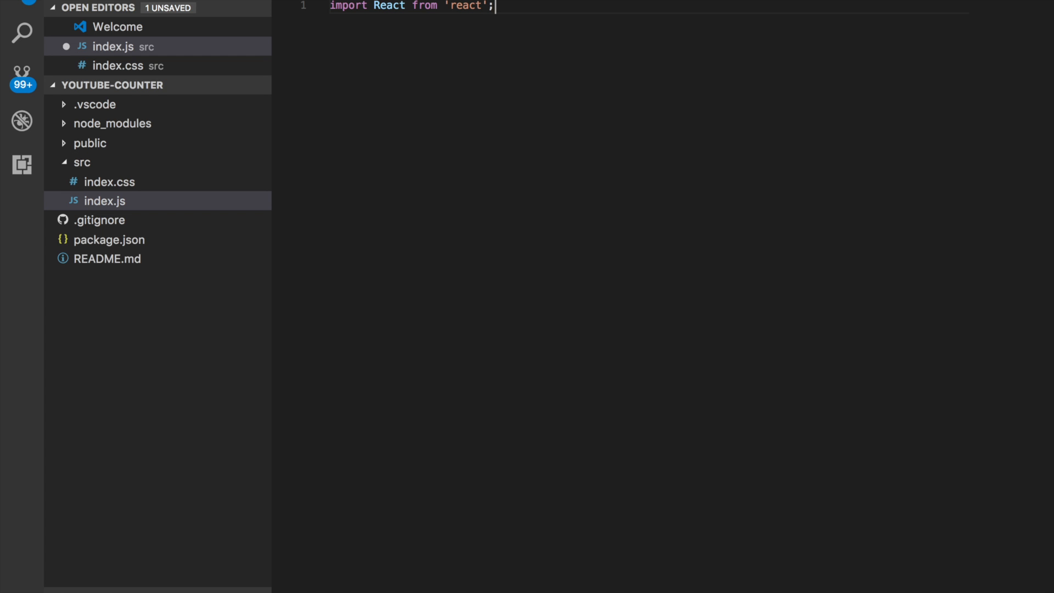
pyautogui.moveTo(299, 53)
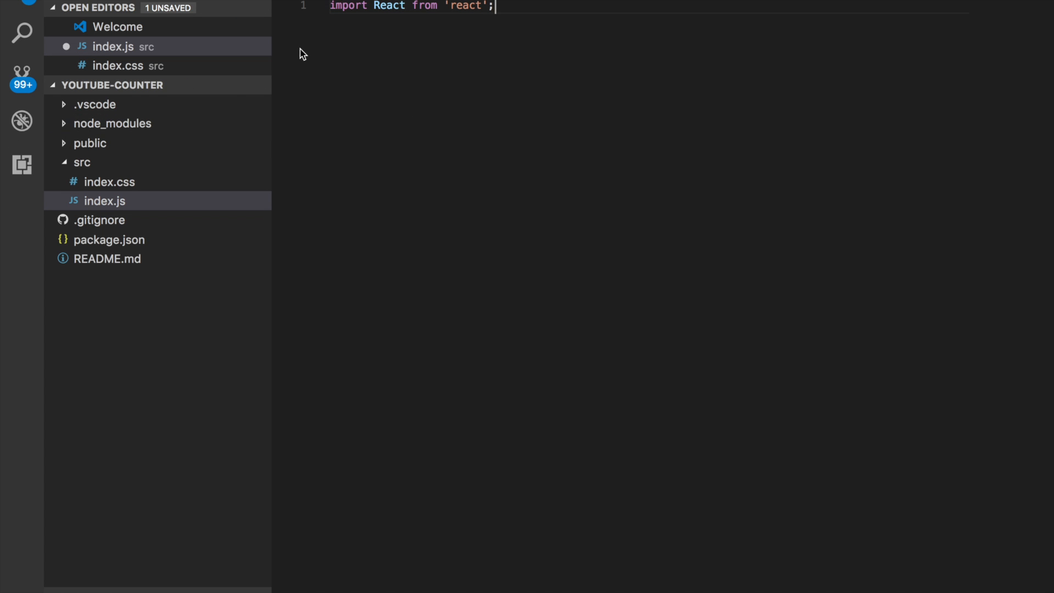
pyautogui.moveTo(111, 206)
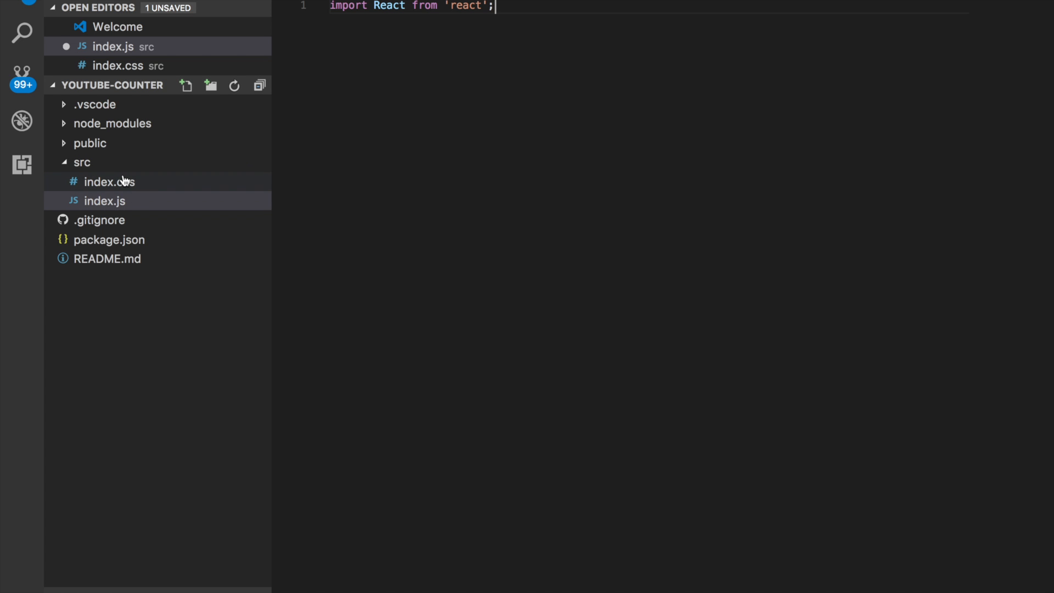
pyautogui.moveTo(125, 180)
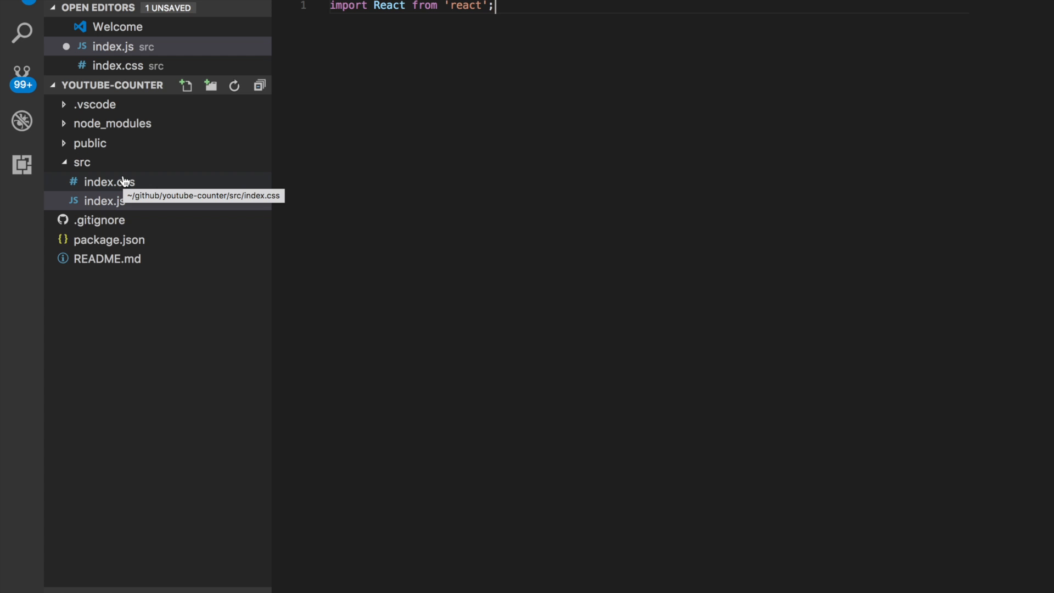
pyautogui.moveTo(115, 168)
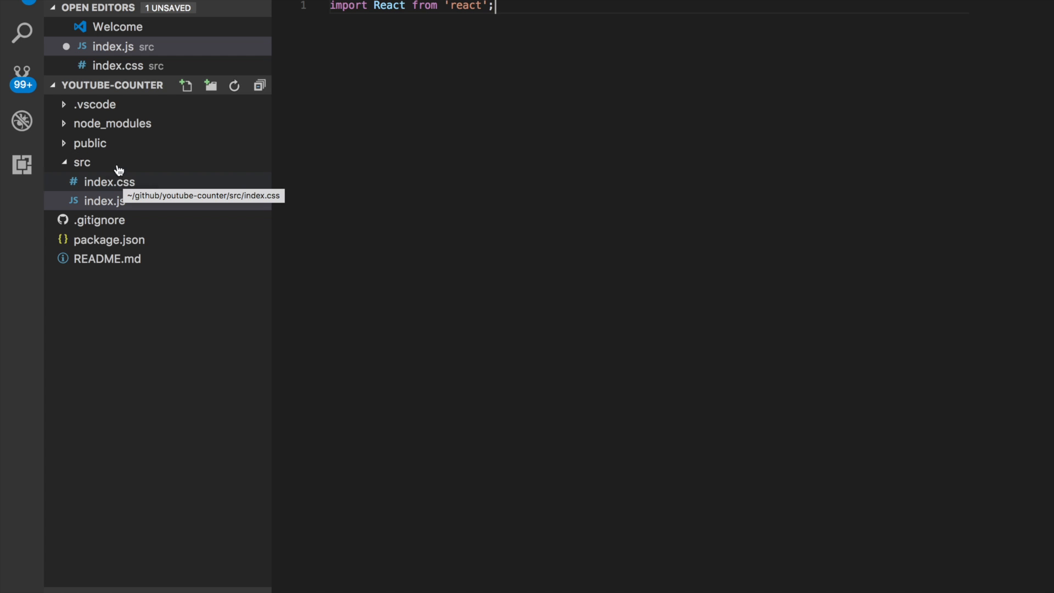
pyautogui.moveTo(104, 127)
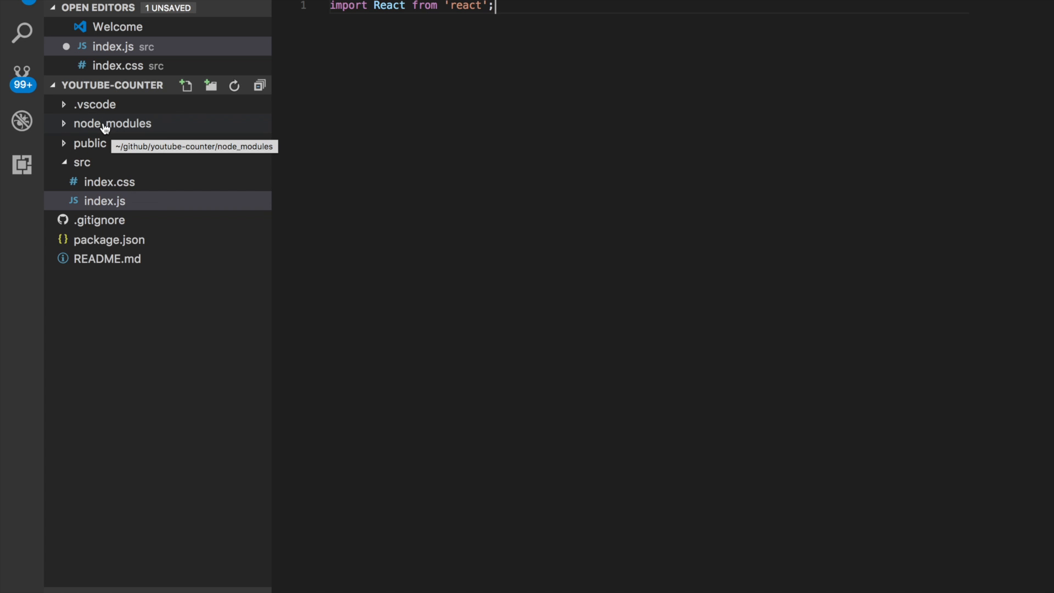
pyautogui.moveTo(396, 39)
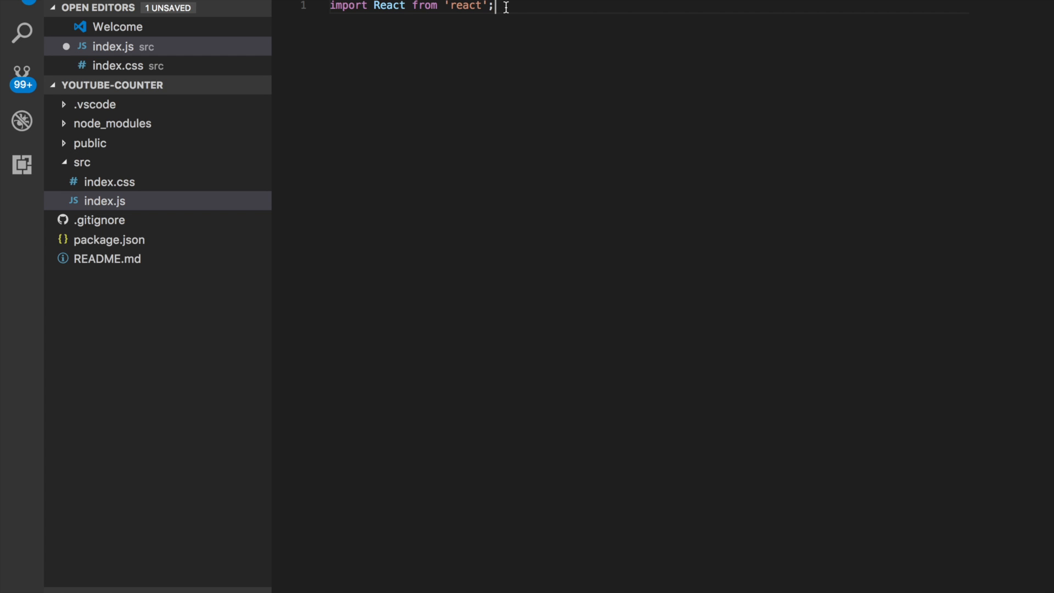
# Add a second line: import ReactDOM from 'react-dom';
pyautogui.press('Enter')
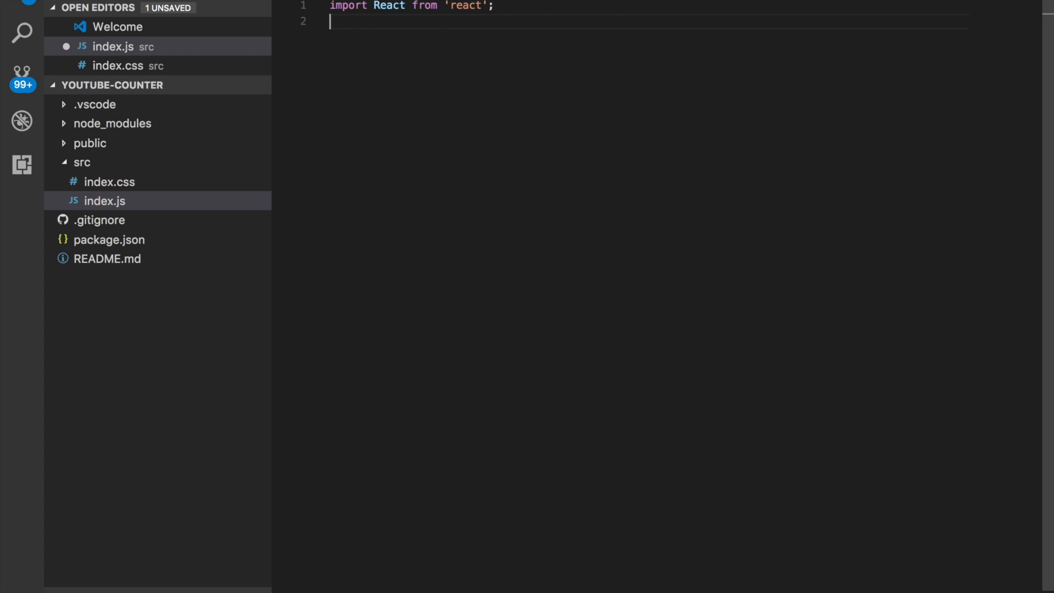
pyautogui.write('import')
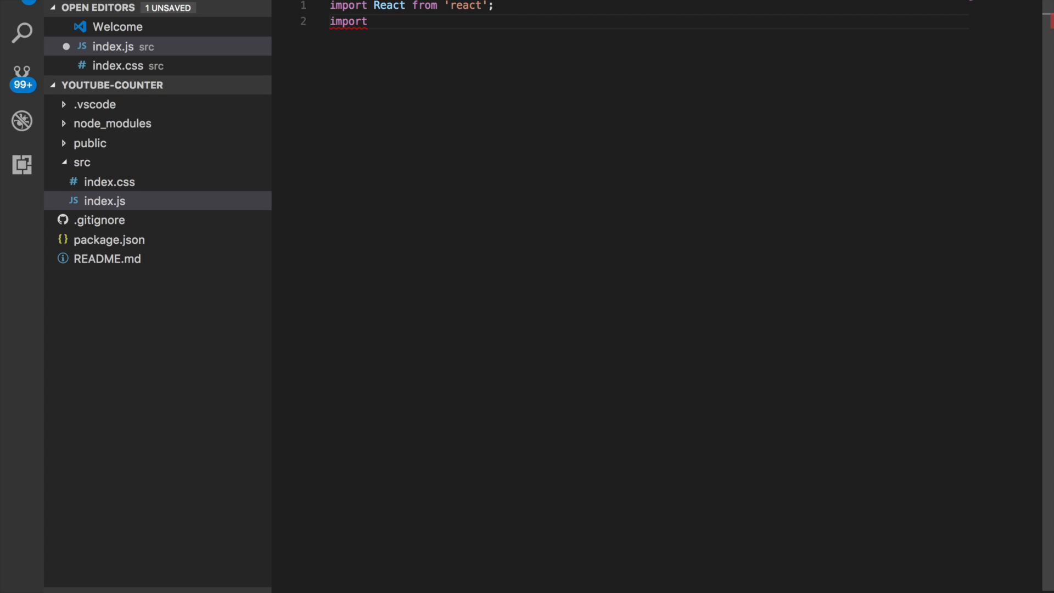
pyautogui.write('ReactDOM')
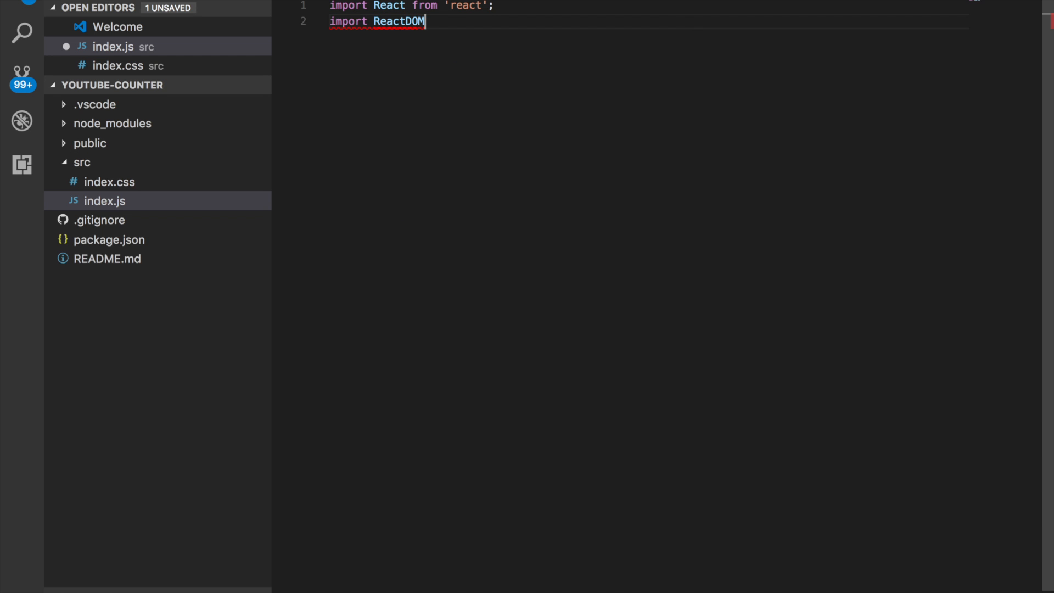
pyautogui.write("from '")
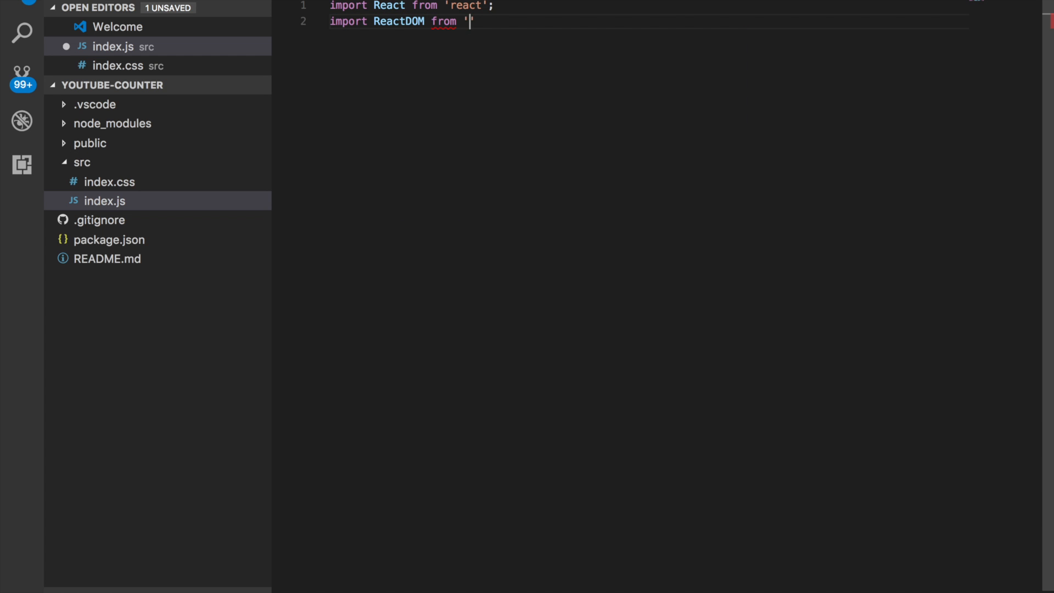
pyautogui.write("react'")
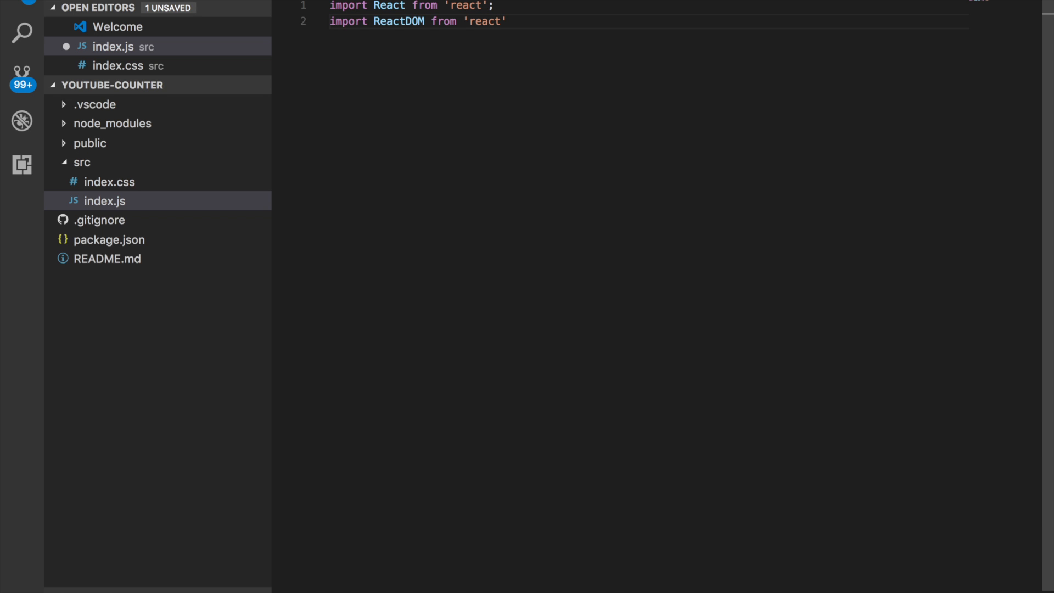
pyautogui.write('-dom')
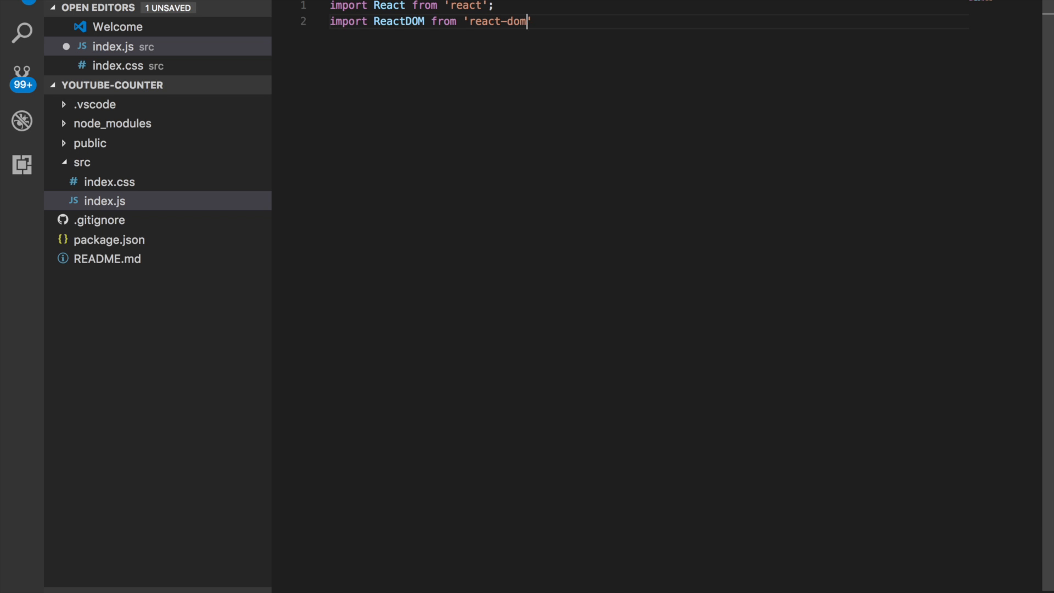
pyautogui.write(';')
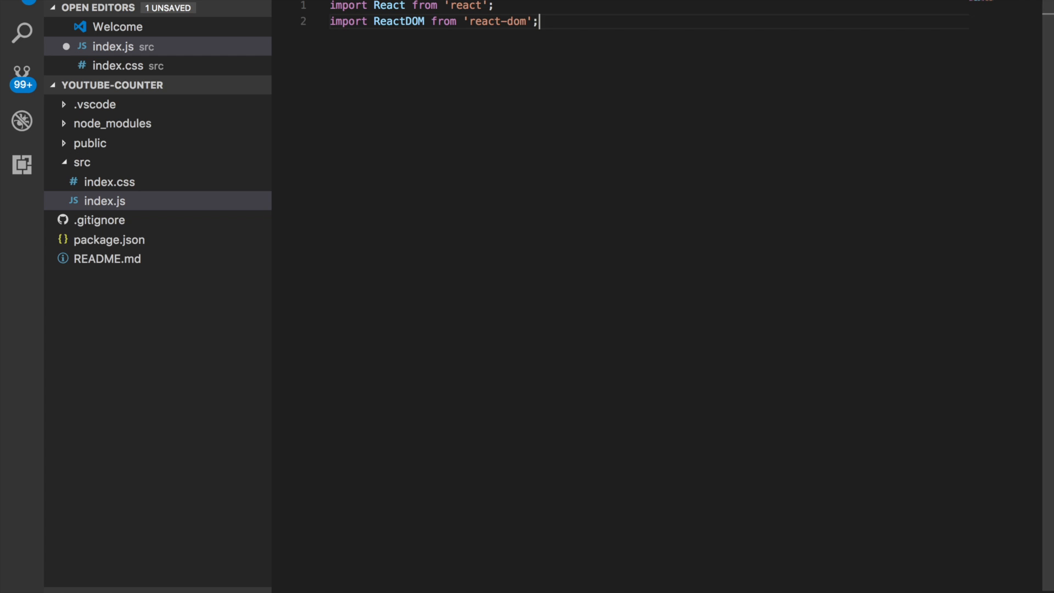
pyautogui.moveTo(98, 133)
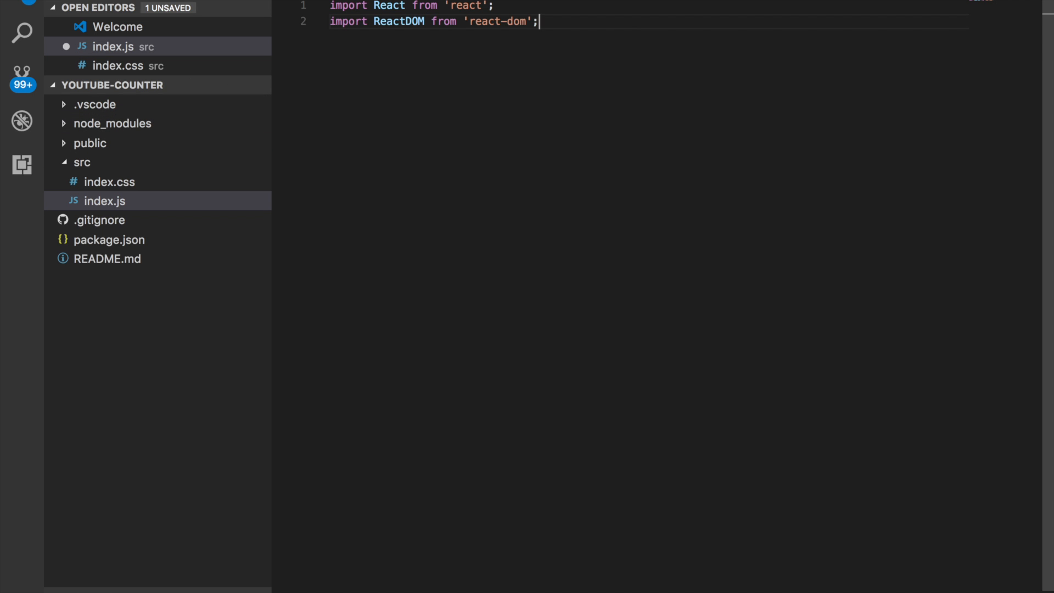
# Add a third line importing the local './index.css' stylesheet
pyautogui.press('Enter')
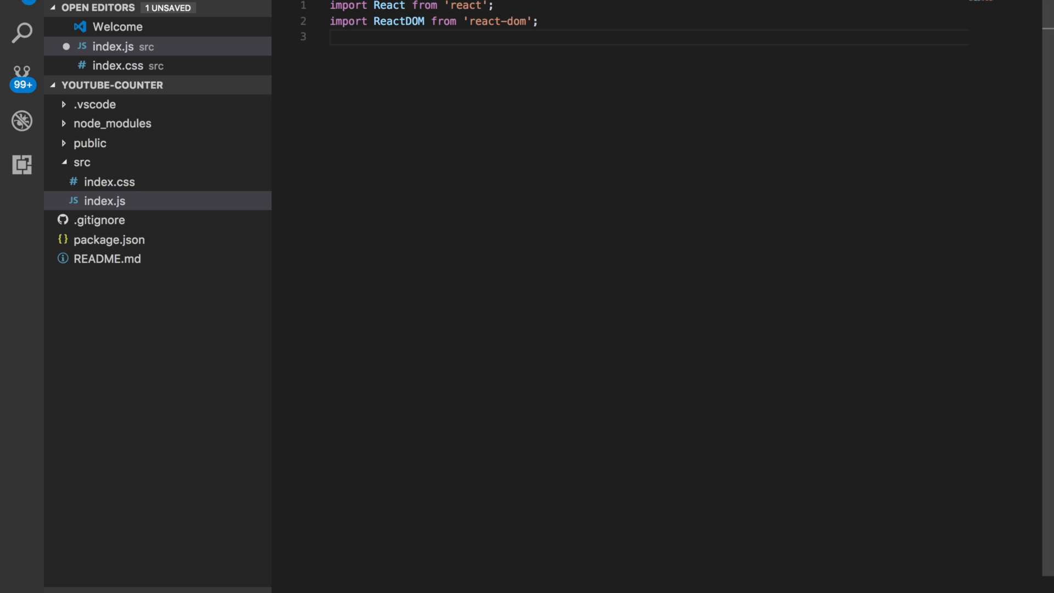
pyautogui.write('import')
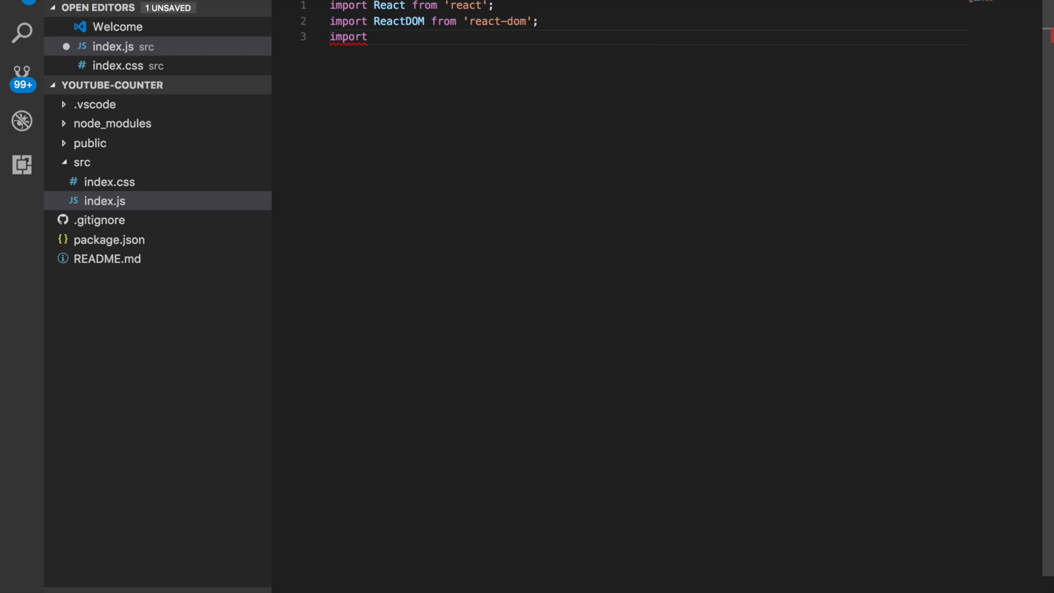
pyautogui.write("'./in")
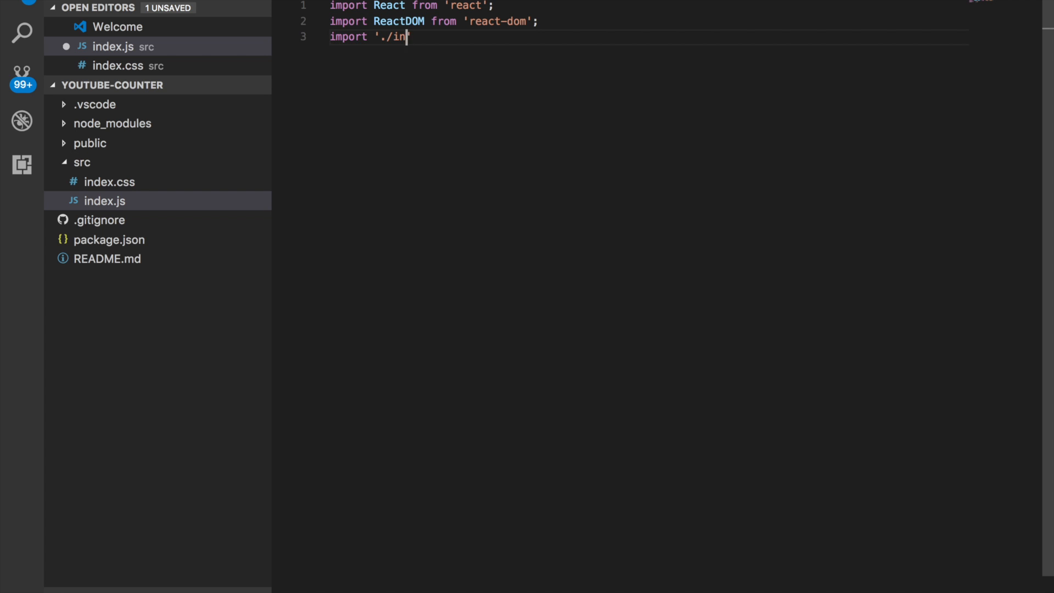
pyautogui.write('dex.cs')
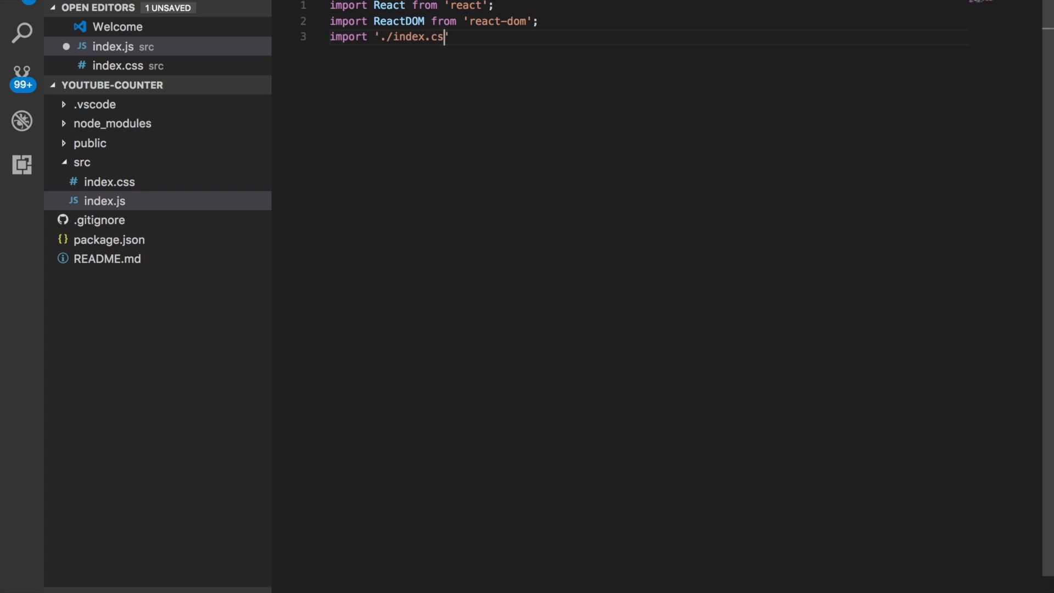
pyautogui.write("s'")
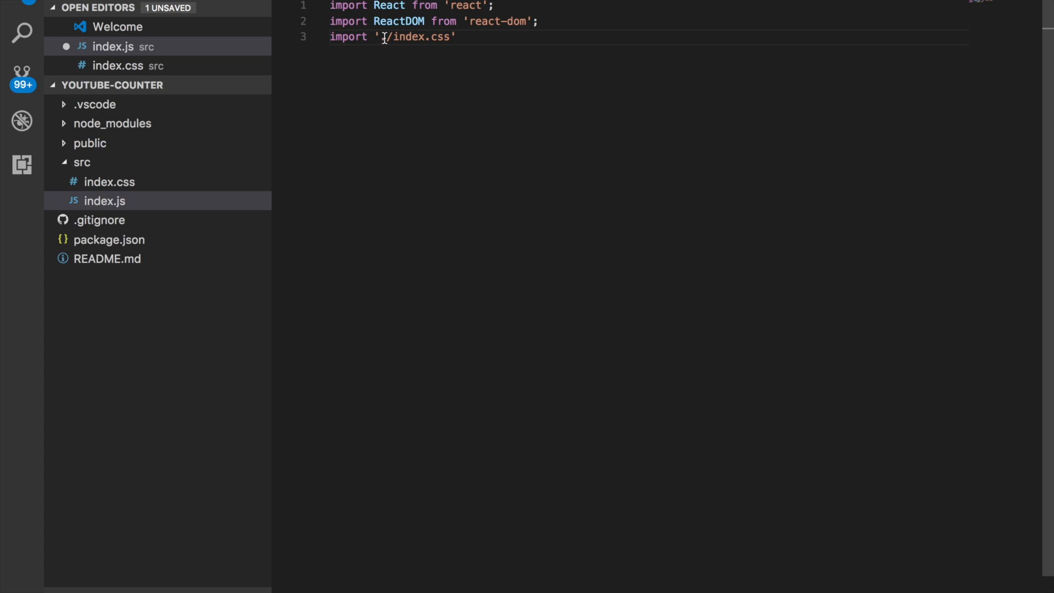
pyautogui.write('.')
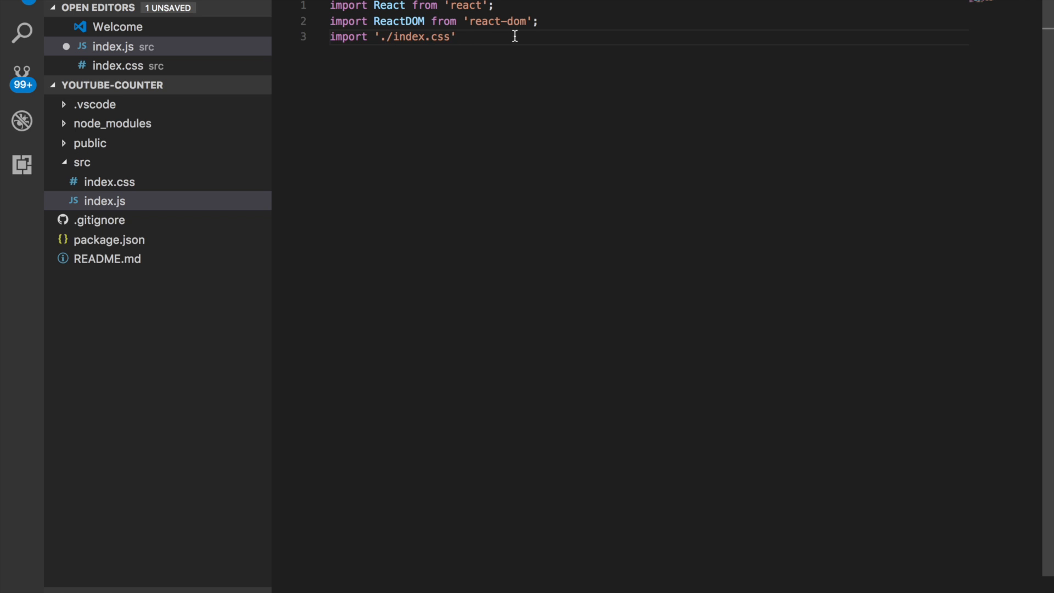
# Declare class App extends React.Component { } below the imports
pyautogui.write(';')
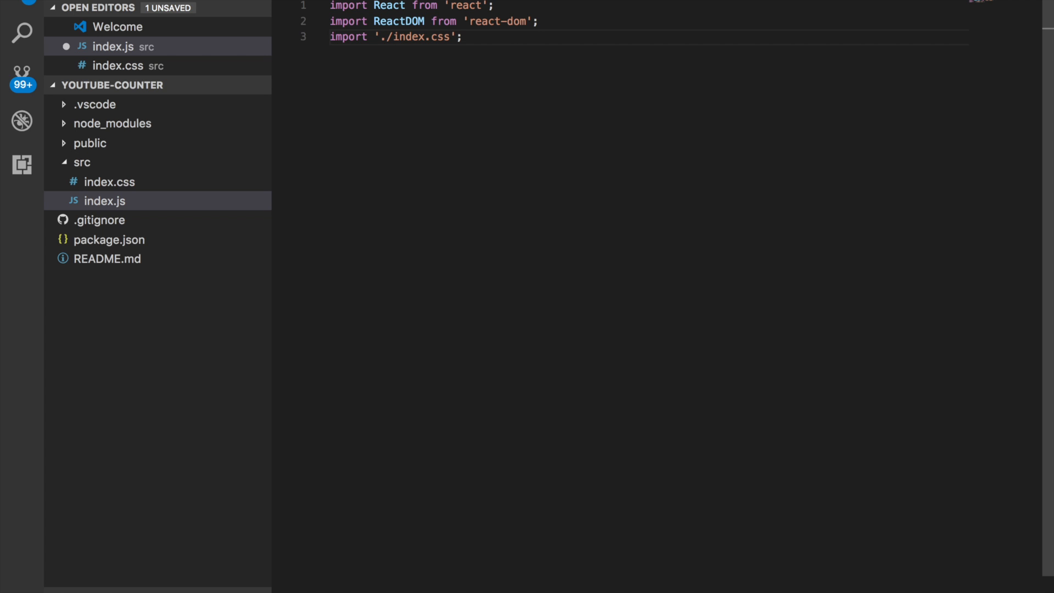
pyautogui.press('Enter')
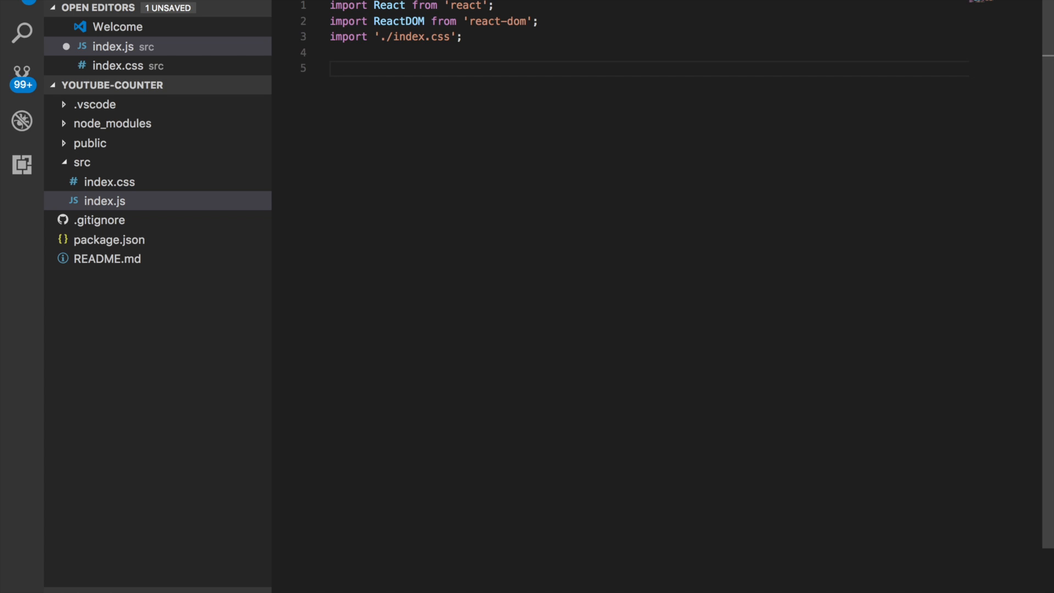
pyautogui.write('class A')
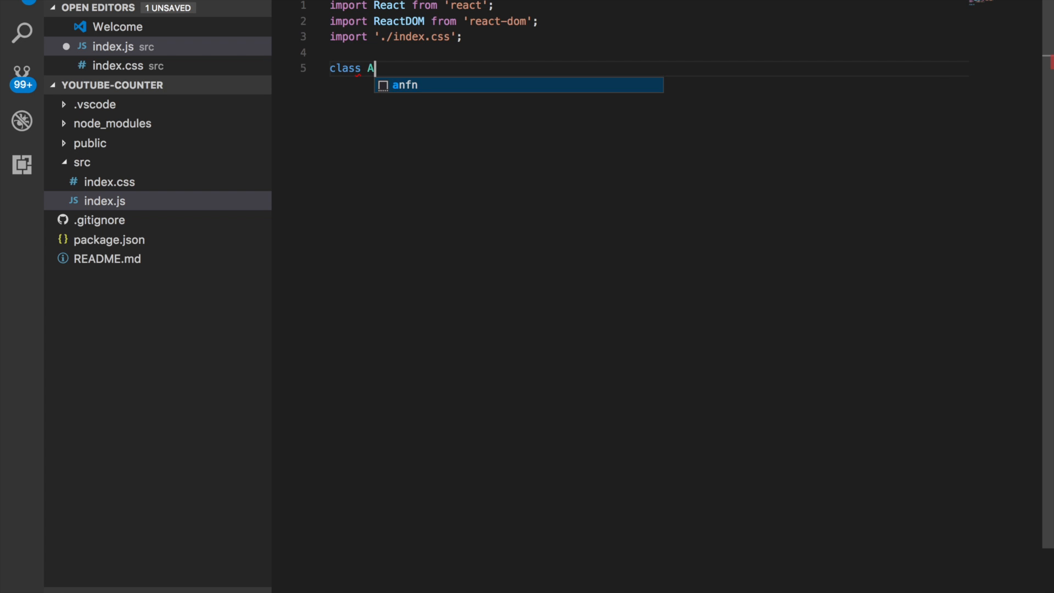
pyautogui.write('pp')
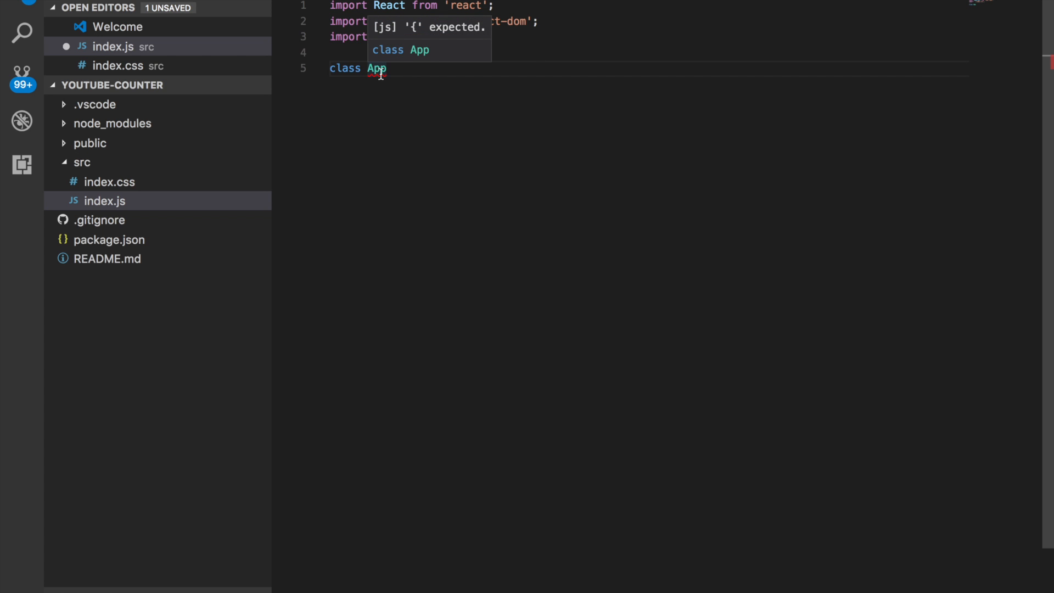
pyautogui.write('exten')
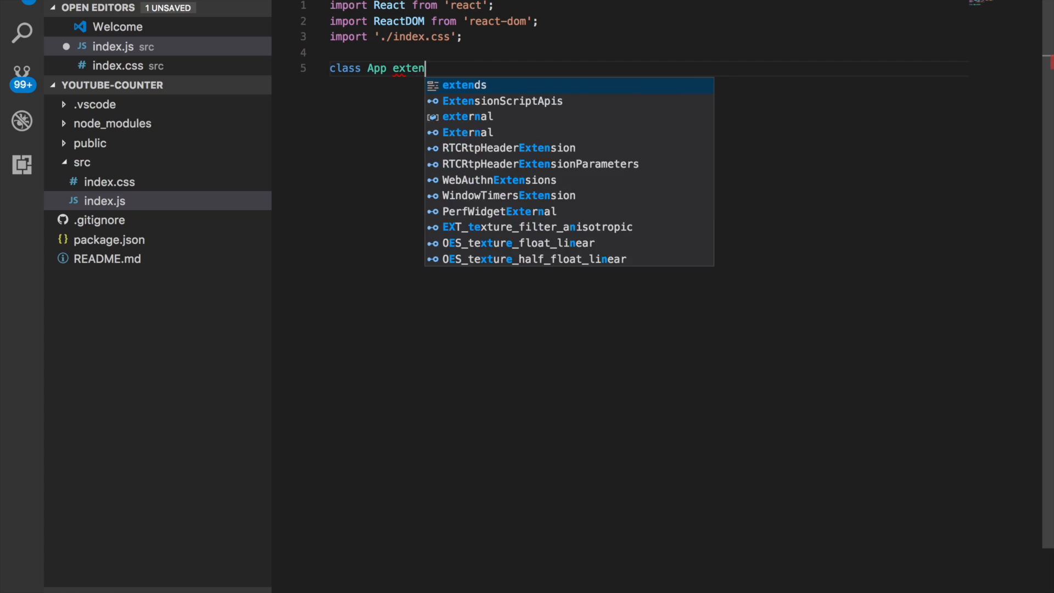
pyautogui.write('ds React.C')
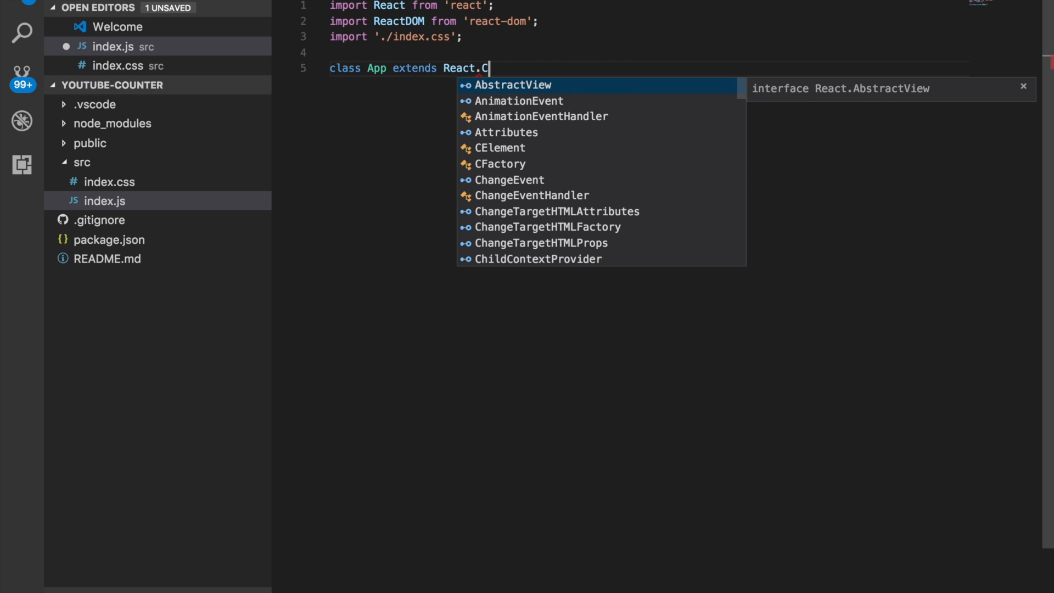
pyautogui.write('Component')
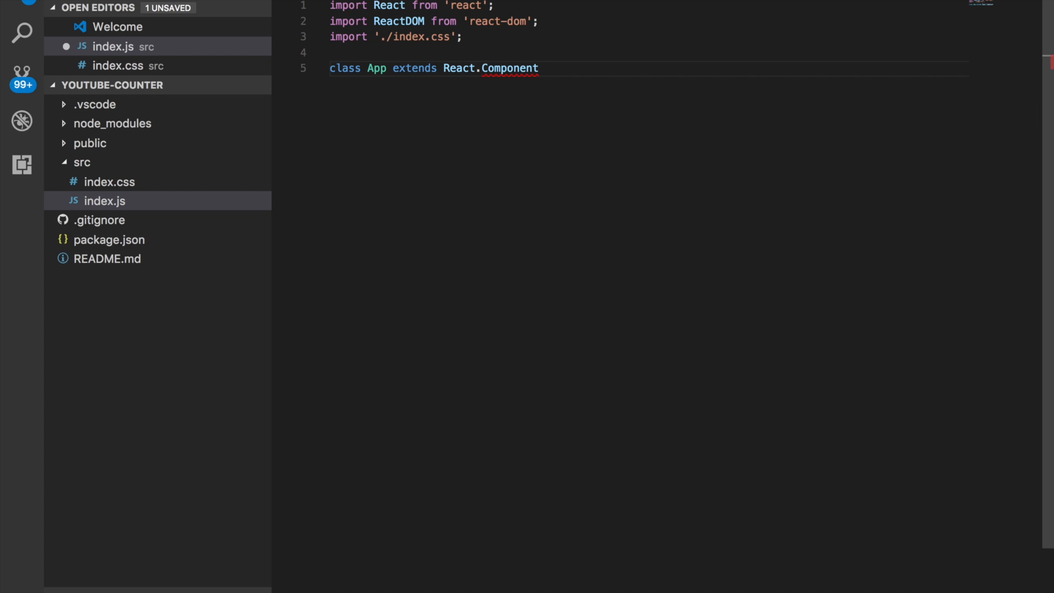
pyautogui.write('{}')
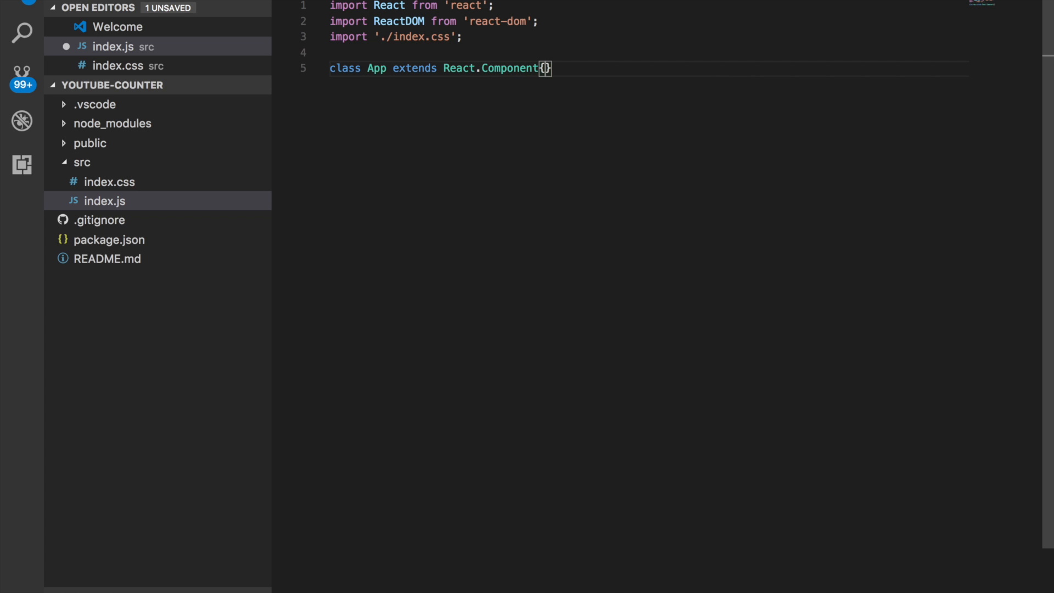
# Give App a reducer() method returning a div that reads hey i'm alive
pyautogui.write('reducer(')
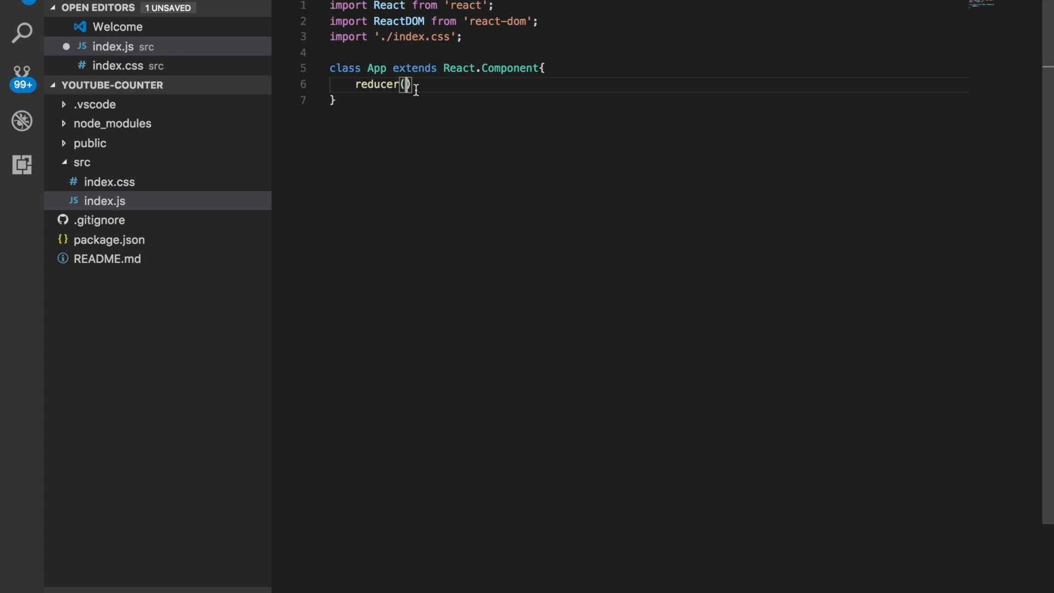
pyautogui.write('{')
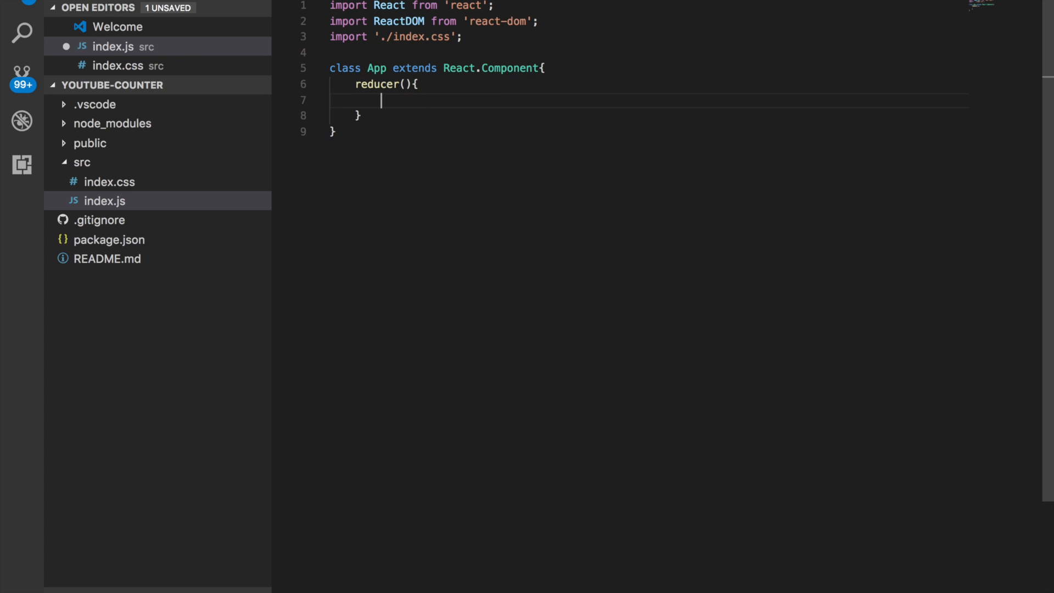
pyautogui.write('retur')
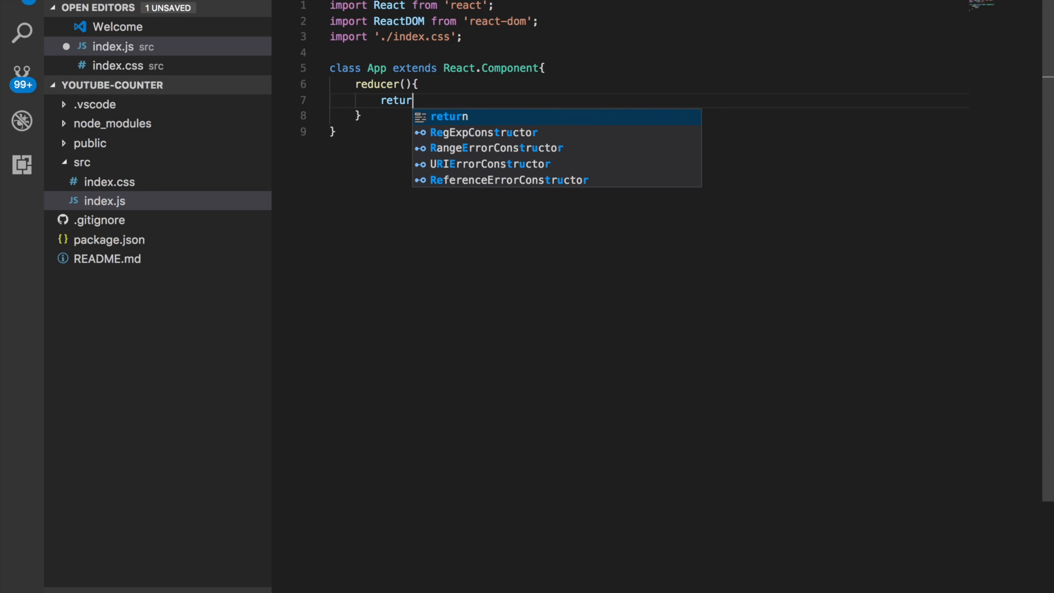
pyautogui.write('(')
pyautogui.write('<div></div>')
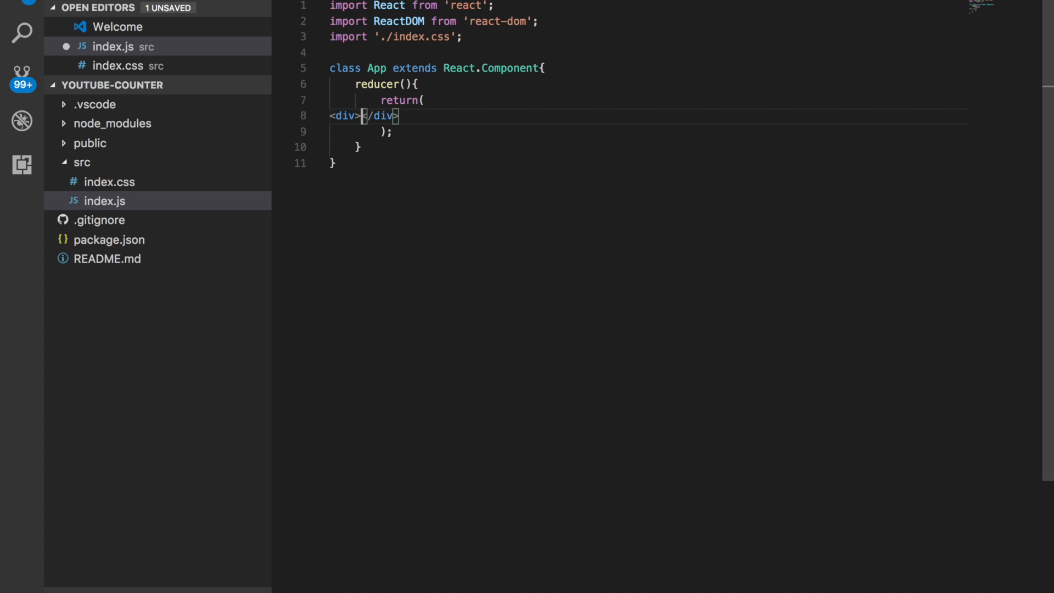
pyautogui.write('hey')
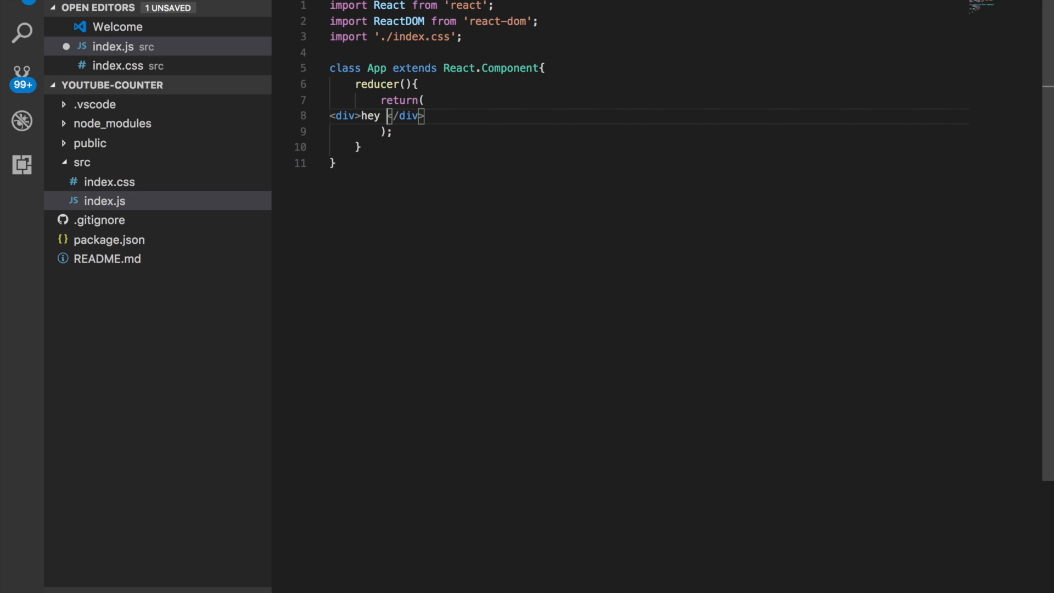
pyautogui.write("i'm alive")
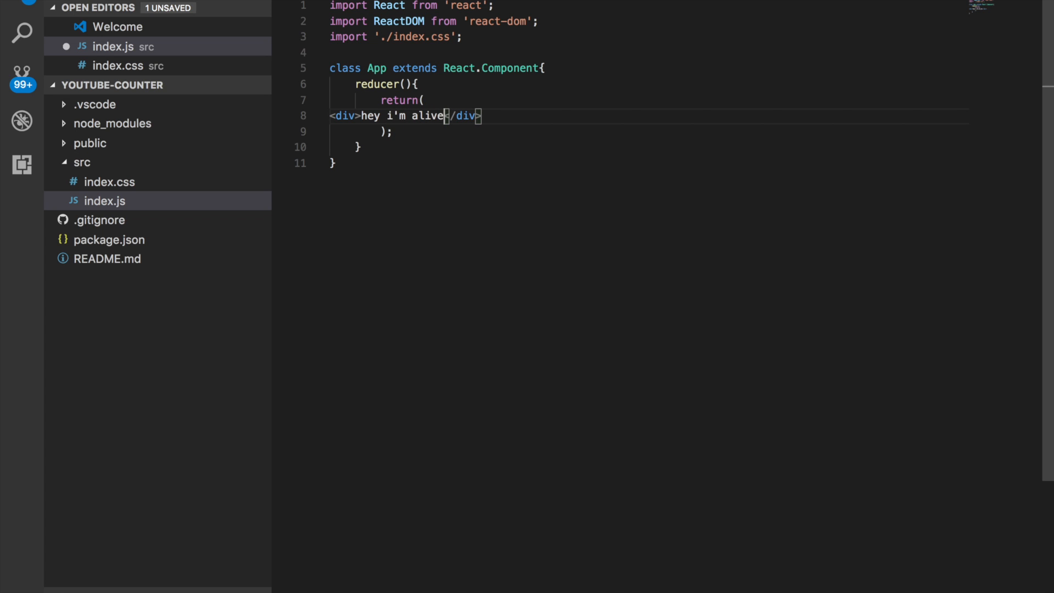
pyautogui.moveTo(451, 79)
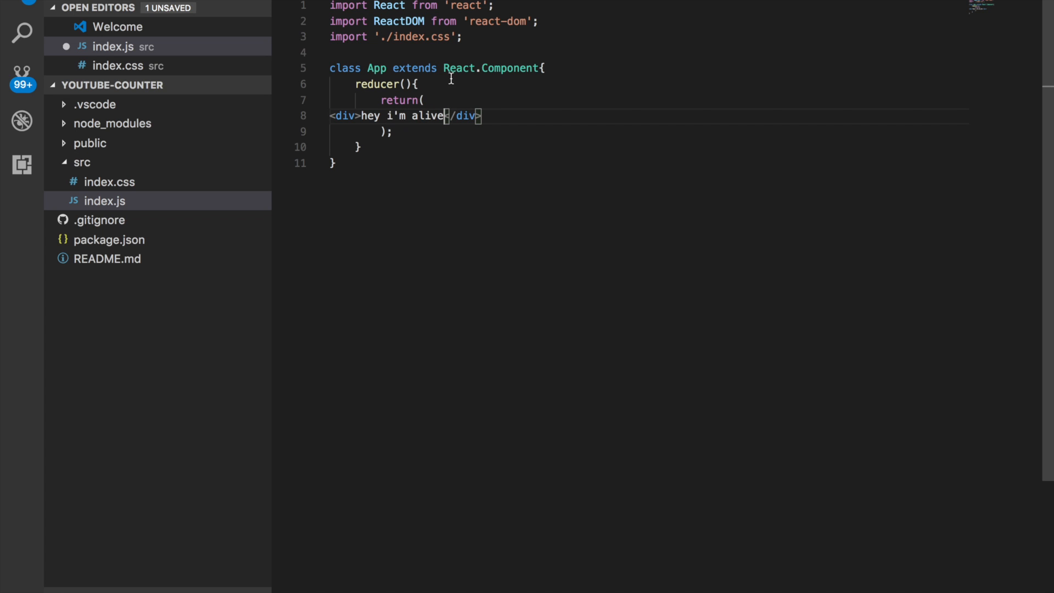
pyautogui.click(347, 164)
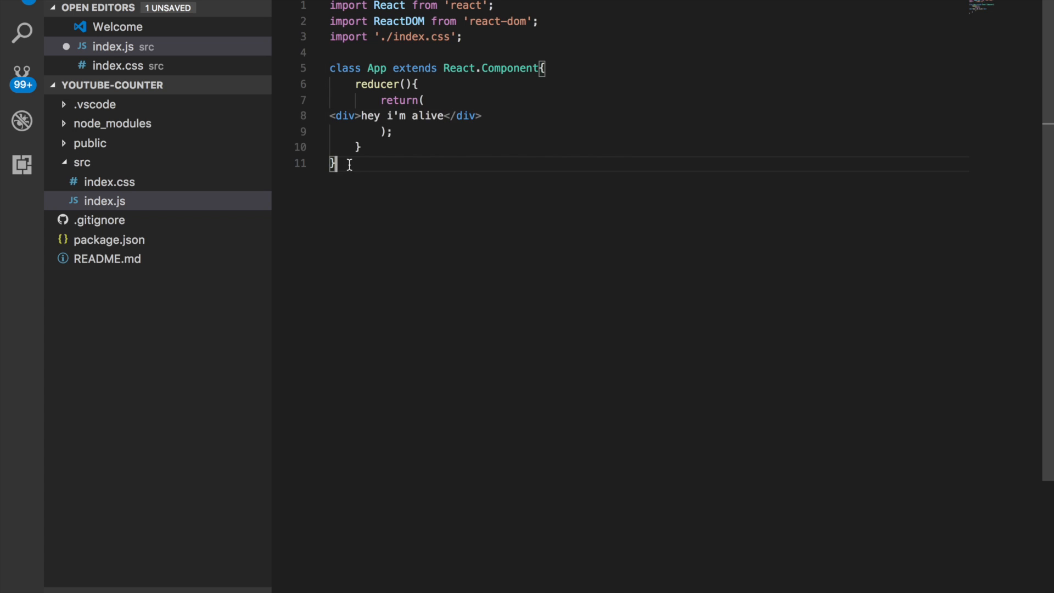
# Begin a ReactDOM.render call passing the <App /> element, fixing the Dom casing to DOM
pyautogui.press('Enter')
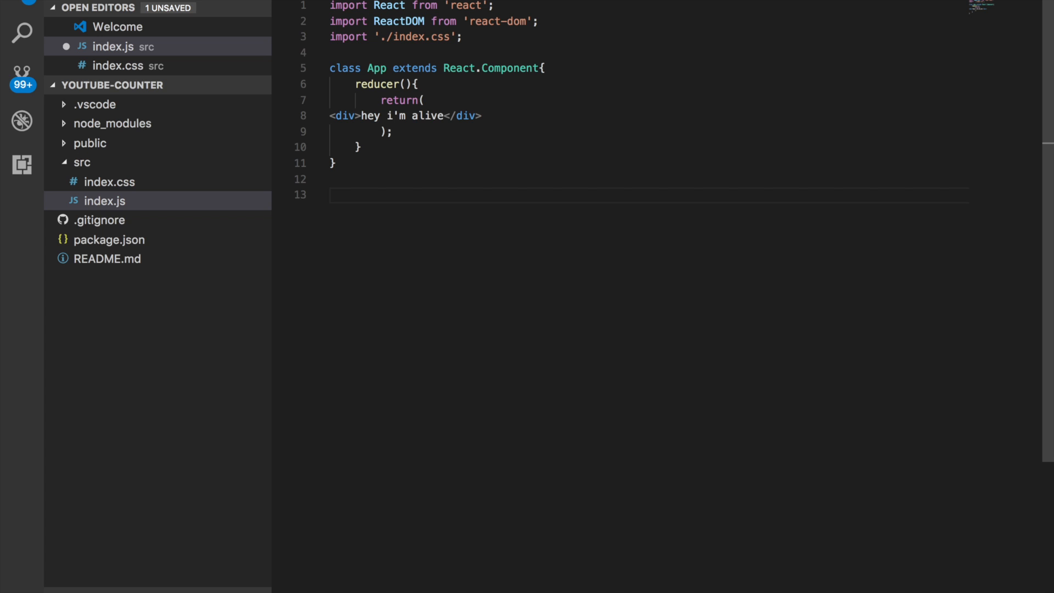
pyautogui.write('React')
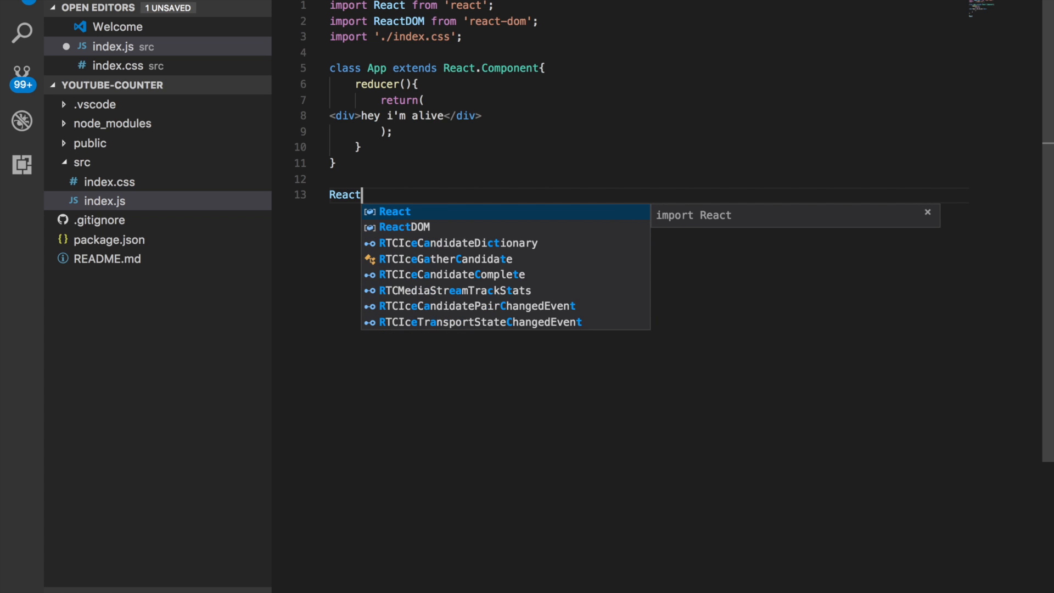
pyautogui.write('Dom')
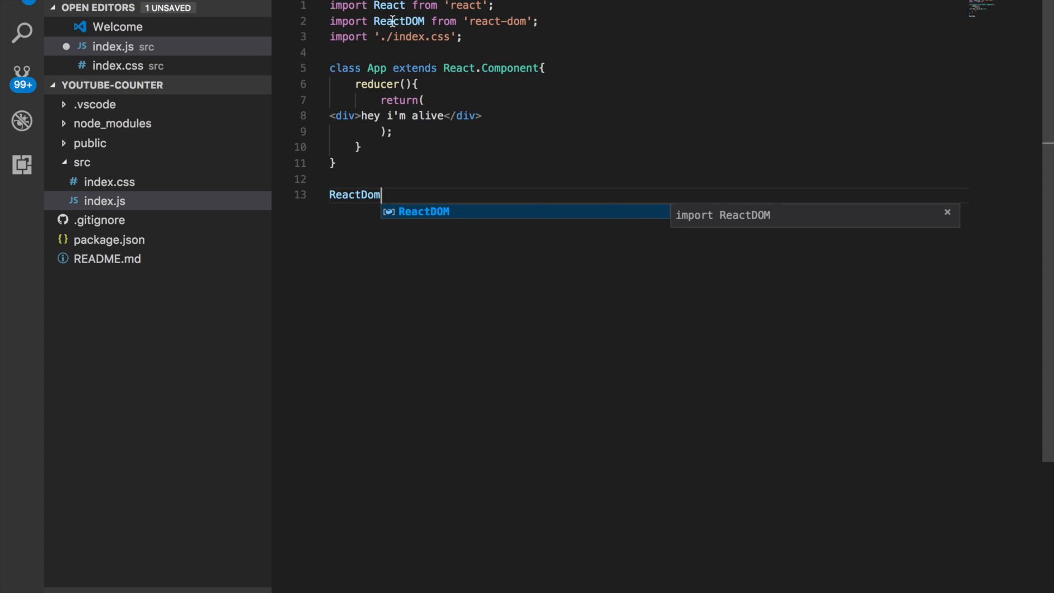
pyautogui.press('Backspace')
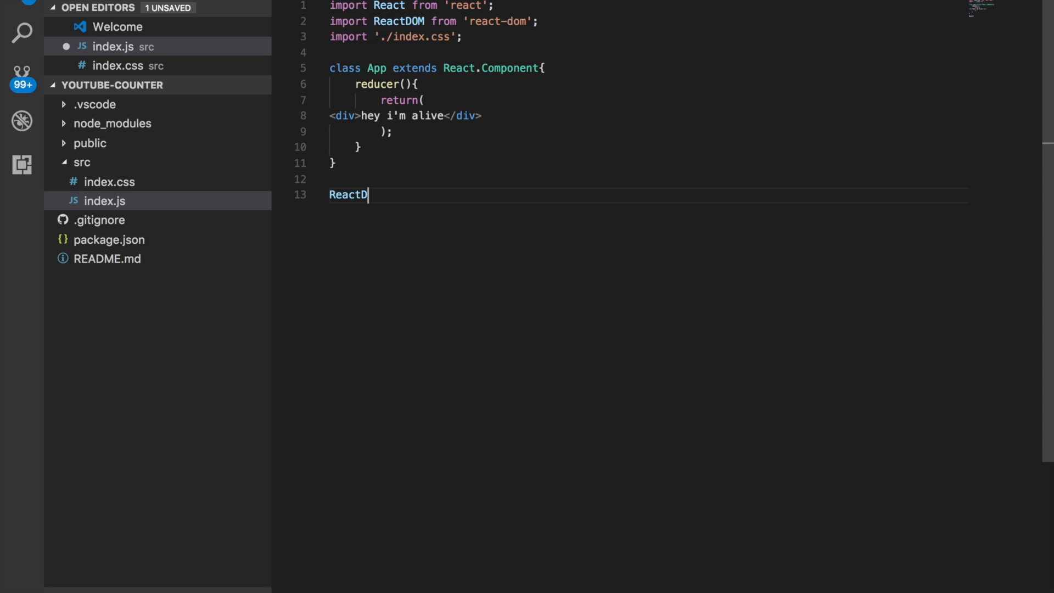
pyautogui.write('OM')
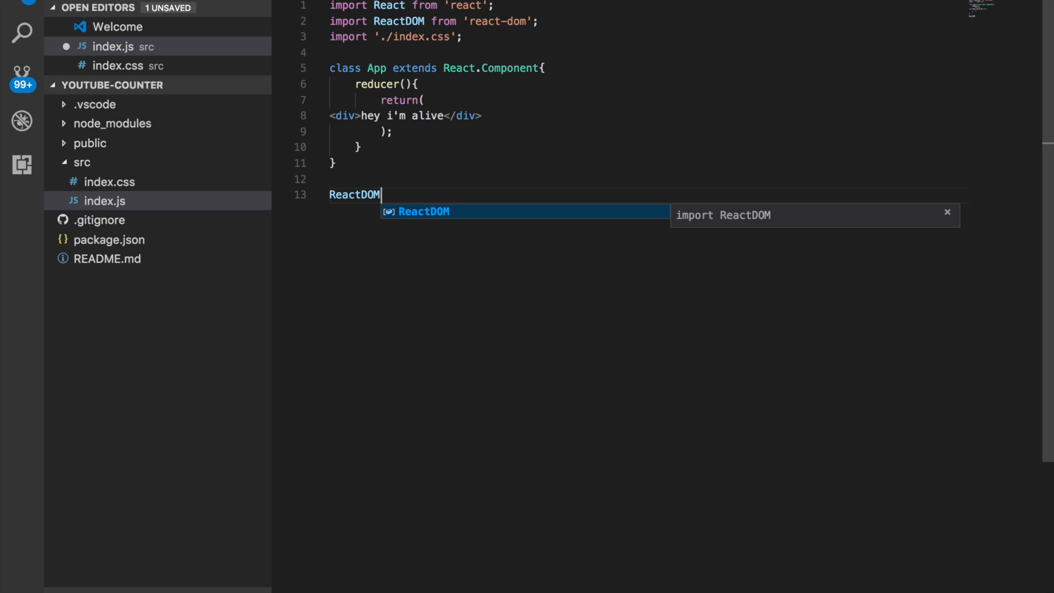
pyautogui.write('.render')
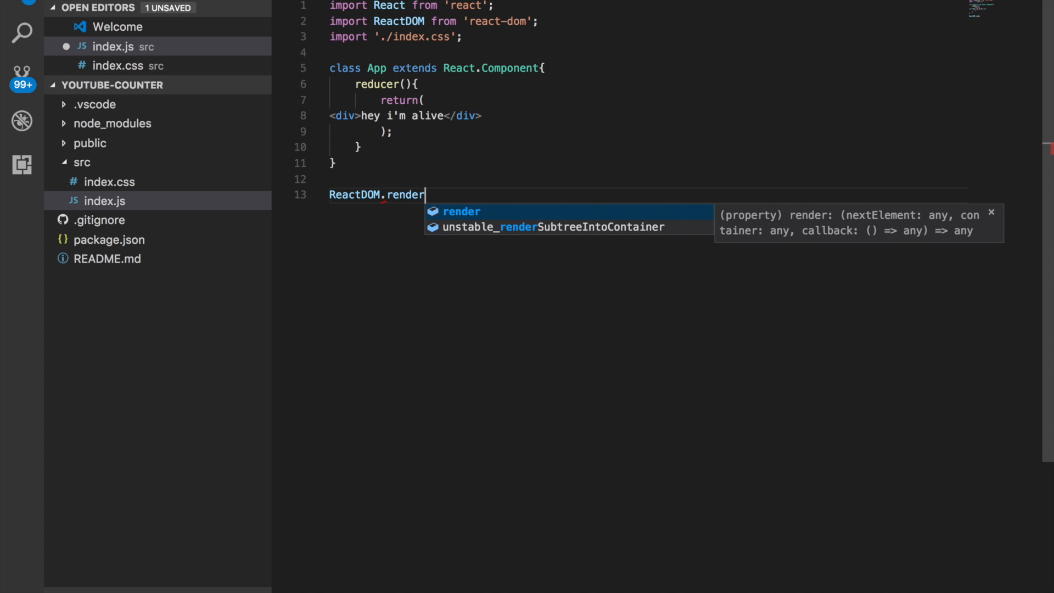
pyautogui.write('(<')
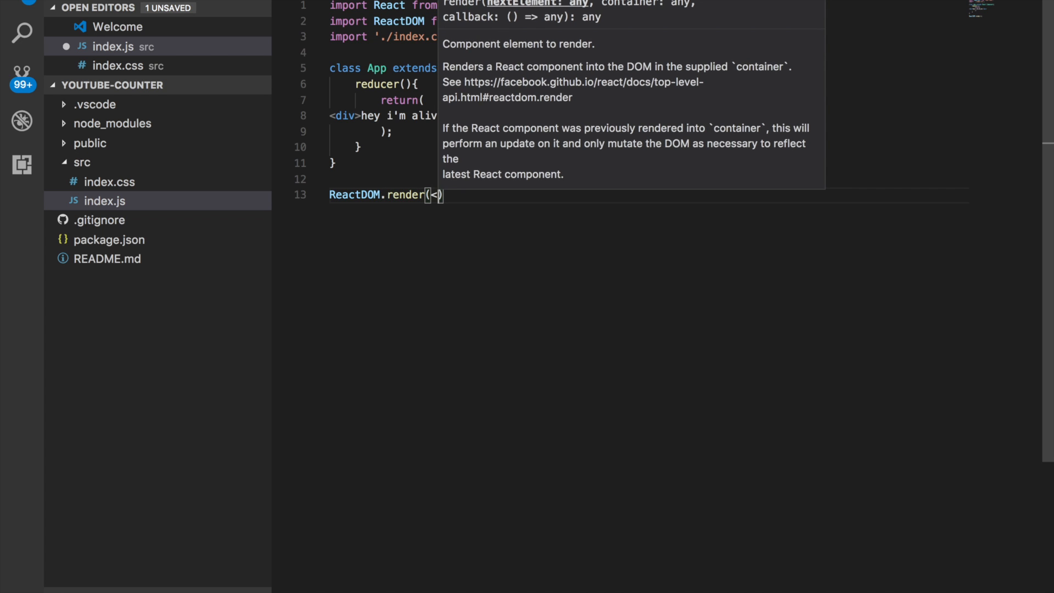
pyautogui.write('App')
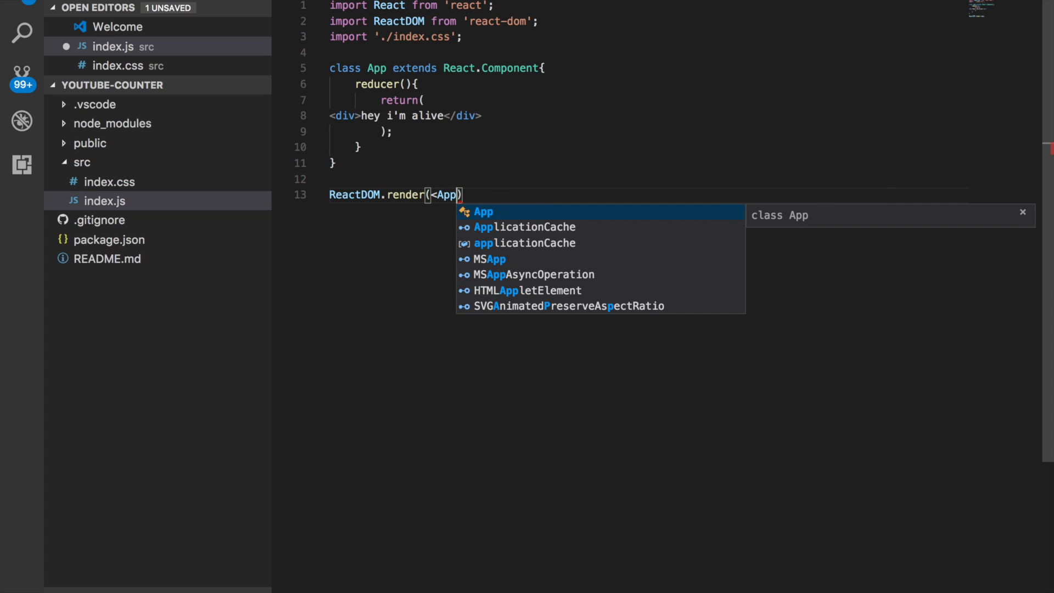
pyautogui.write('/>')
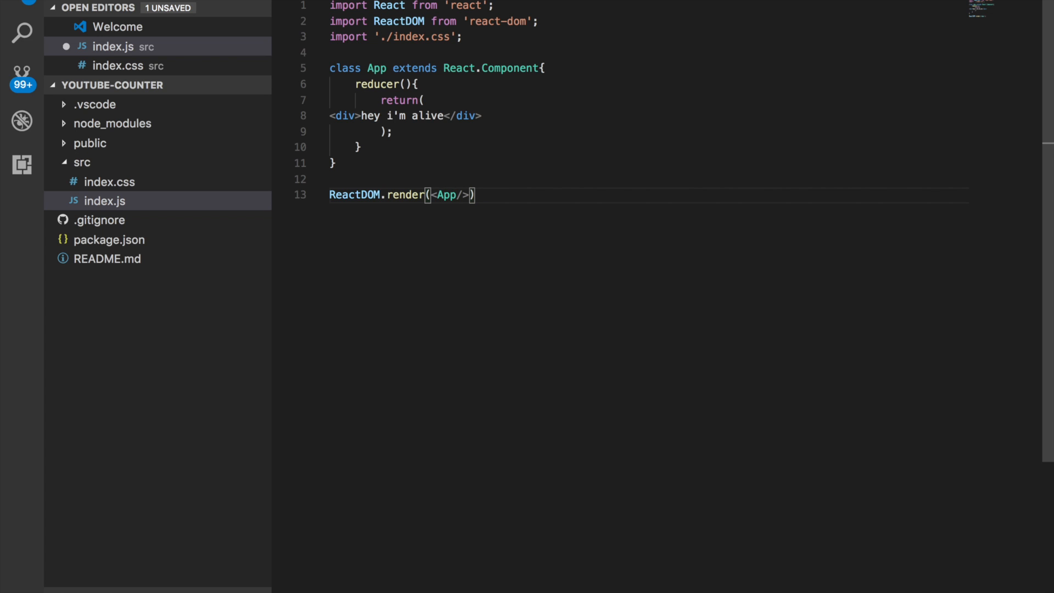
# Complete the call with document.getElementById('root') as the mount target, ending with a semicolon
pyautogui.write(', document')
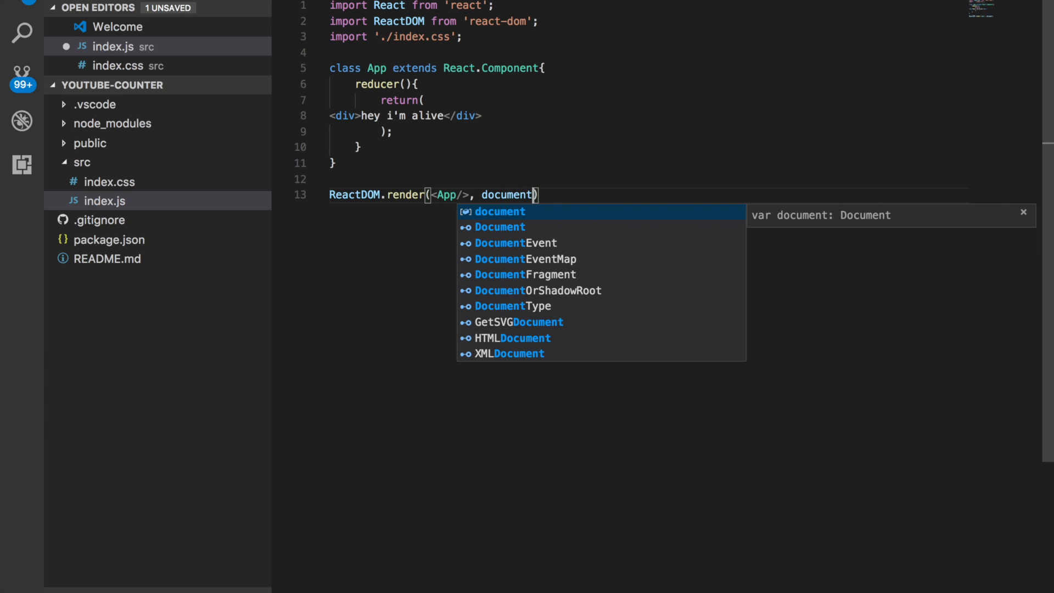
pyautogui.write('get')
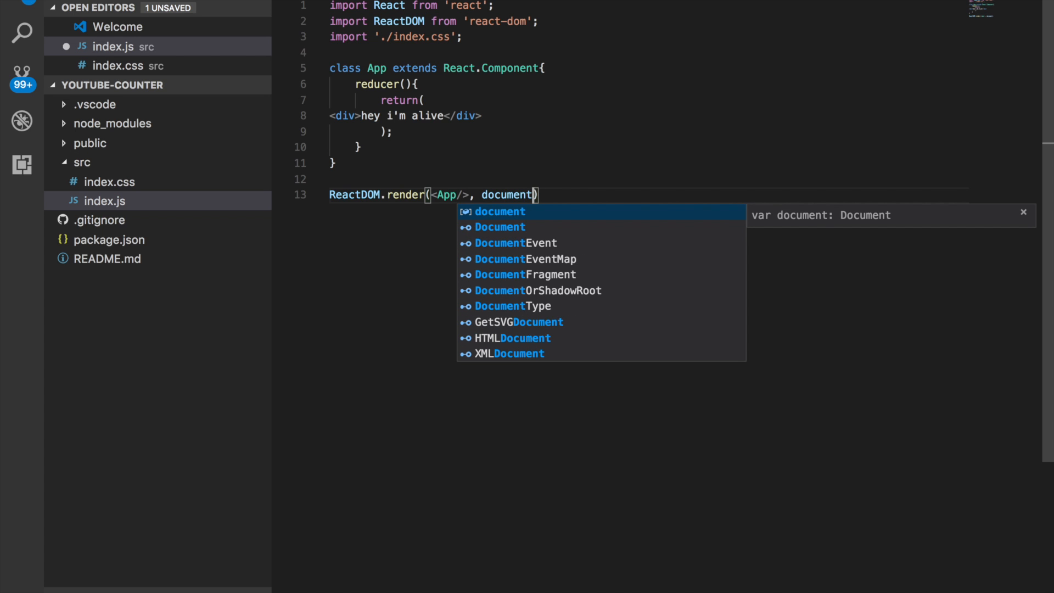
pyautogui.write('.')
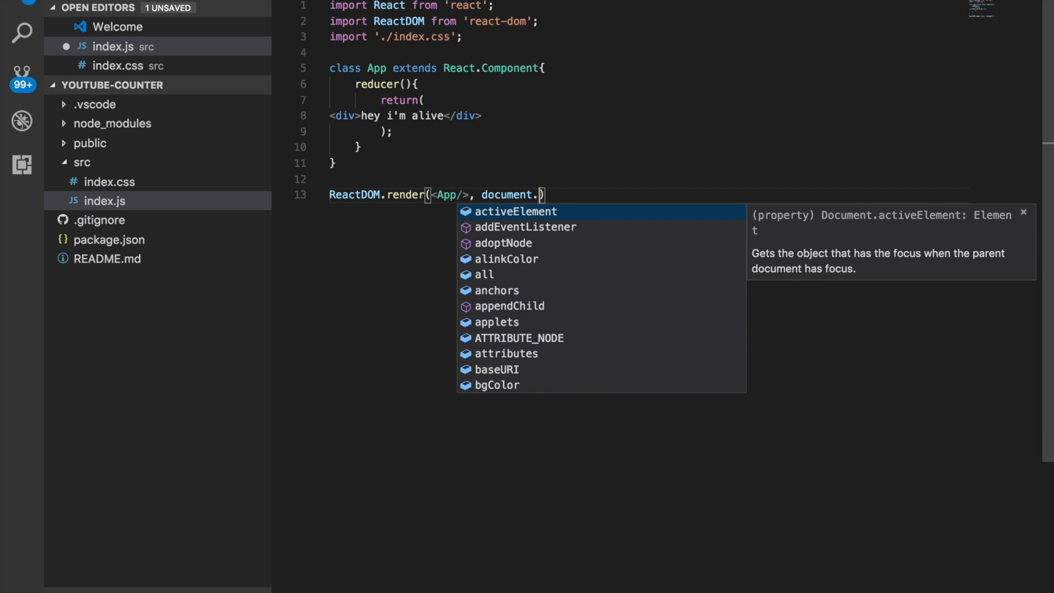
pyautogui.write('getElementById')
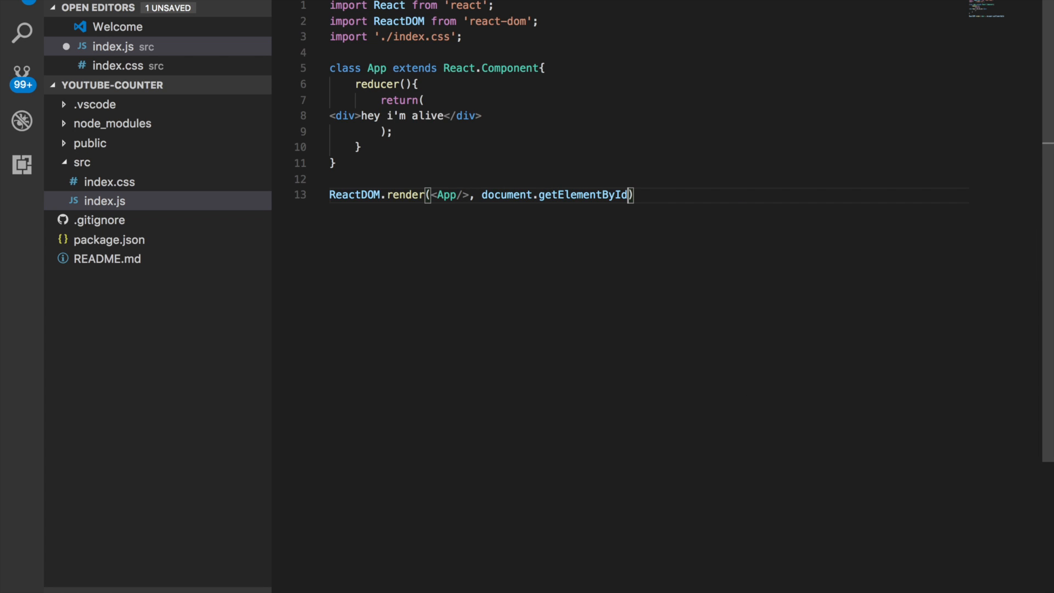
pyautogui.write('(')
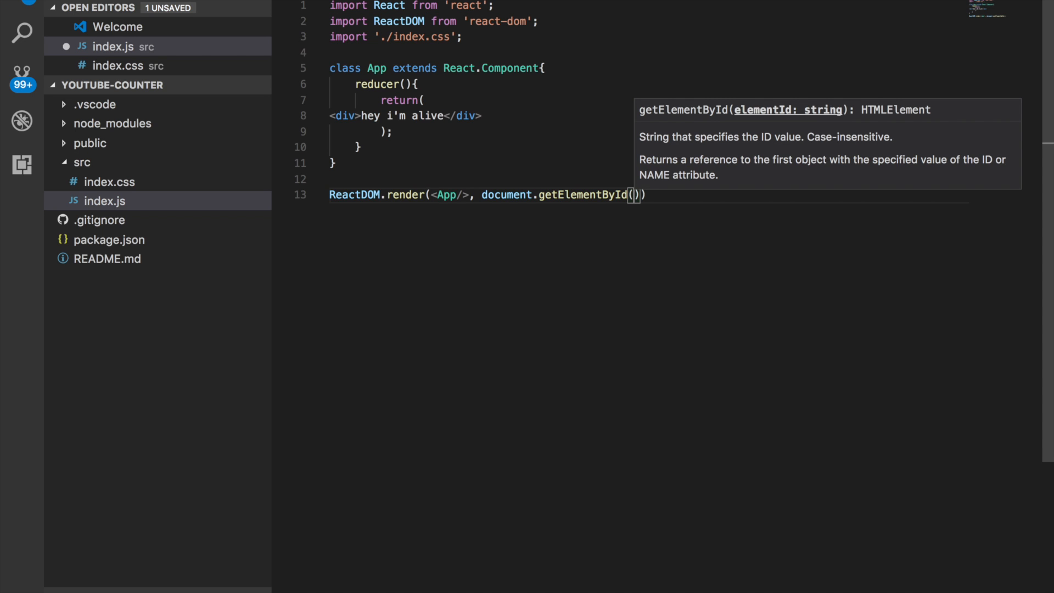
pyautogui.write("'root'")
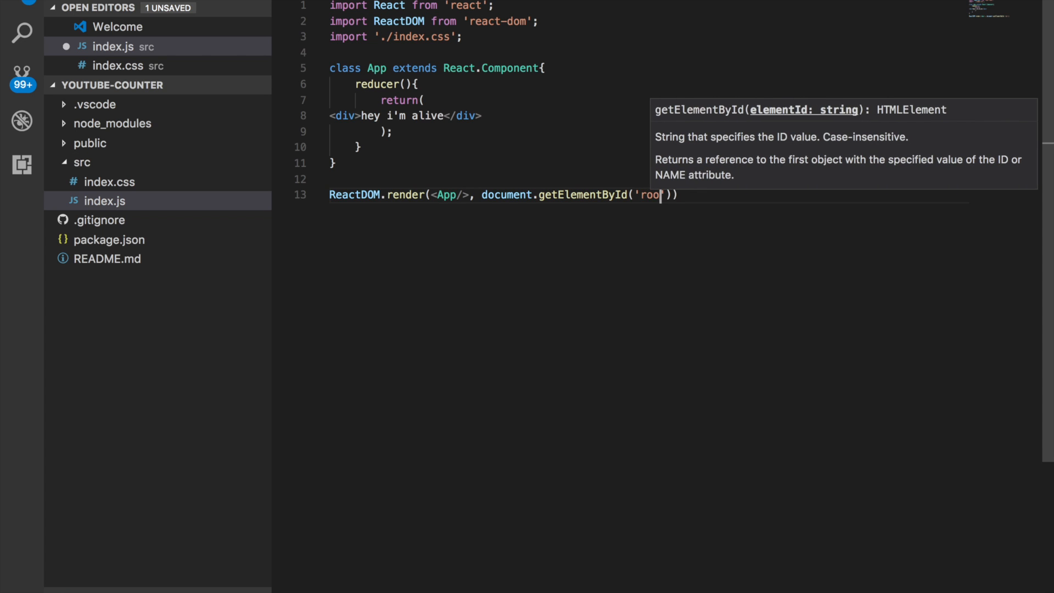
pyautogui.write('t')
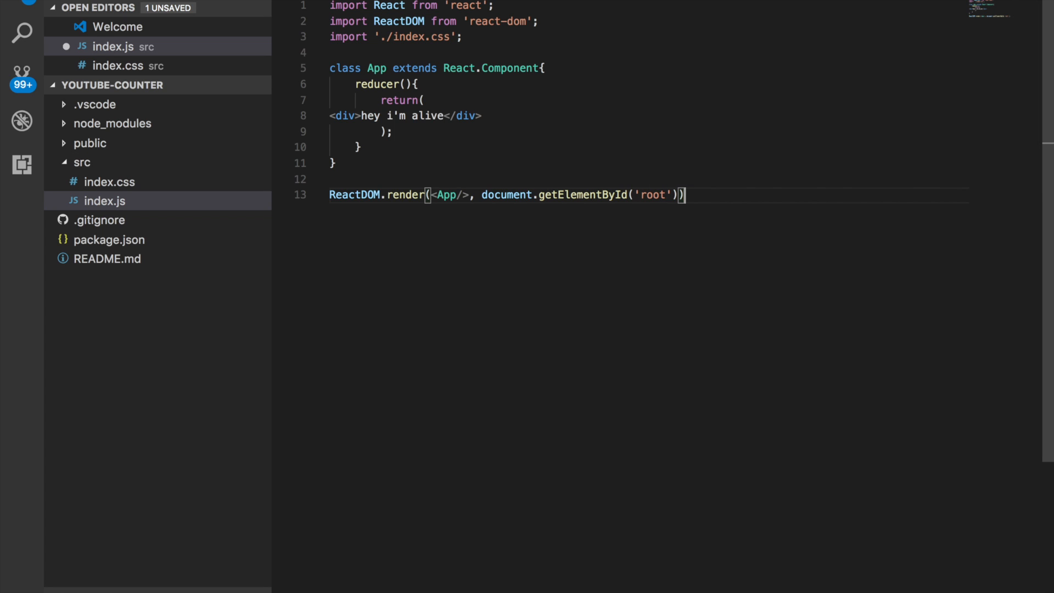
pyautogui.write(';')
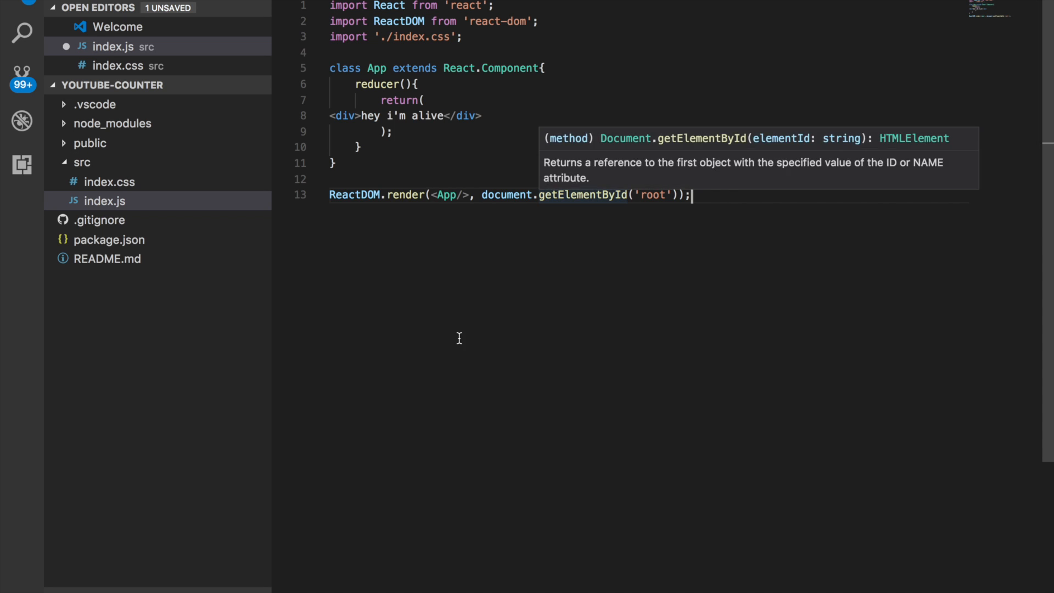
pyautogui.moveTo(526, 160)
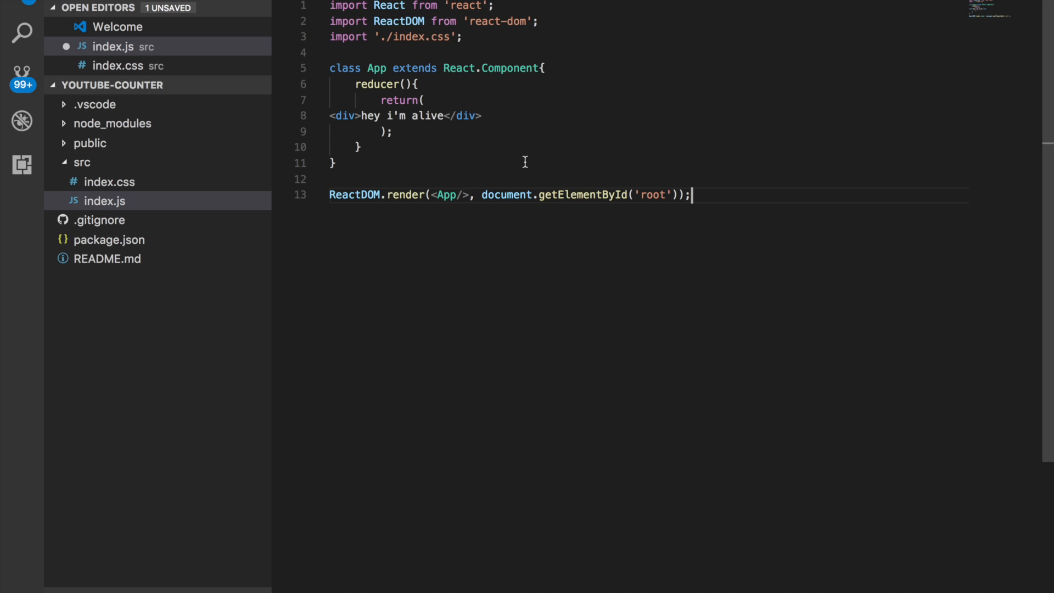
pyautogui.moveTo(494, 290)
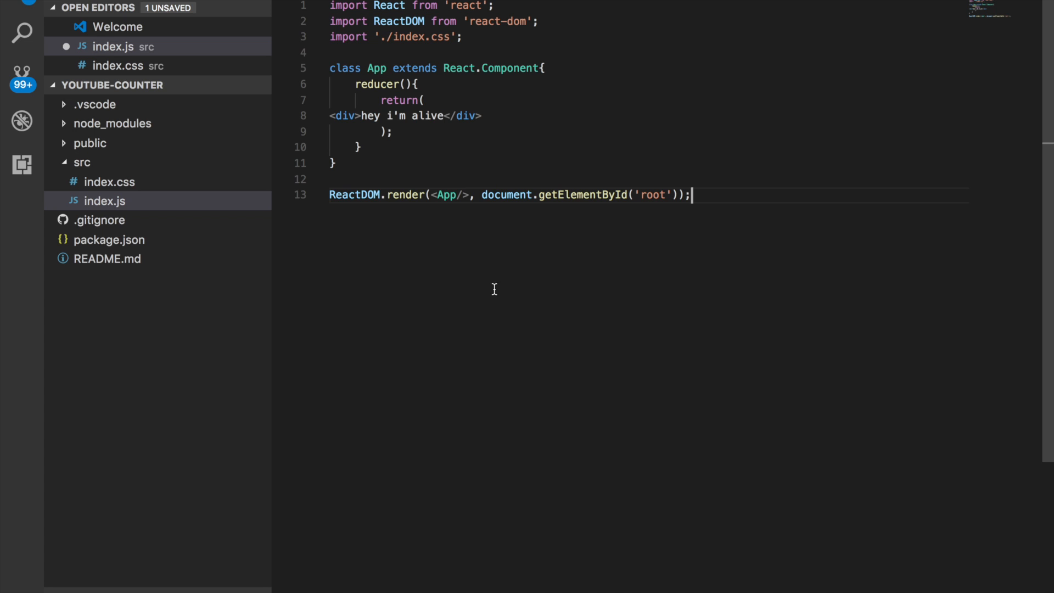
pyautogui.moveTo(506, 207)
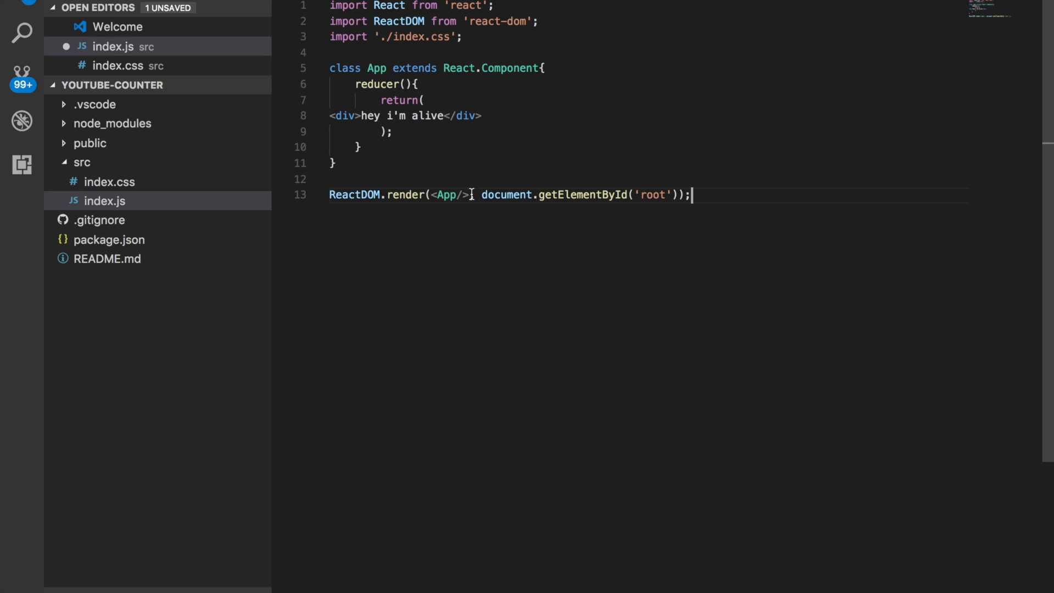
# Try an <input></input> element inside the returned markup, then clear it out
pyautogui.doubleClick(443, 195)
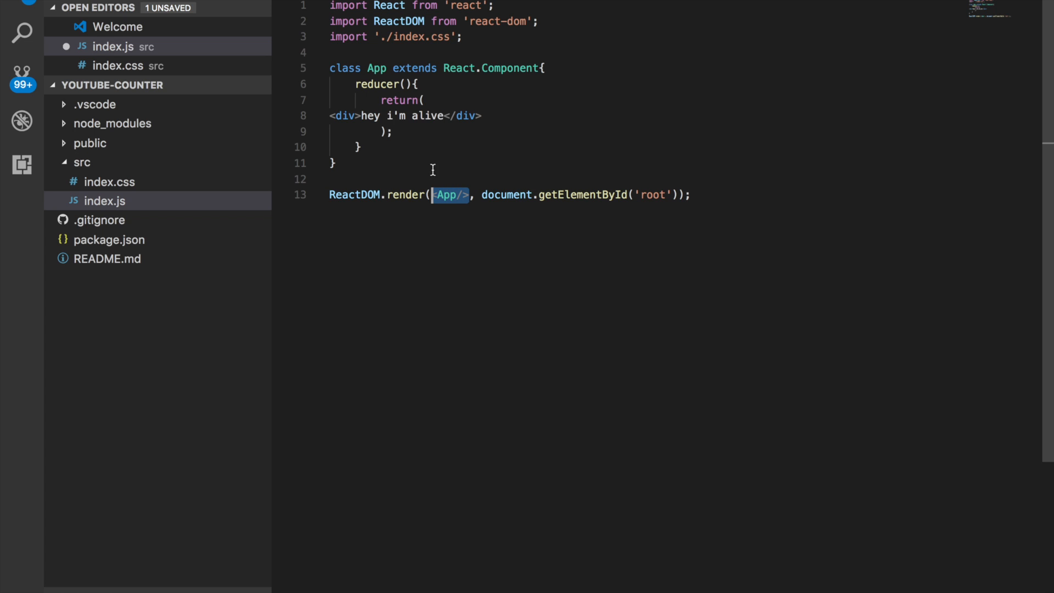
pyautogui.moveTo(376, 68)
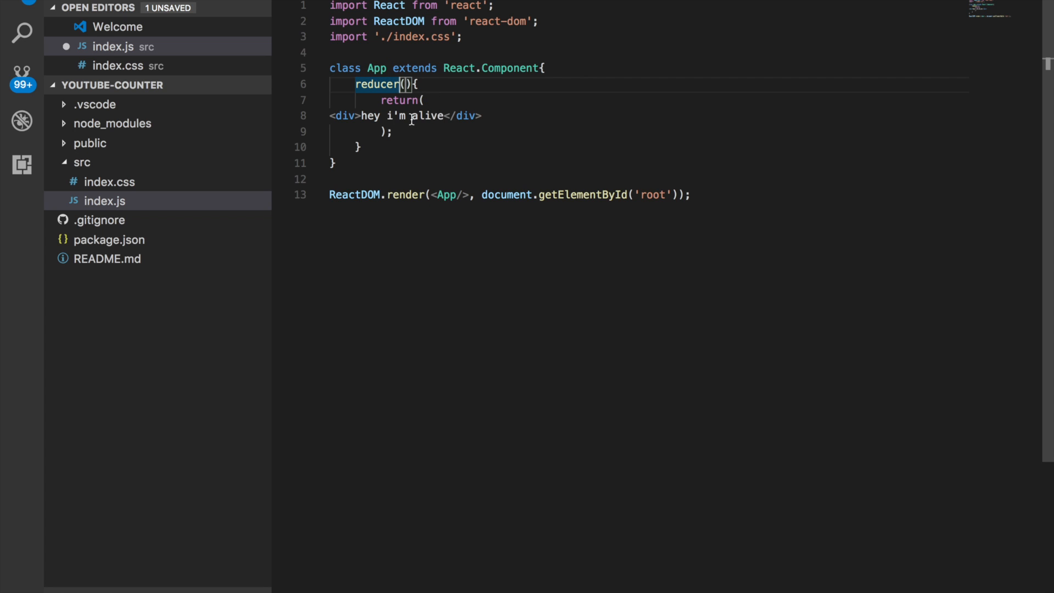
pyautogui.moveTo(506, 112)
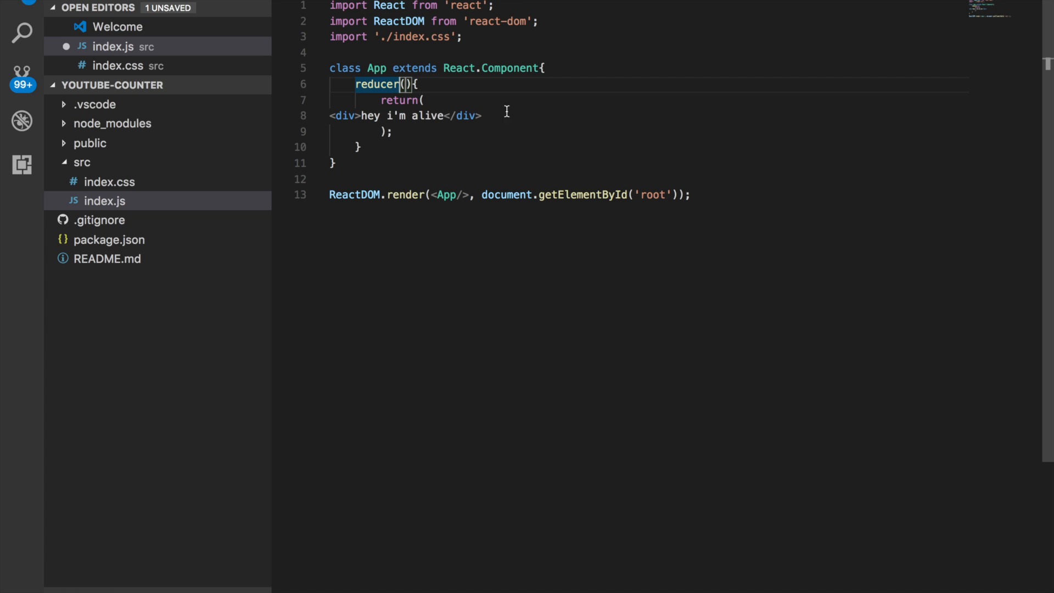
pyautogui.moveTo(850, 556)
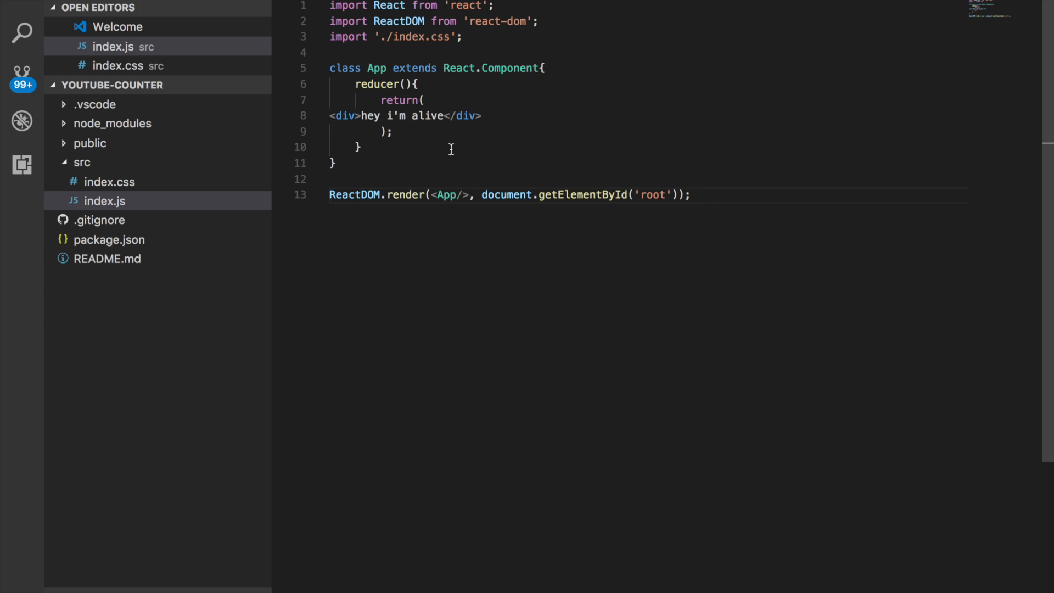
pyautogui.moveTo(450, 122)
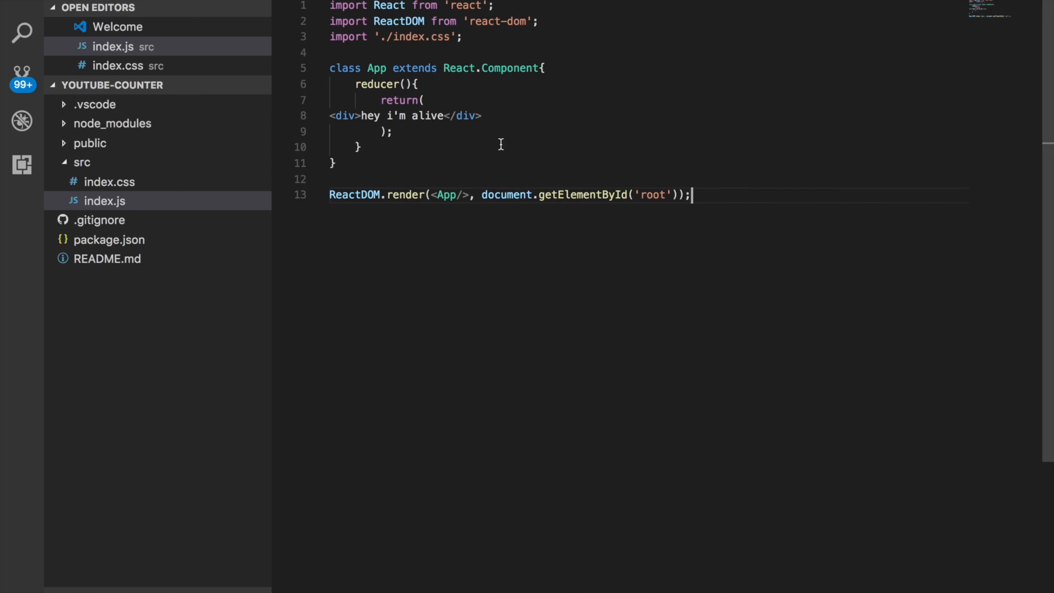
pyautogui.moveTo(468, 123)
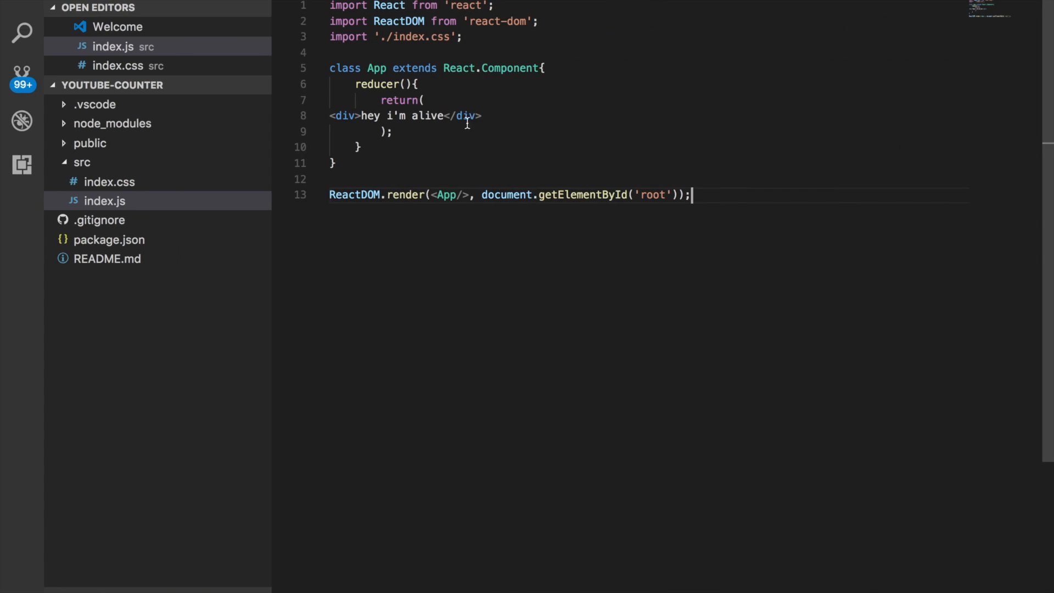
pyautogui.moveTo(464, 116)
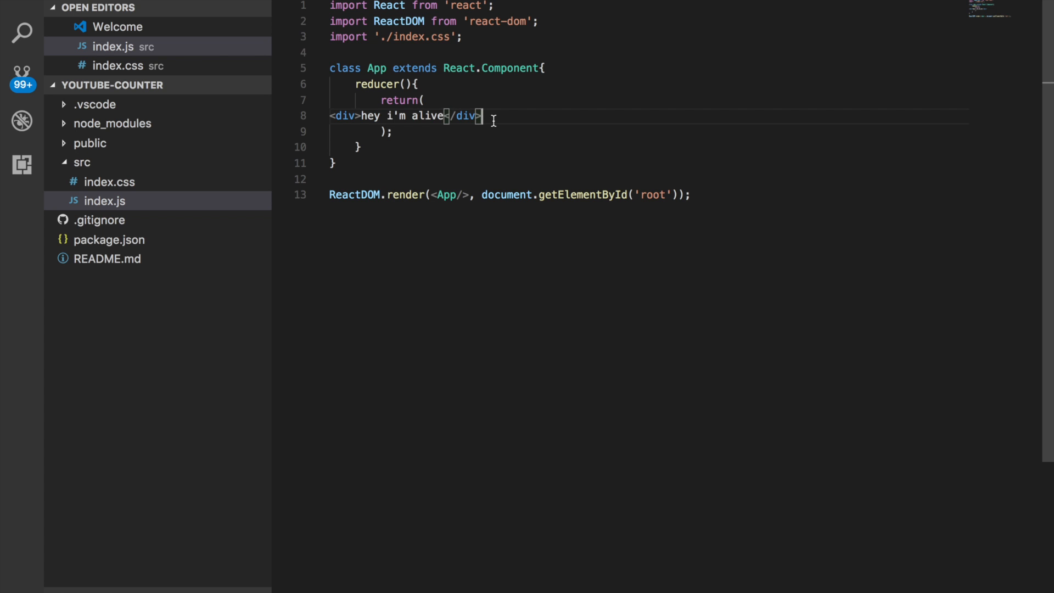
pyautogui.write('<inp')
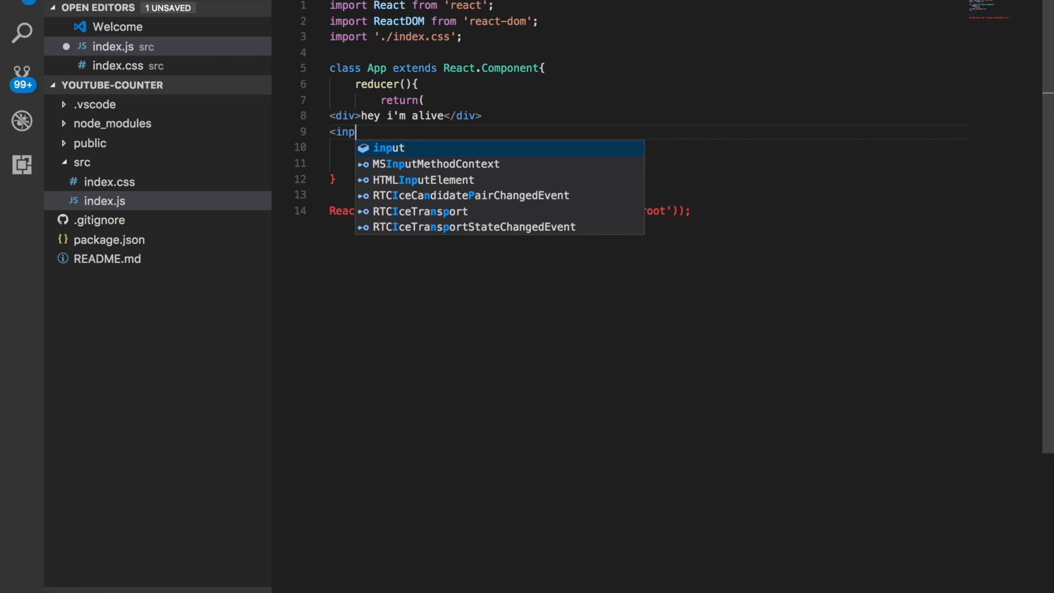
pyautogui.press('Tab')
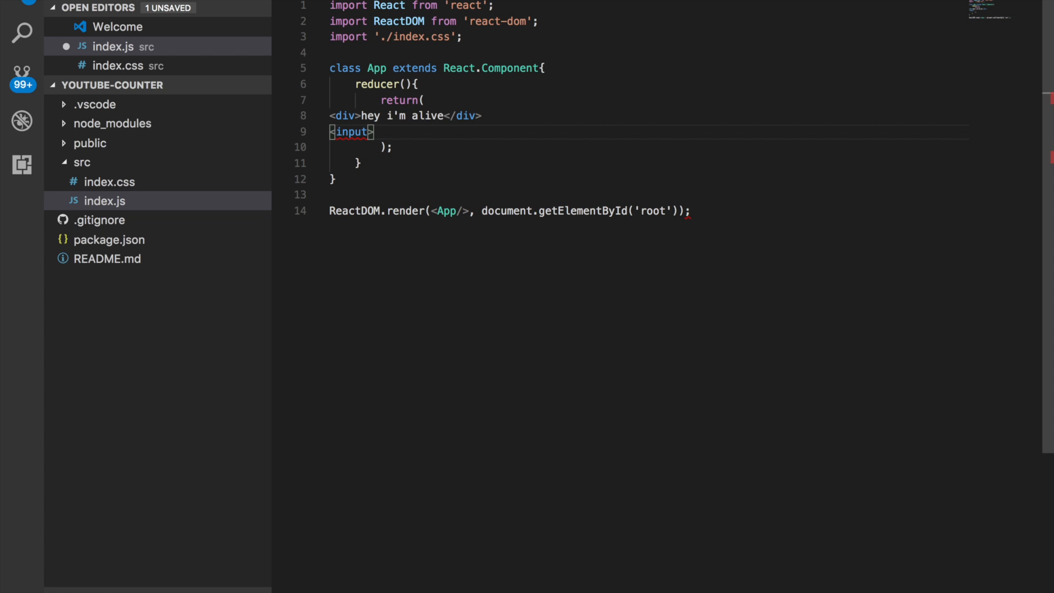
pyautogui.write('<')
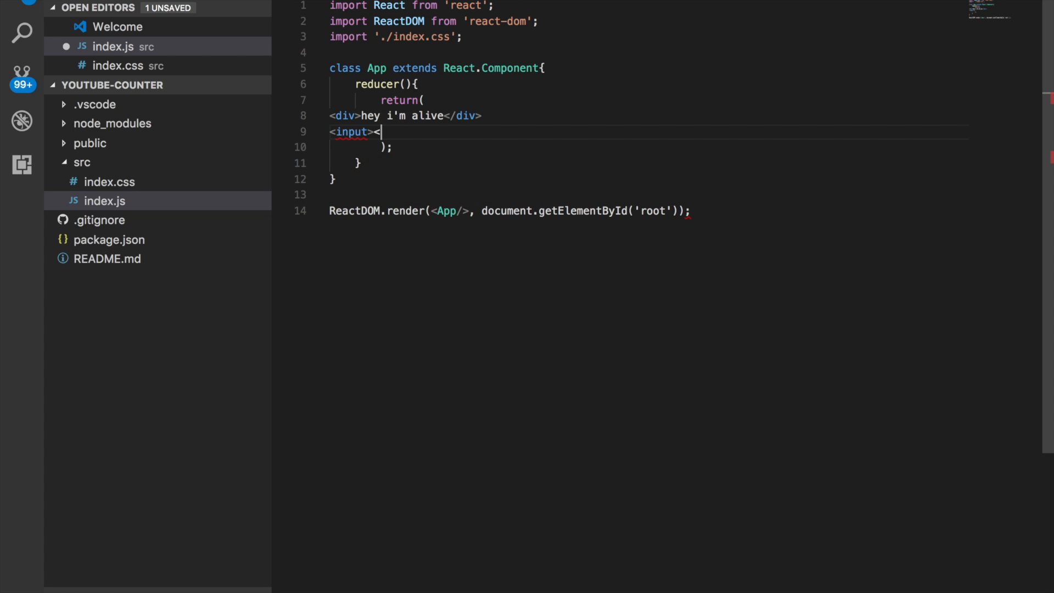
pyautogui.write('/input')
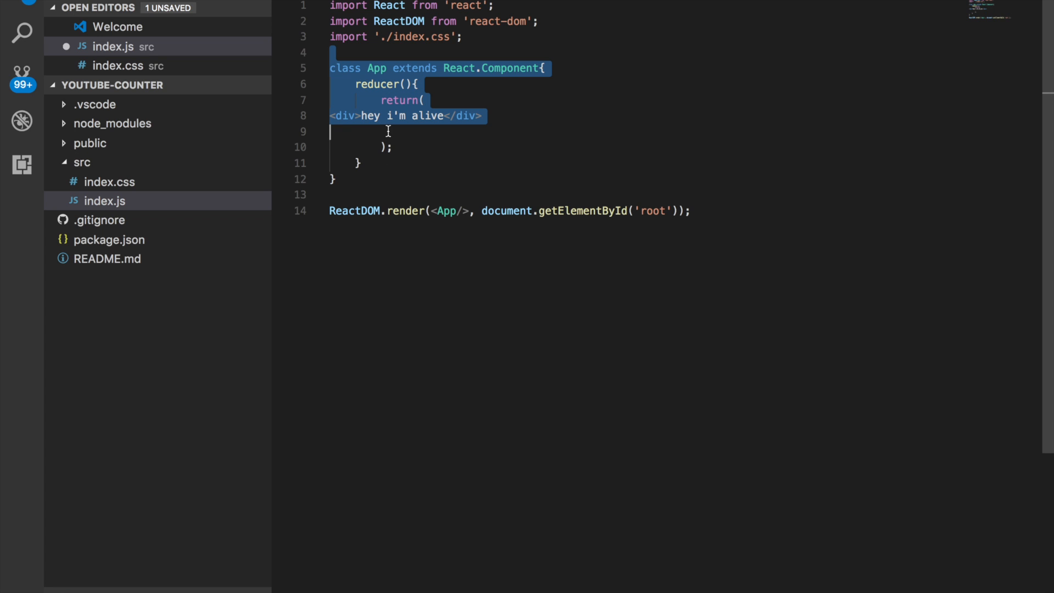
pyautogui.click(459, 116)
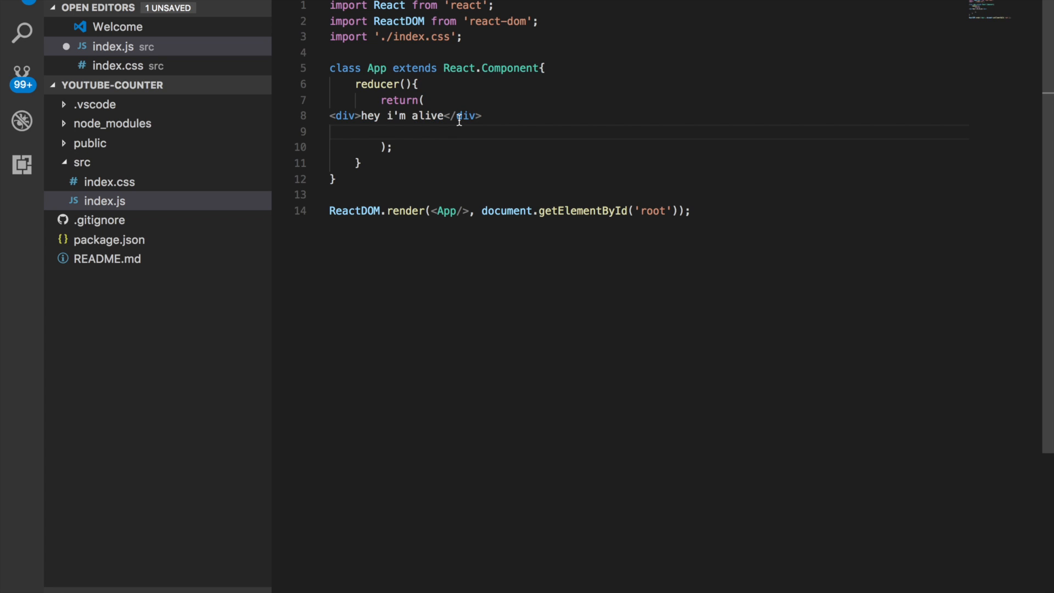
pyautogui.moveTo(452, 128)
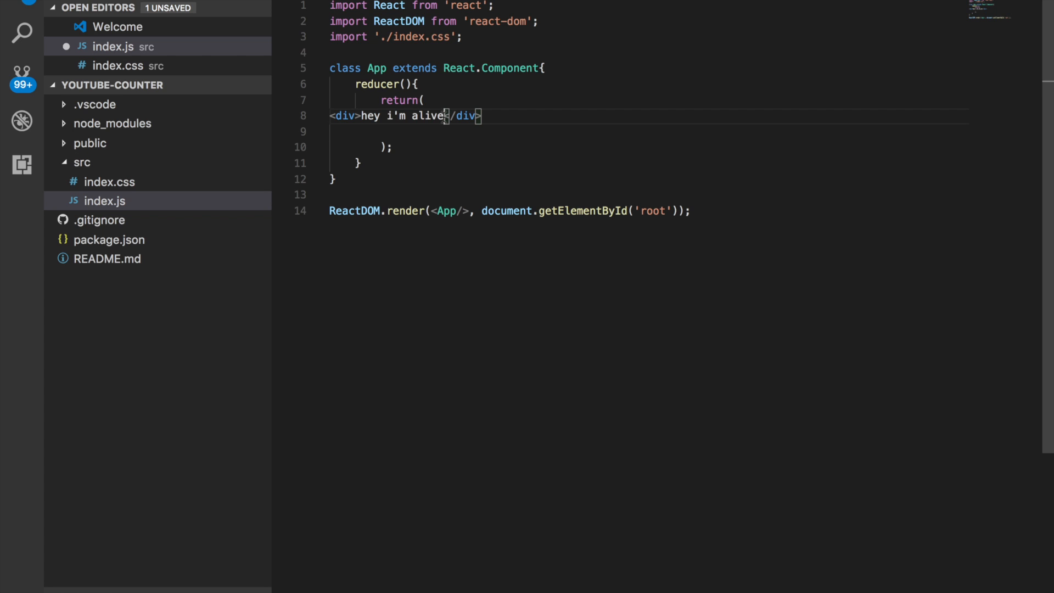
pyautogui.moveTo(472, 118)
pyautogui.write('<div')
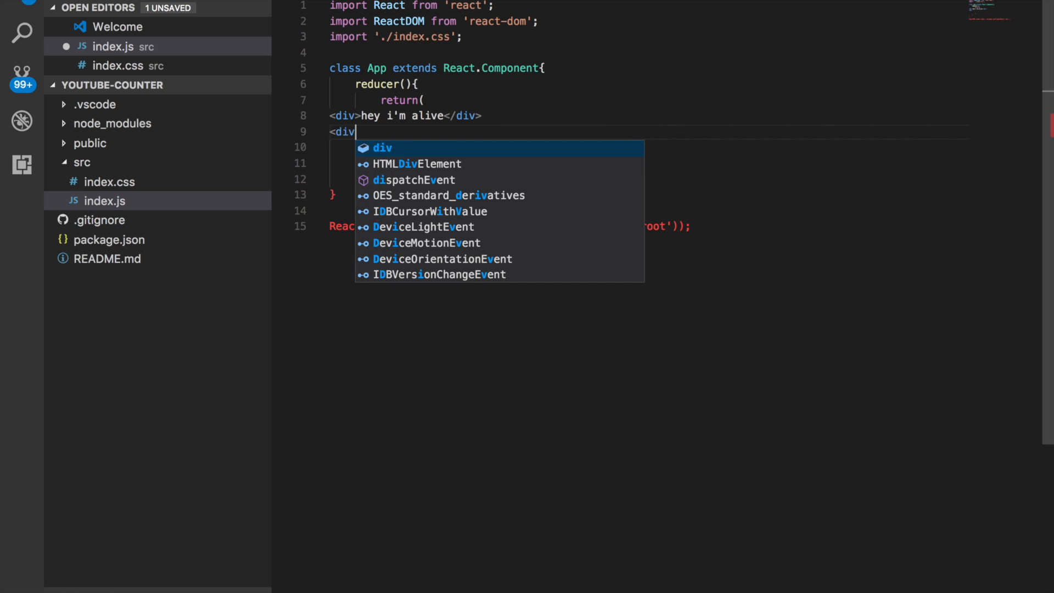
# Add a <div>i'm another div</div>, nest it inside the outer div, then delete it leaving </div> on its own line
pyautogui.press('Tab')
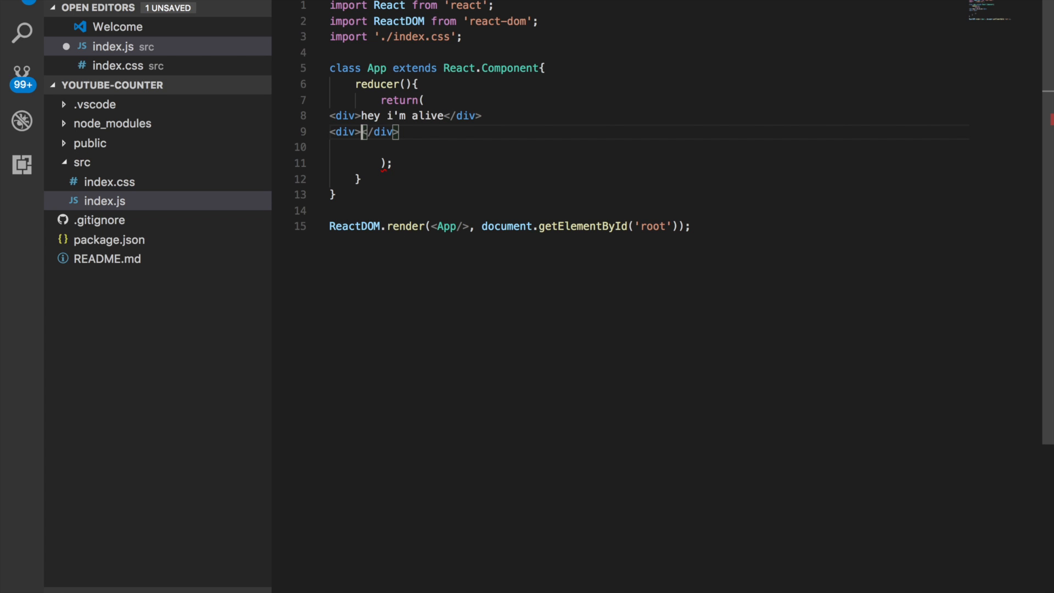
pyautogui.write("i'm another div")
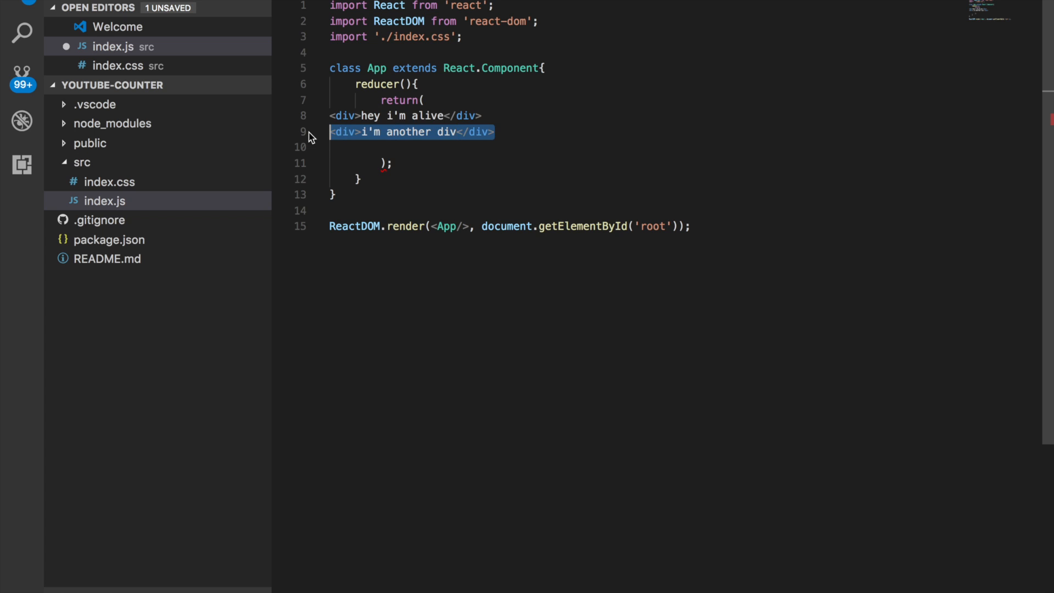
pyautogui.press('Delete')
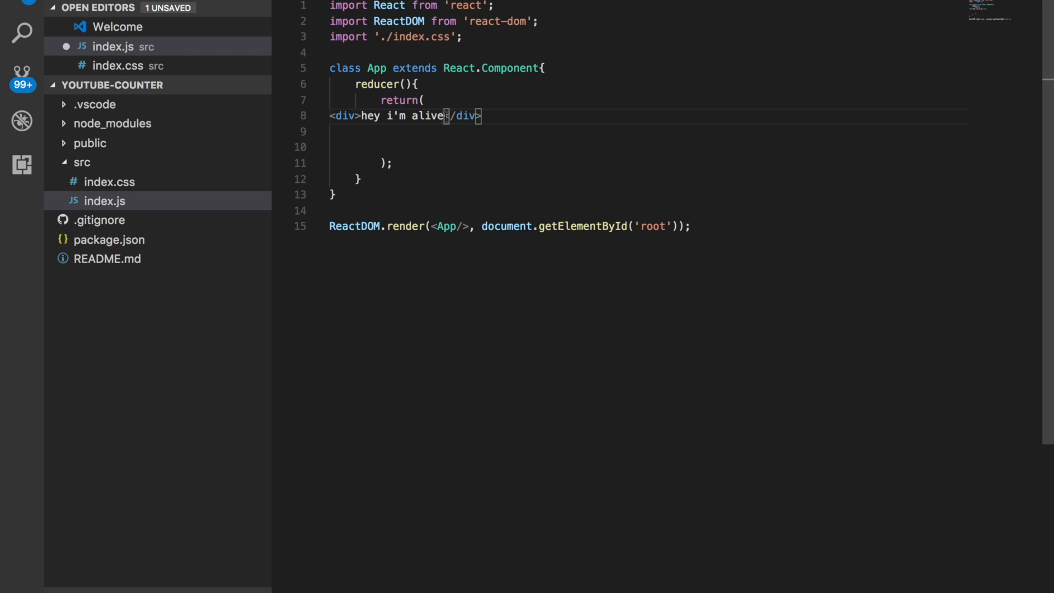
pyautogui.write("<div>i'm another div</div>")
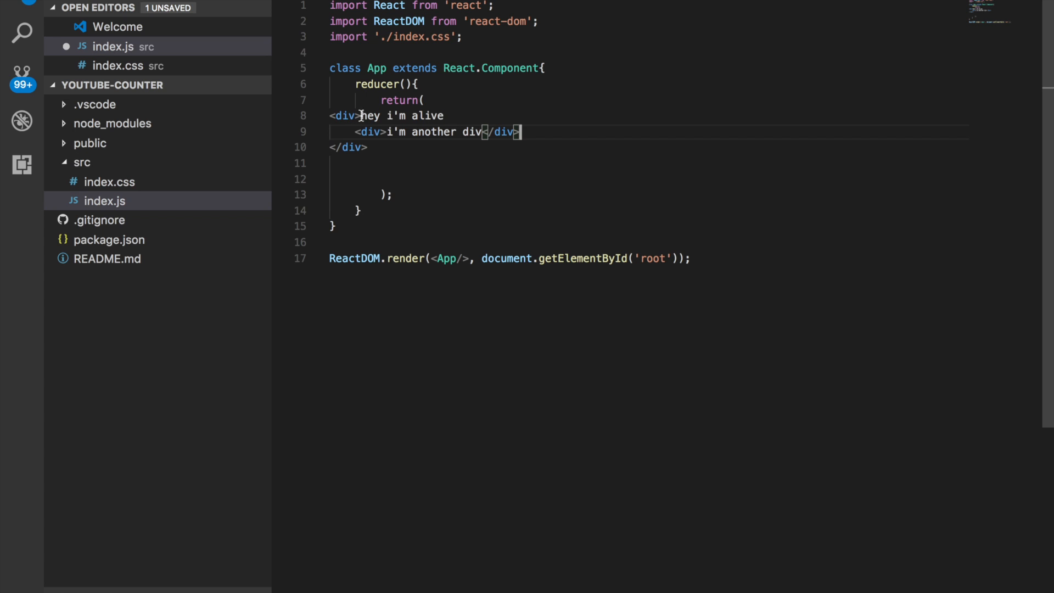
pyautogui.moveTo(463, 147)
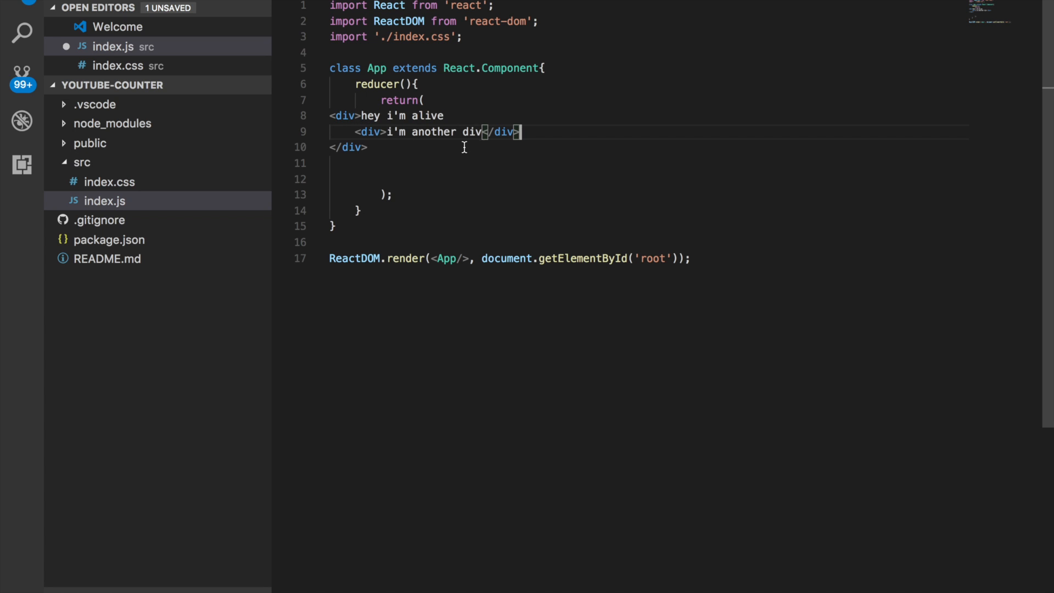
pyautogui.press('Backspace')
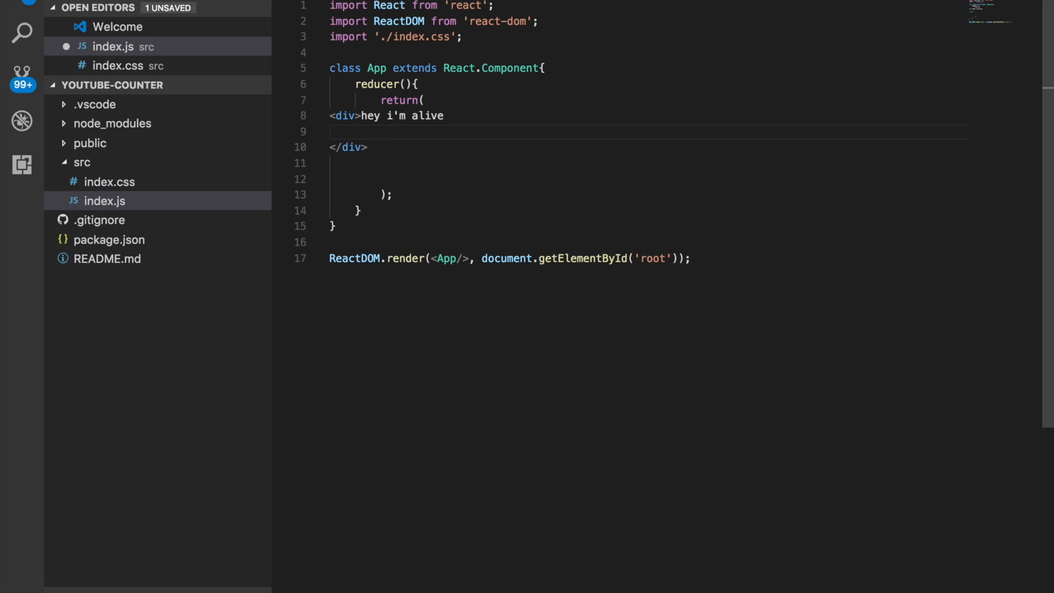
pyautogui.moveTo(496, 202)
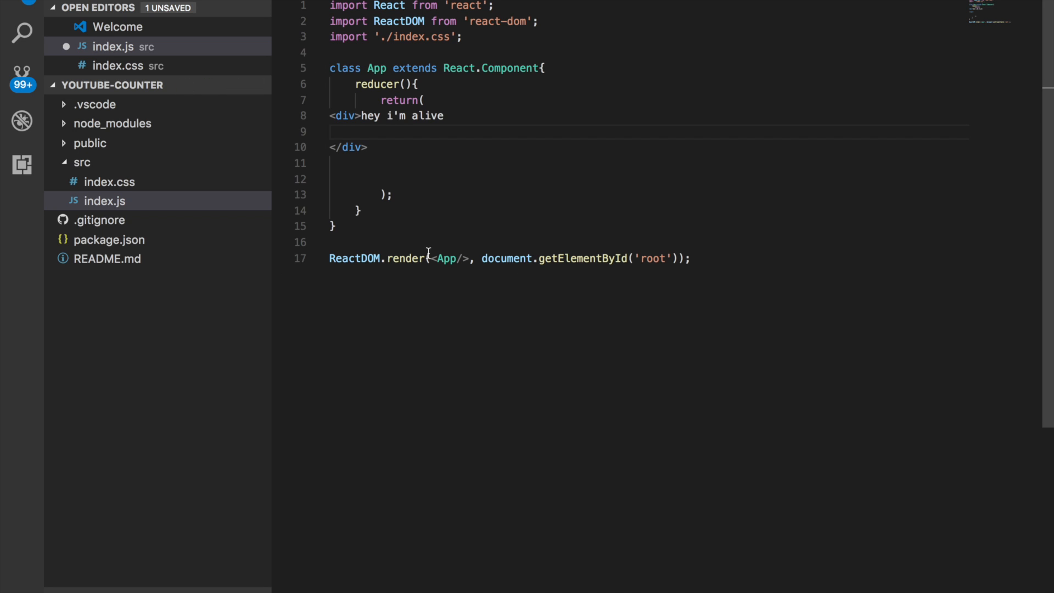
# Open public/index.html from the Explorer to see the <div id="root"> the app mounts into
pyautogui.doubleClick(446, 258)
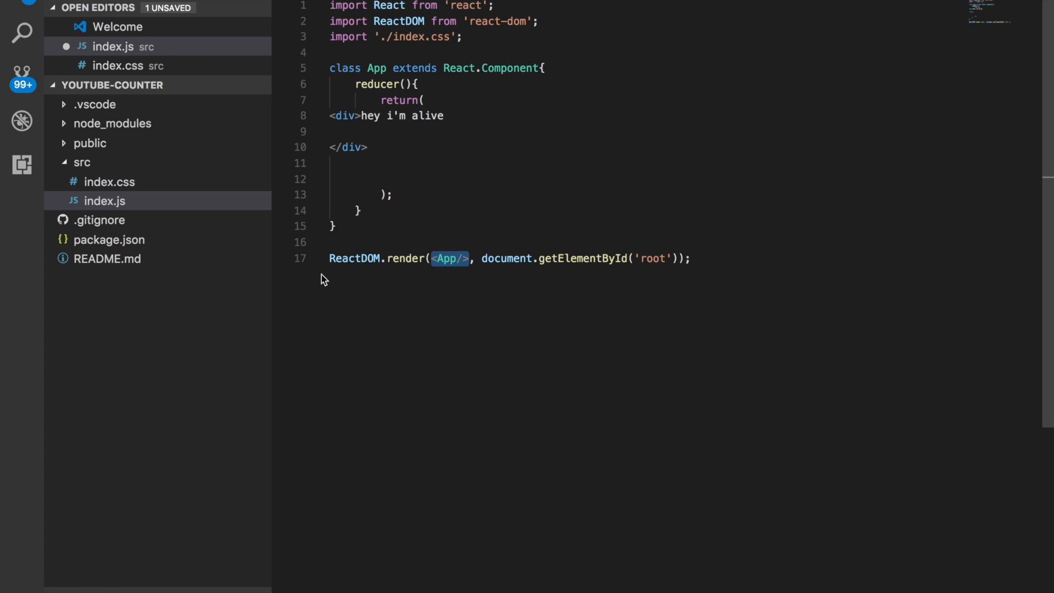
pyautogui.moveTo(568, 265)
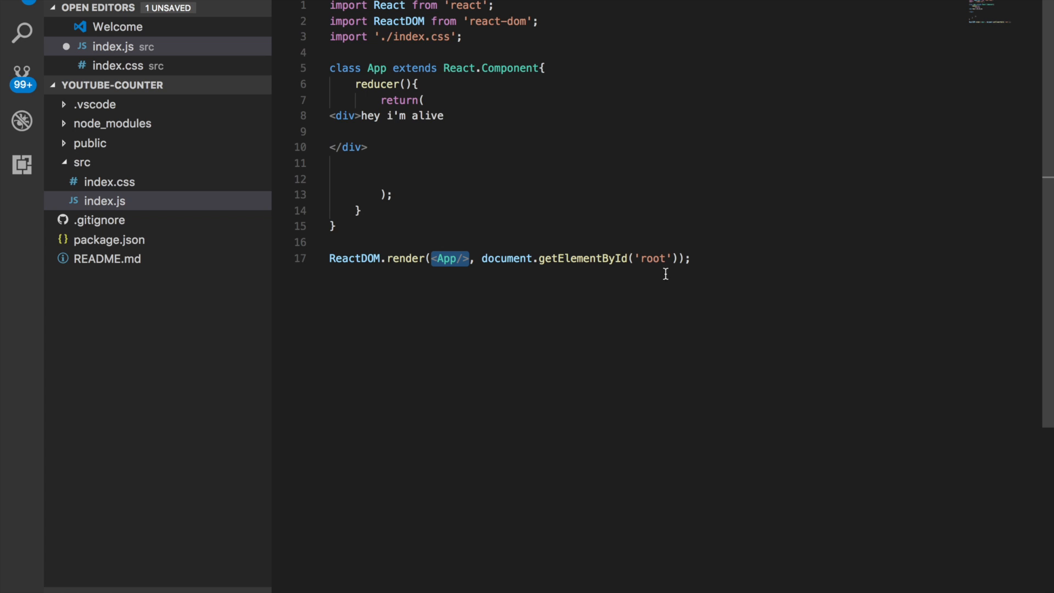
pyautogui.moveTo(163, 163)
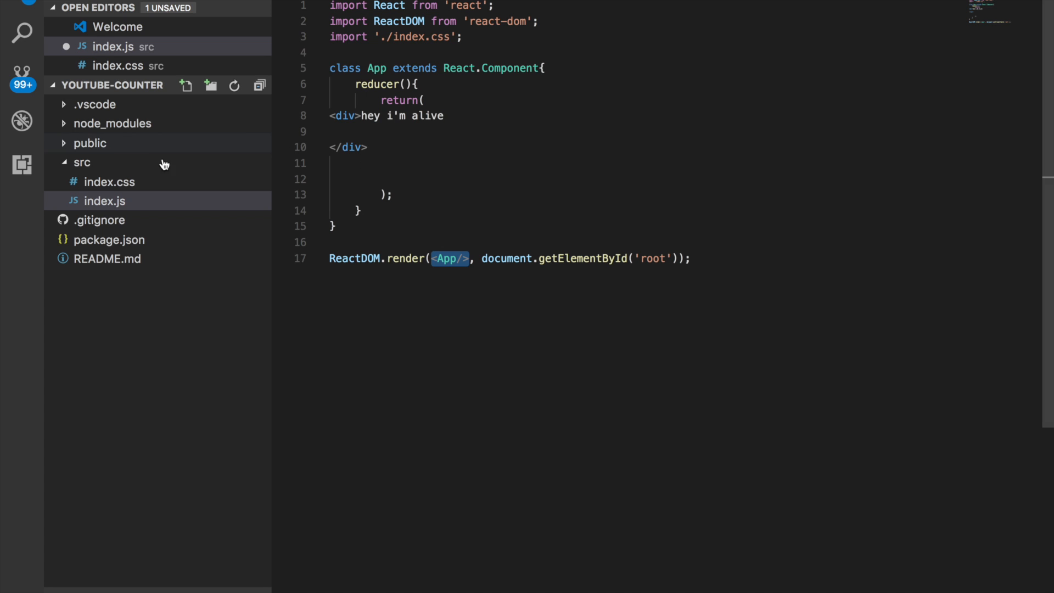
pyautogui.click(90, 143)
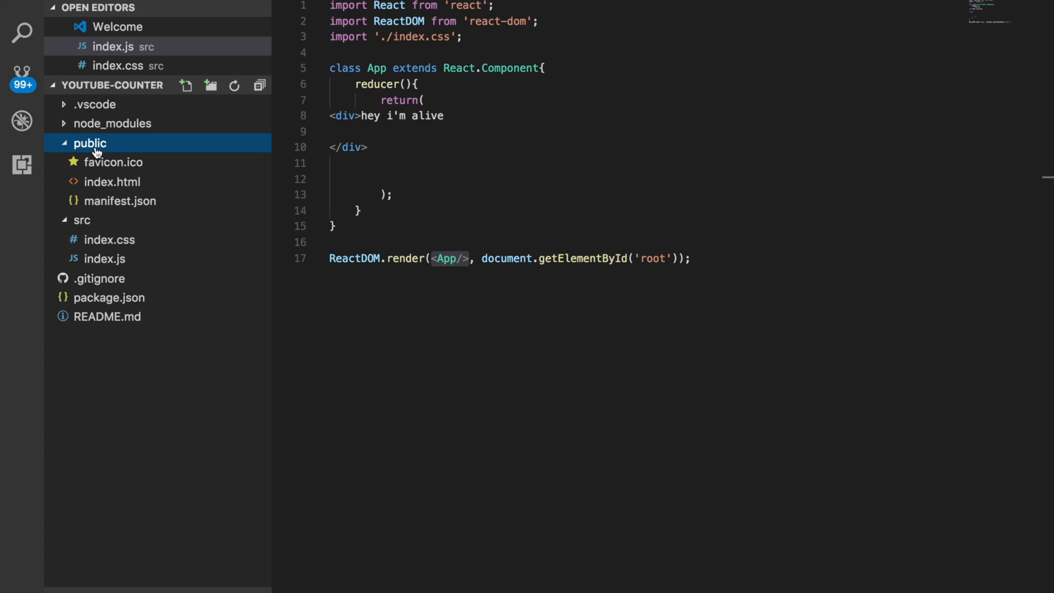
pyautogui.moveTo(159, 165)
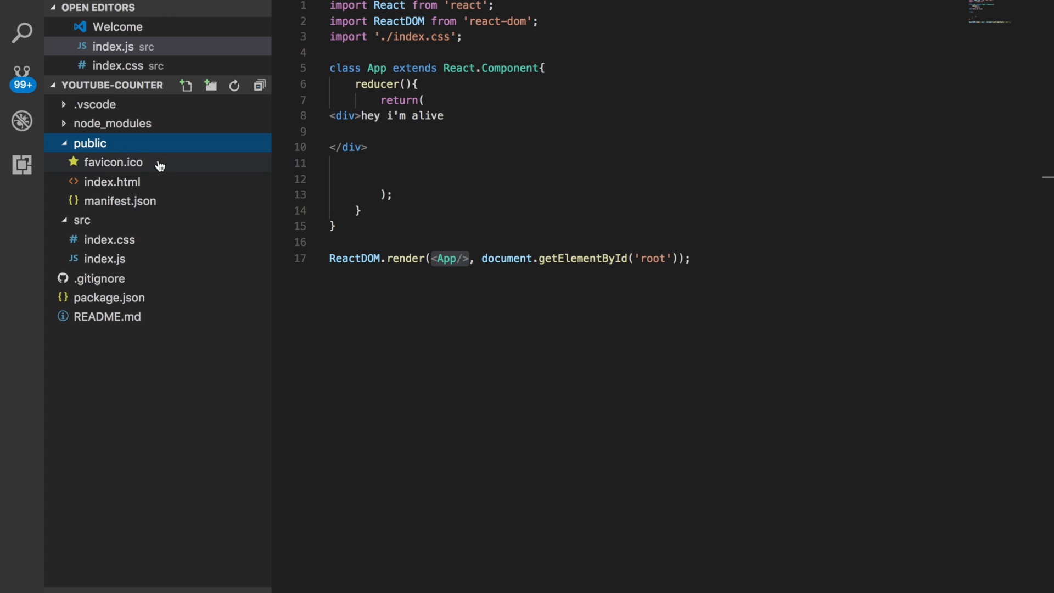
pyautogui.click(112, 183)
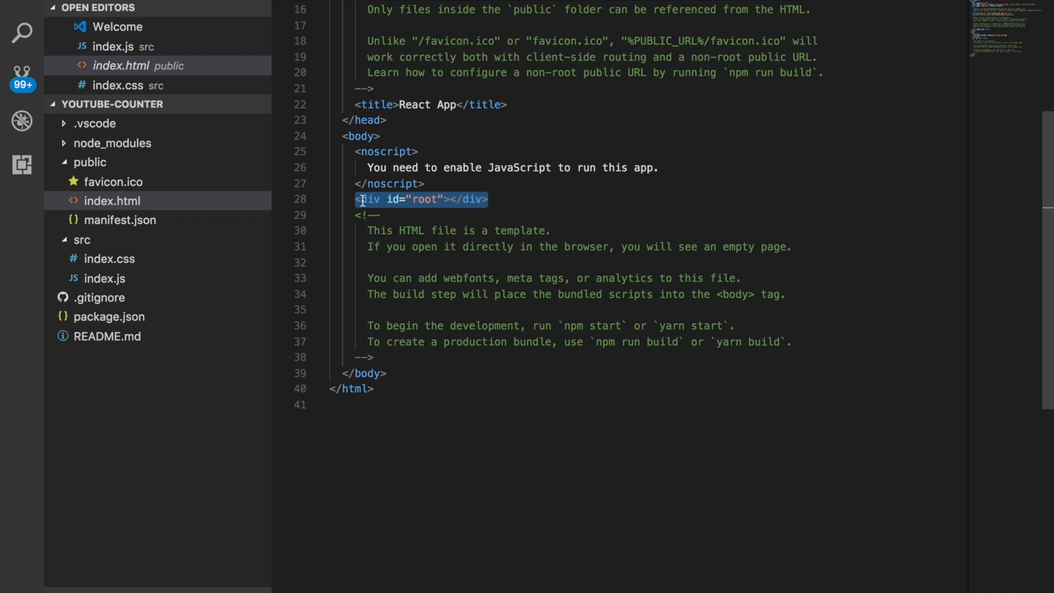
pyautogui.moveTo(576, 185)
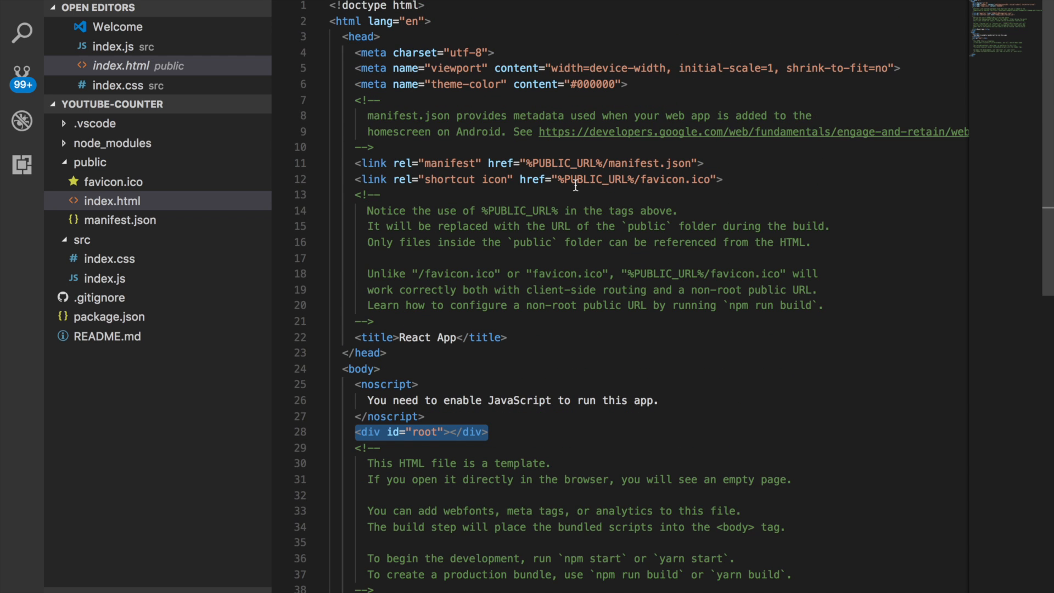
pyautogui.moveTo(619, 257)
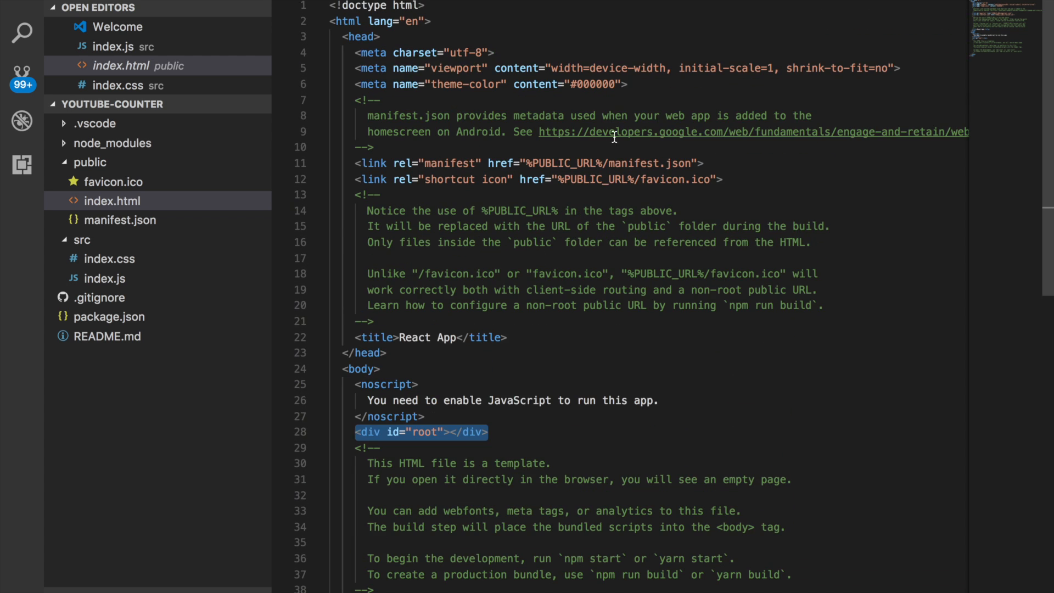
pyautogui.moveTo(666, 180)
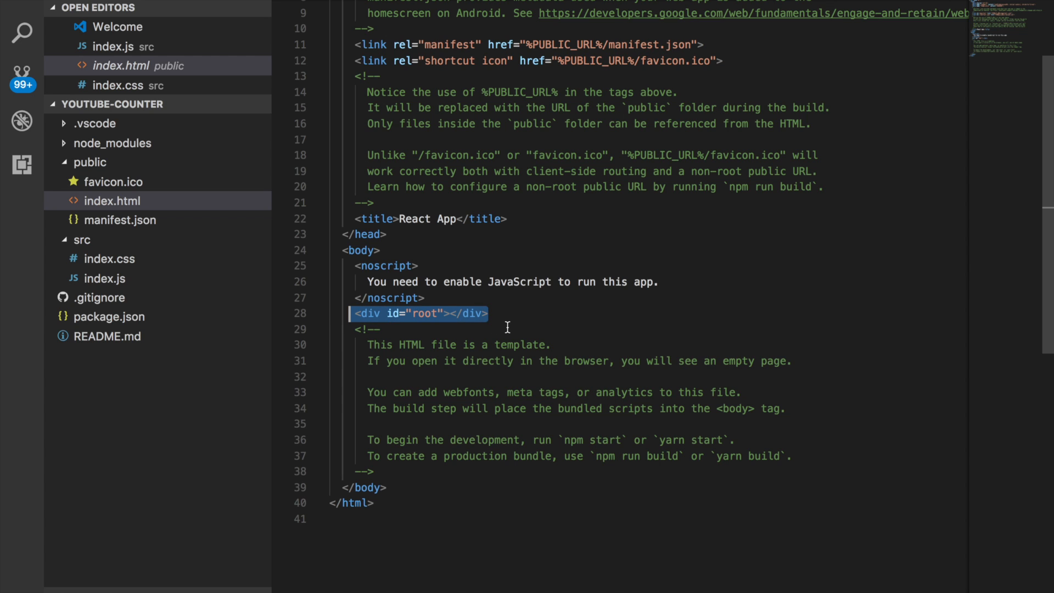
# Switch back to src/index.js and select the class App declaration line
pyautogui.click(113, 46)
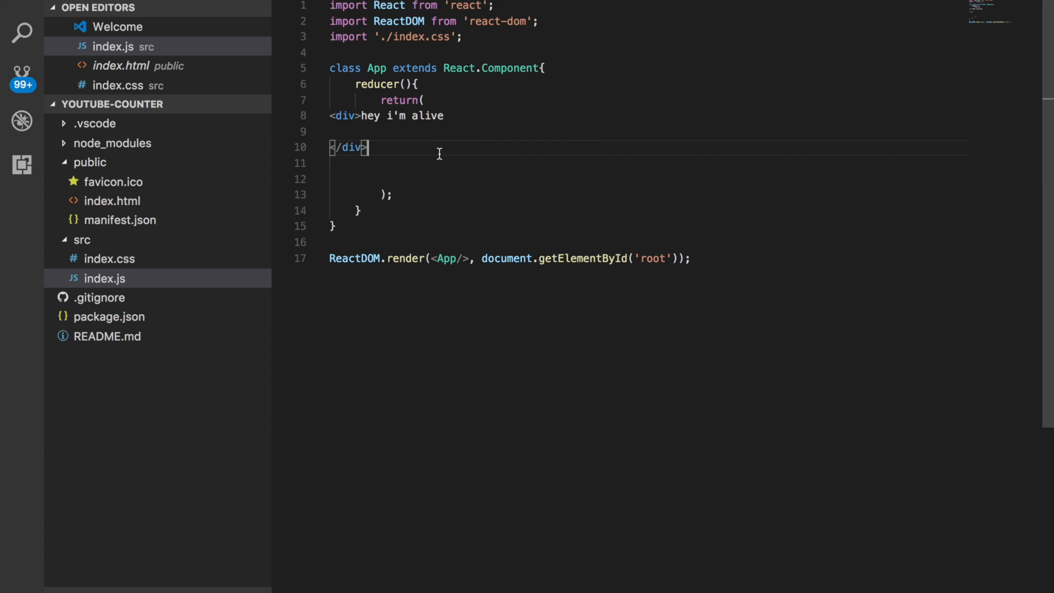
pyautogui.moveTo(433, 68)
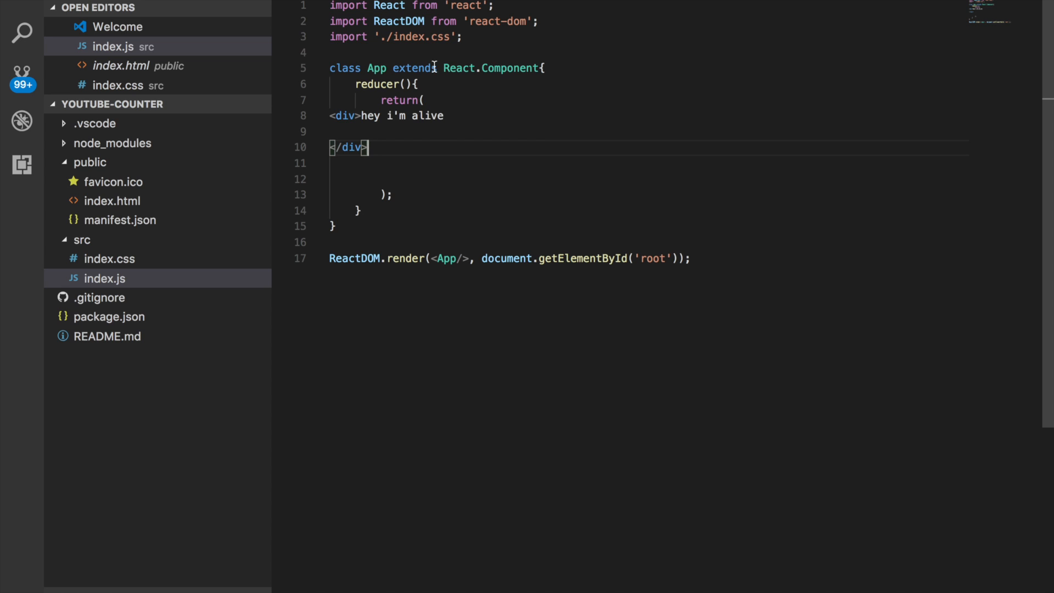
pyautogui.moveTo(375, 116)
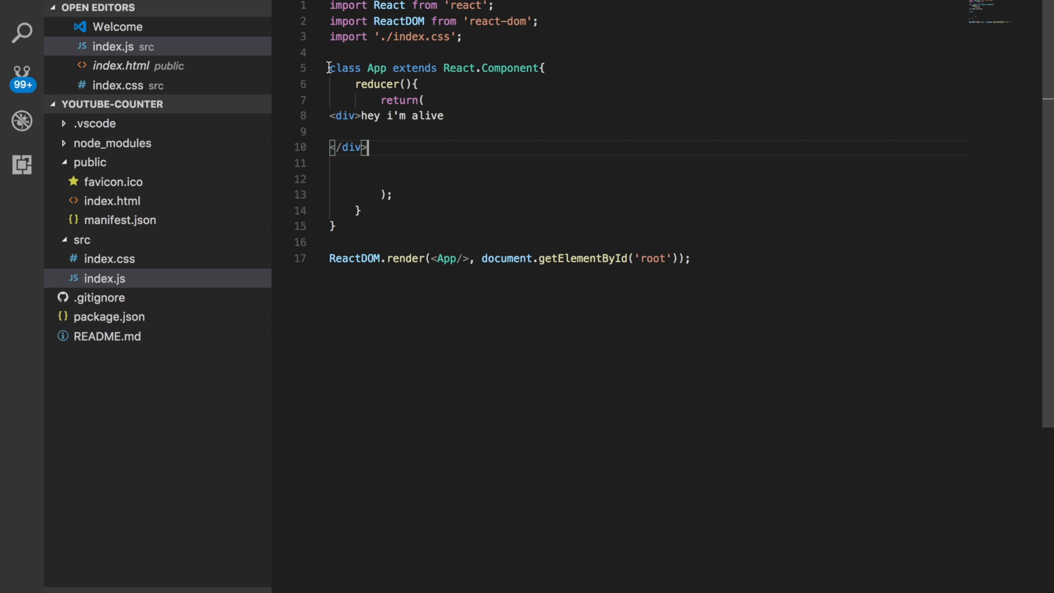
pyautogui.moveTo(329, 67); pyautogui.dragTo(521, 67)
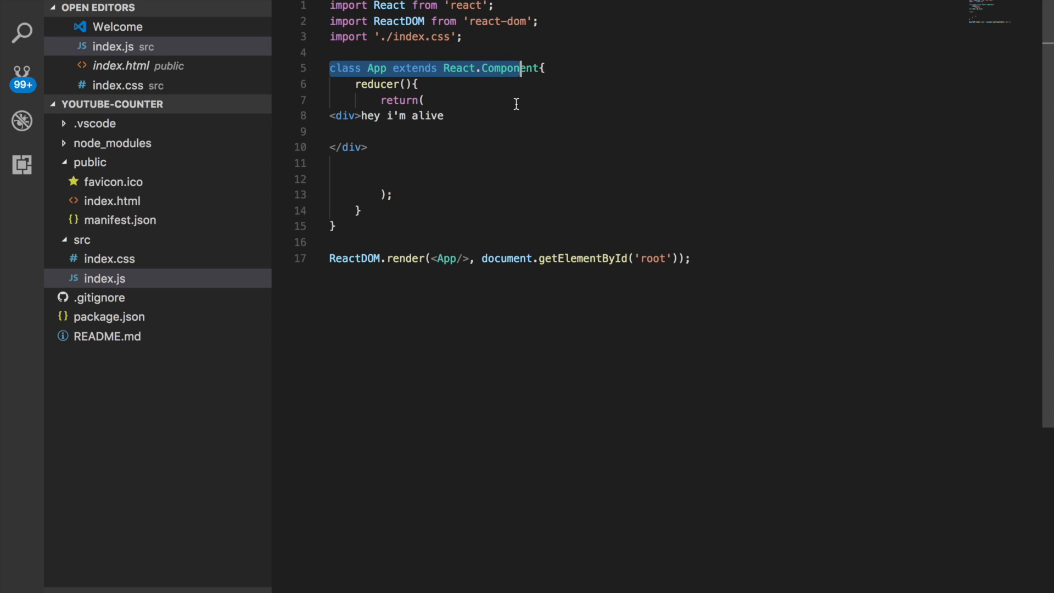
pyautogui.doubleClick(378, 68)
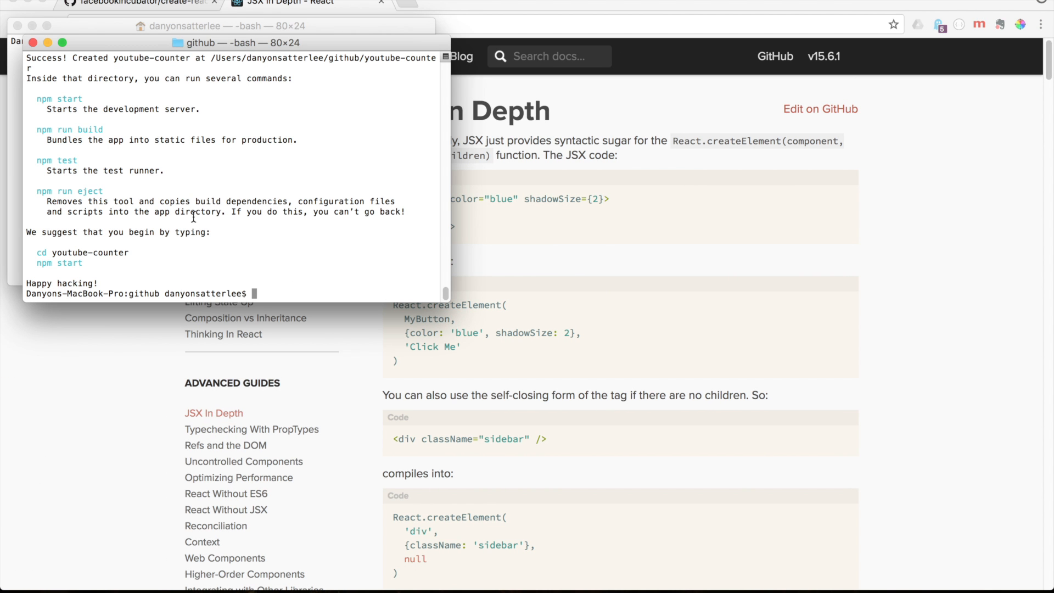
# Run cd youtube-counter/ and npm start to launch the dev server, then return to the editor
pyautogui.write('cd youtube-counter/')
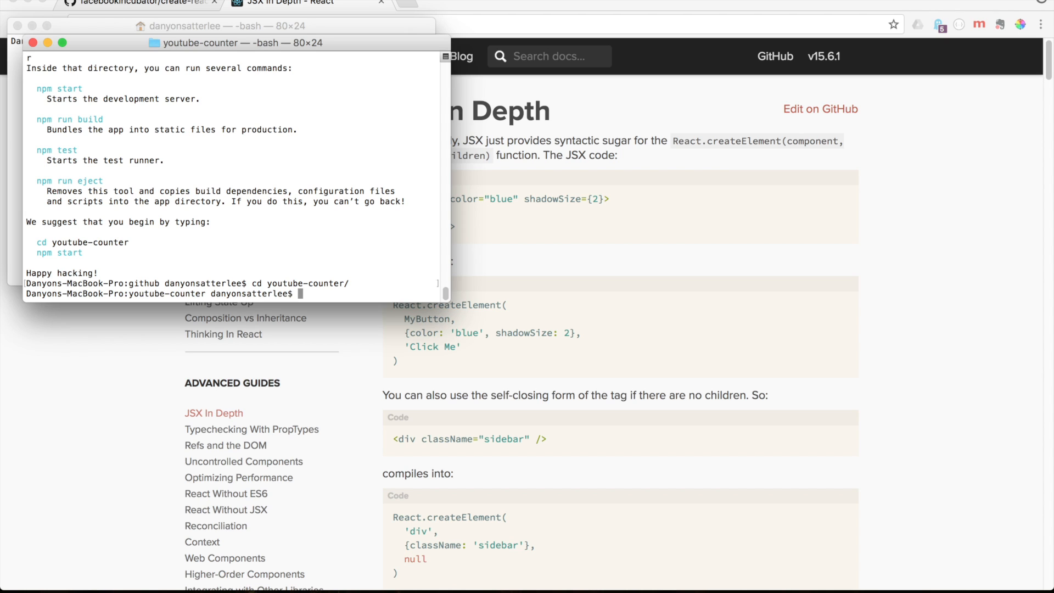
pyautogui.write('npm sta')
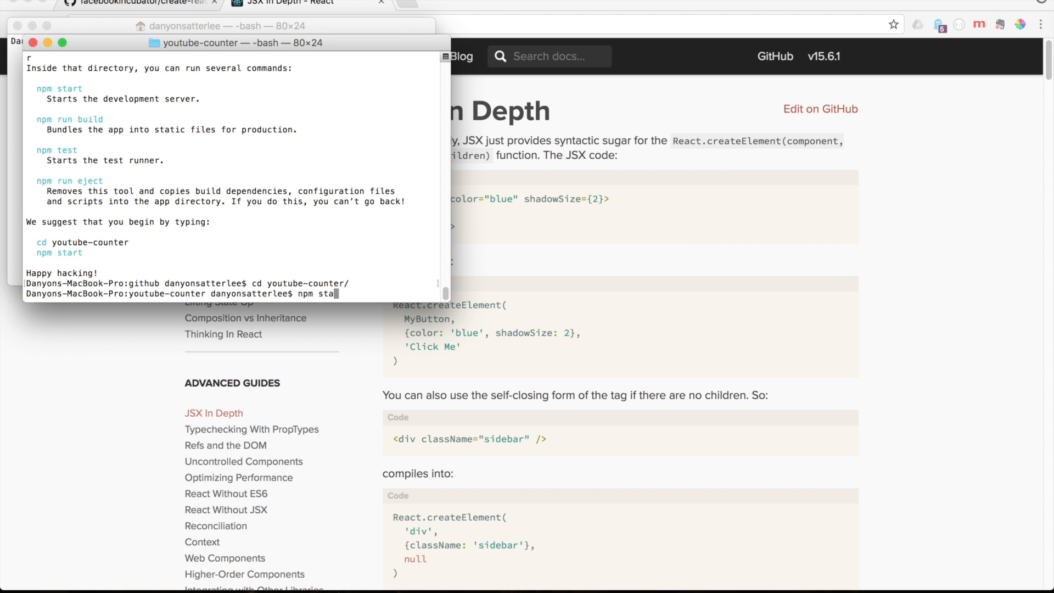
pyautogui.press('Enter')
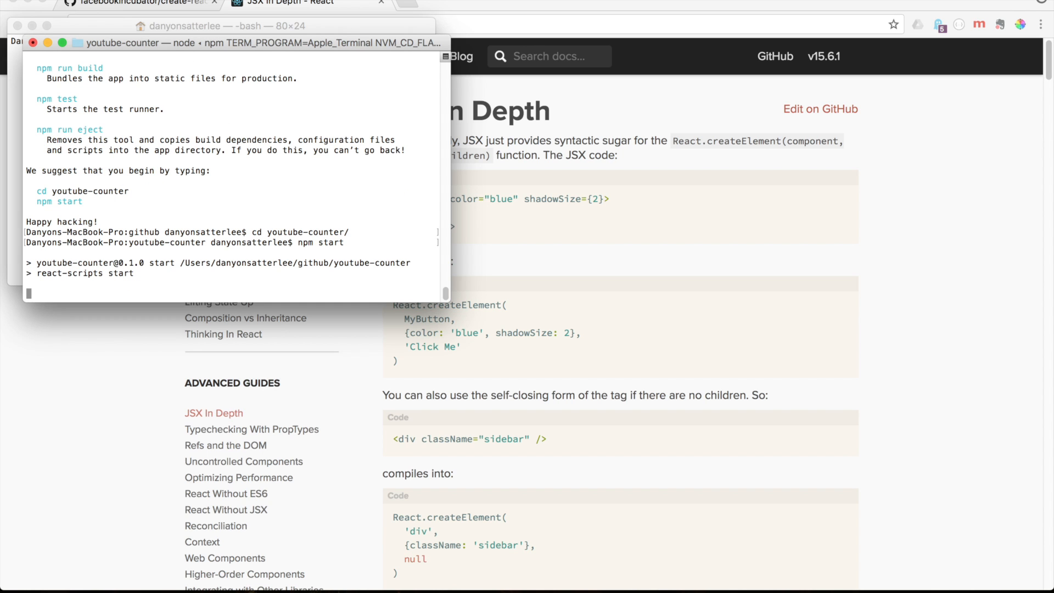
pyautogui.click(479, 3)
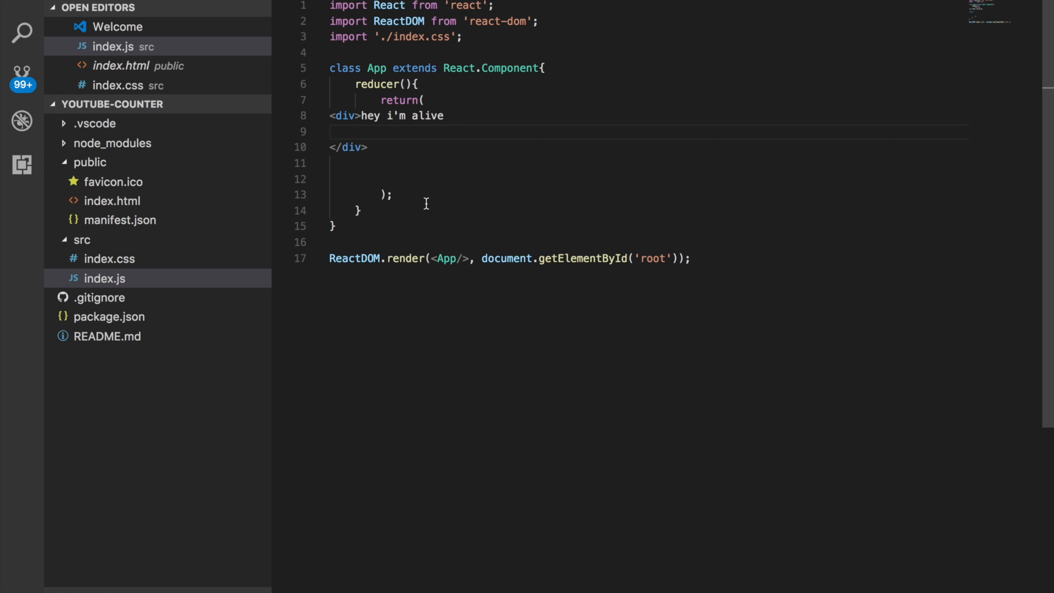
pyautogui.moveTo(430, 83)
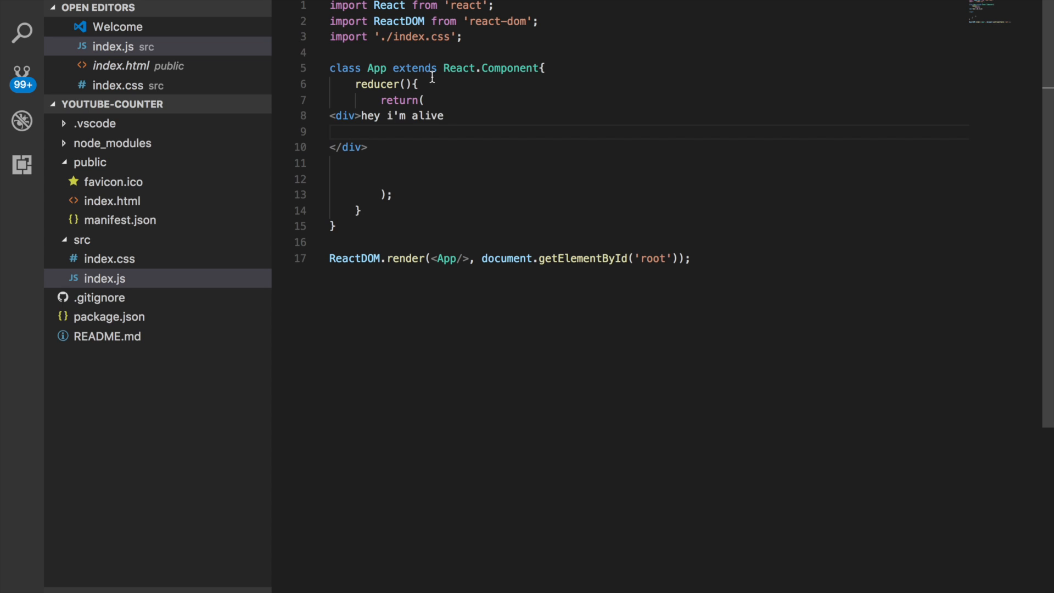
pyautogui.moveTo(445, 40)
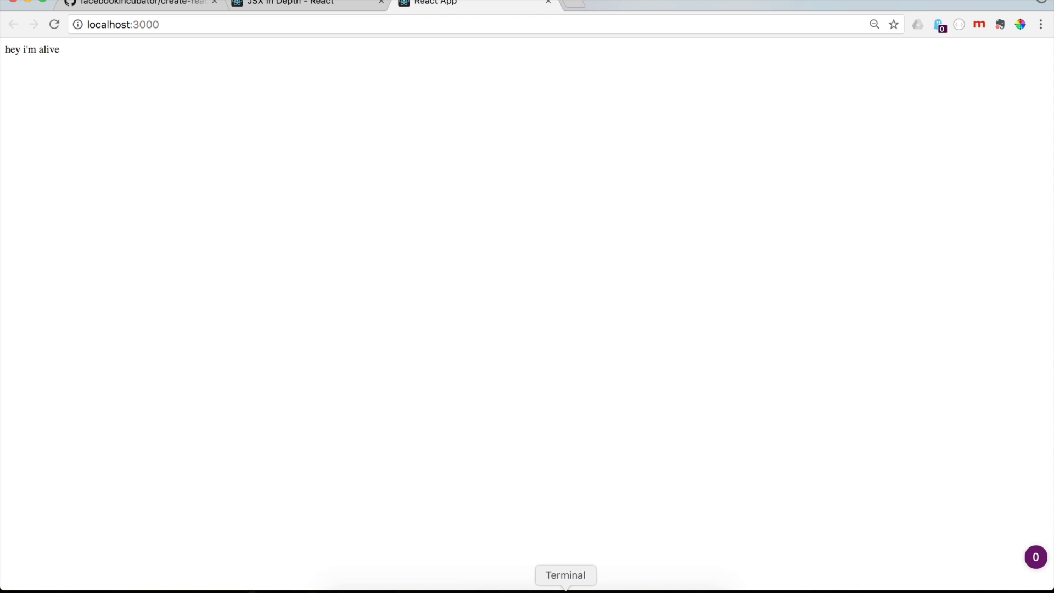
# Bring the Terminal forward to see the 'Compiled successfully!' report for the app
pyautogui.click(565, 592)
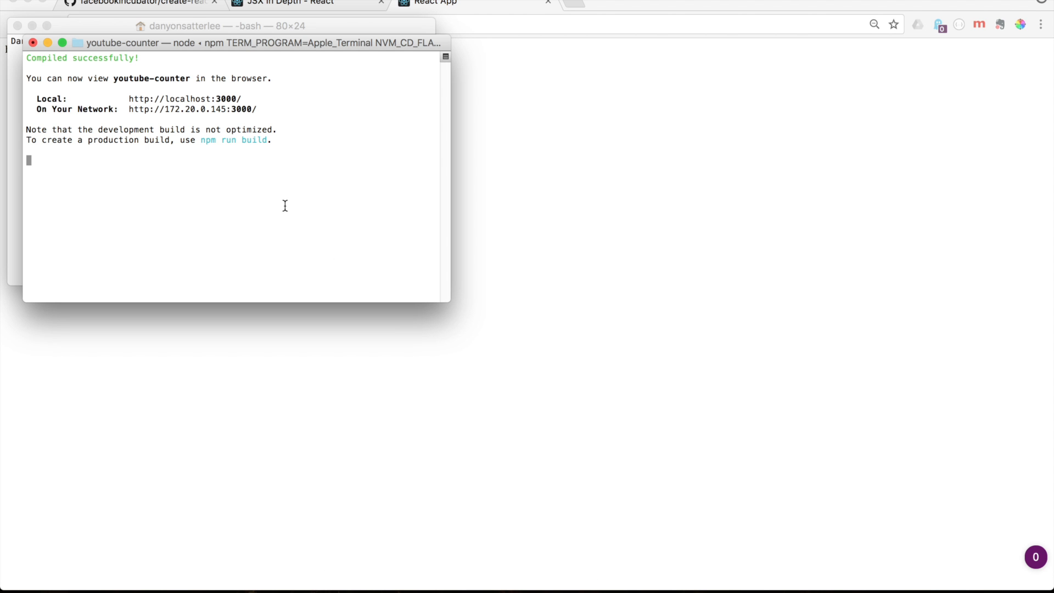
pyautogui.moveTo(590, 196)
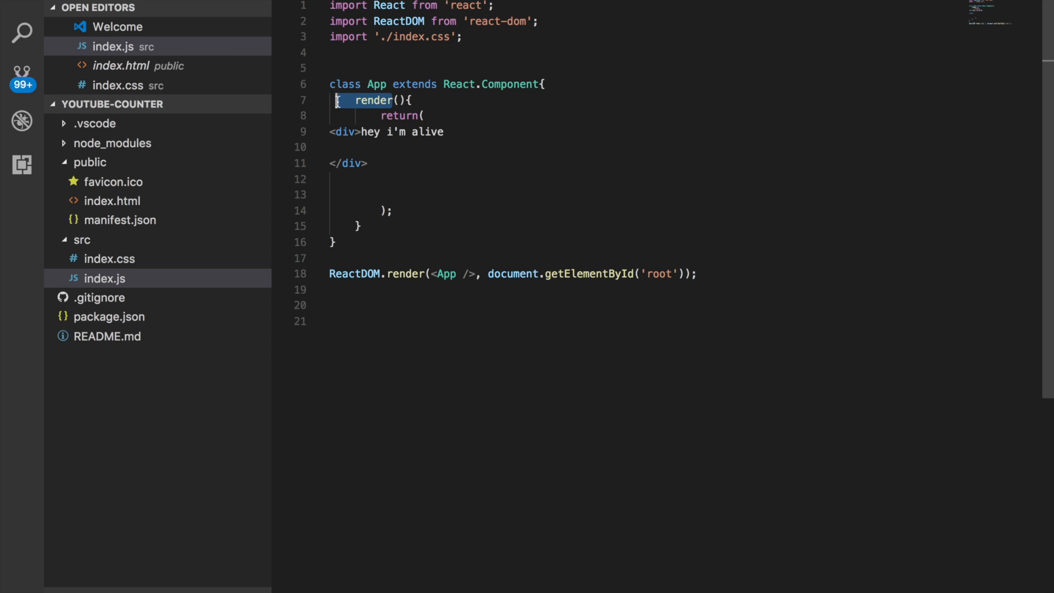
# Start a <counterpiece tag on the empty line inside the div below 'hey i'm alive'
pyautogui.doubleClick(374, 100)
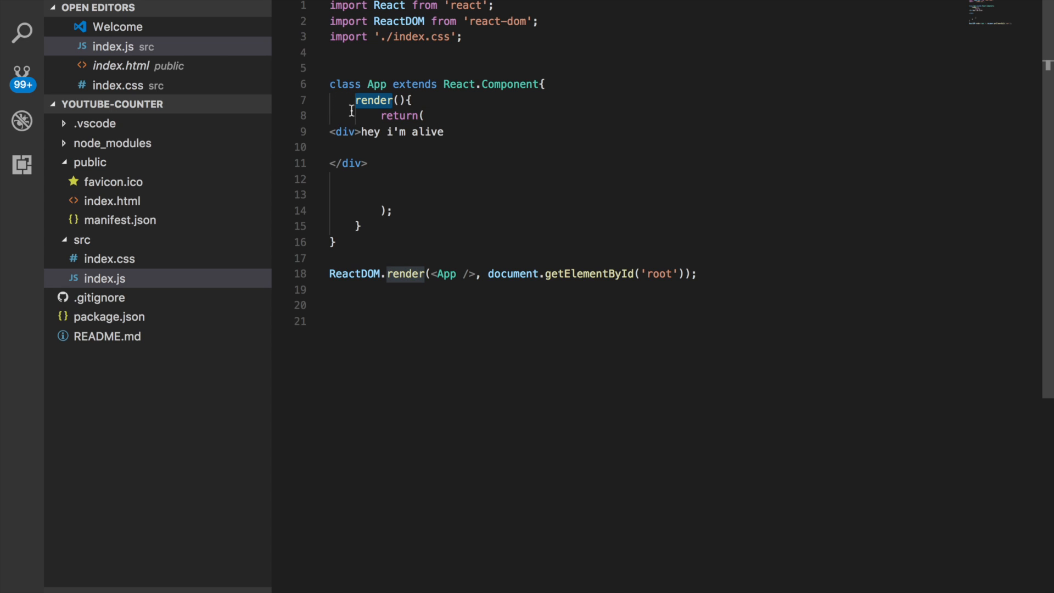
pyautogui.moveTo(371, 101)
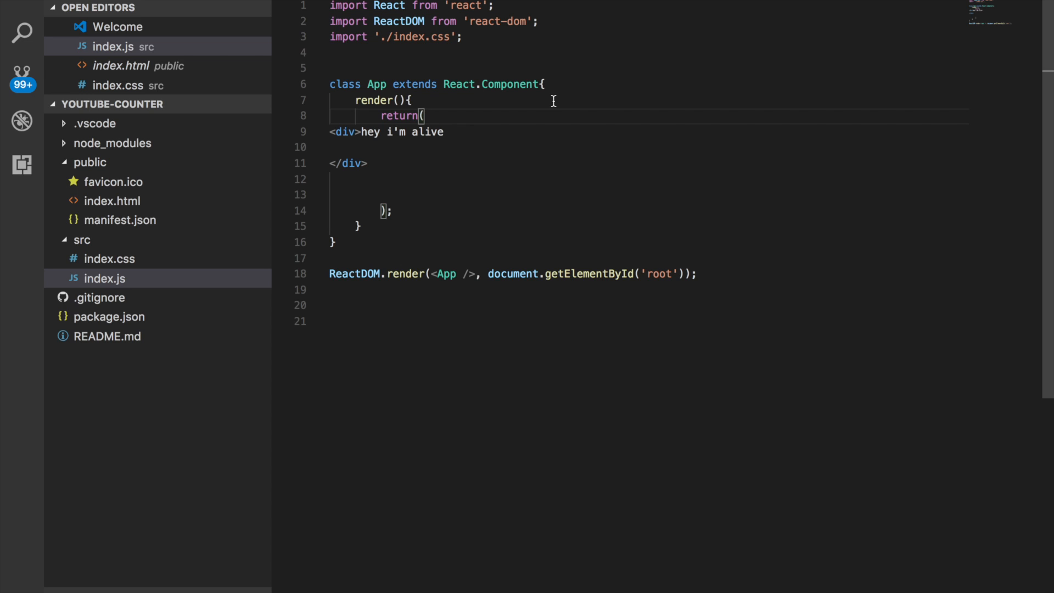
pyautogui.moveTo(367, 147)
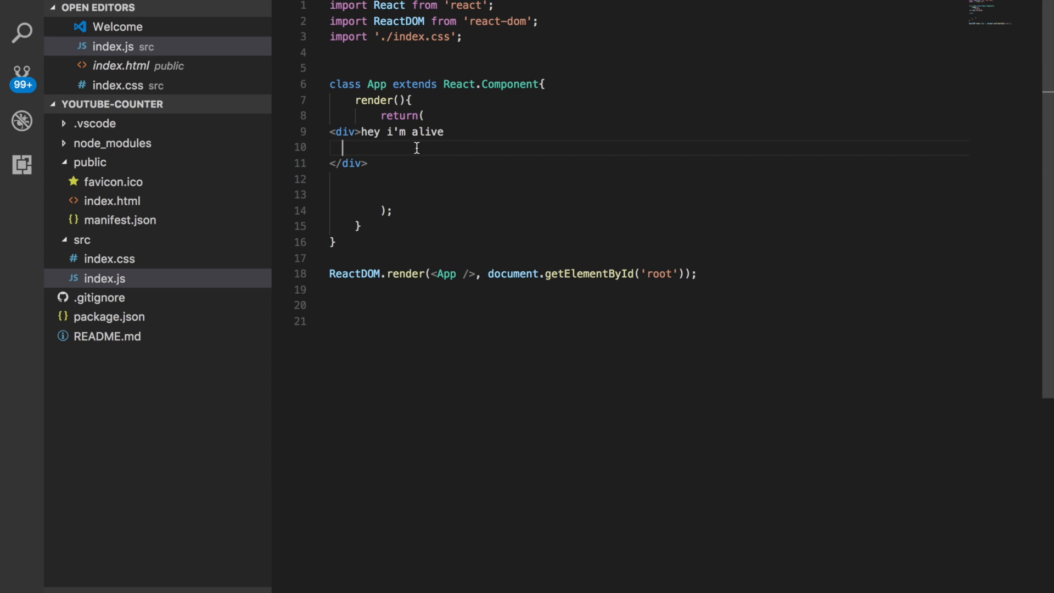
pyautogui.write('<c')
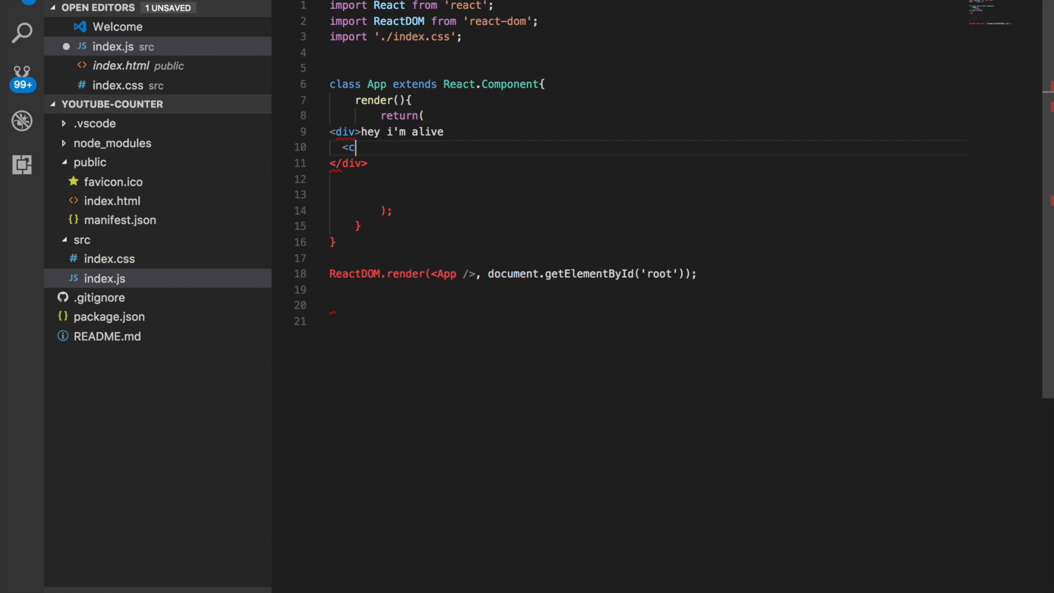
pyautogui.write('ounterpiece')
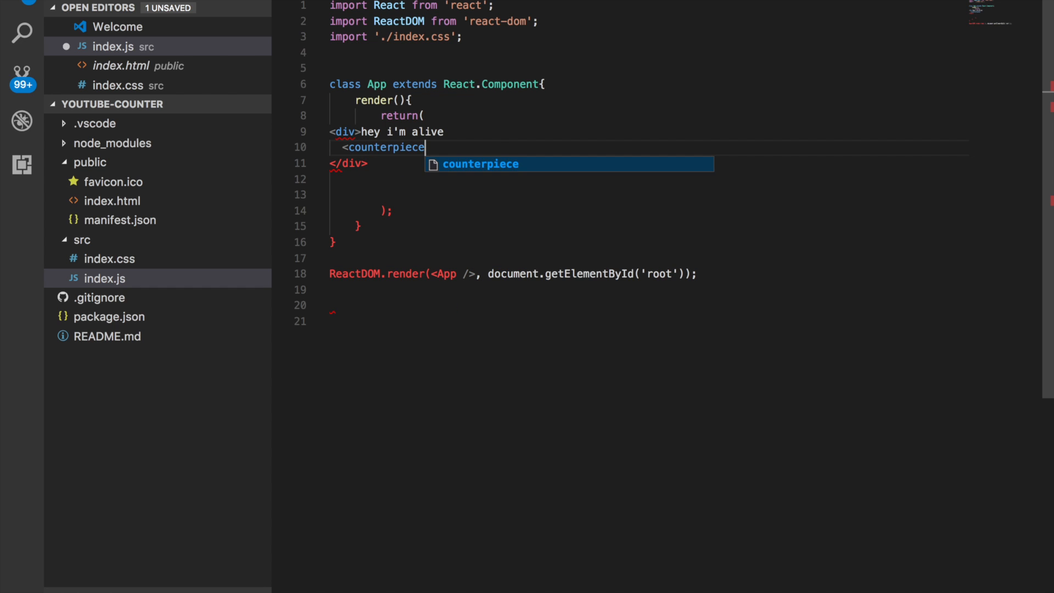